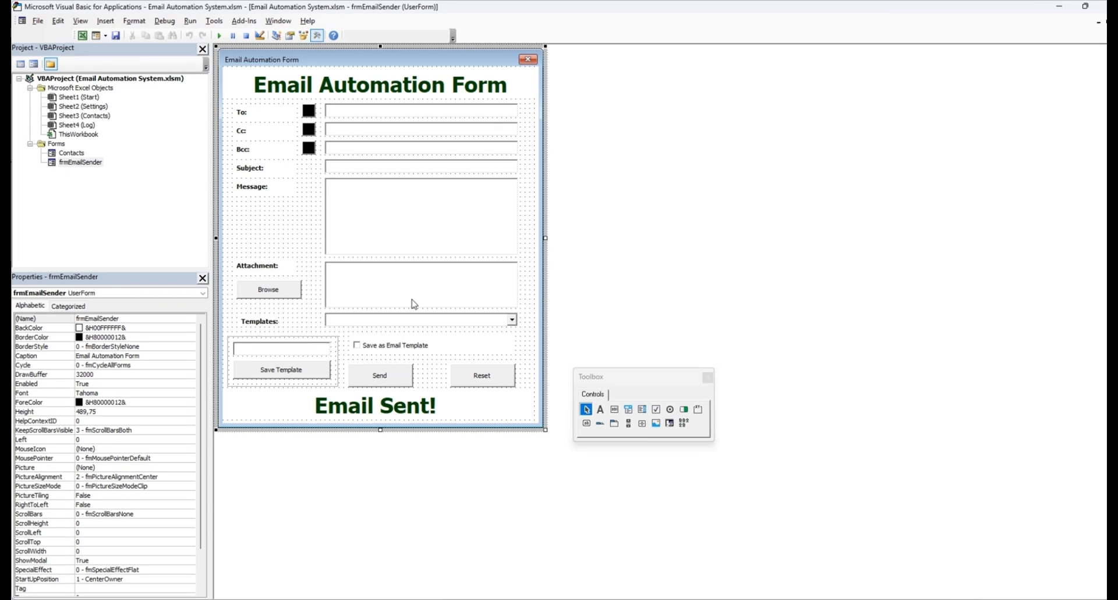
mouse_move(383, 378)
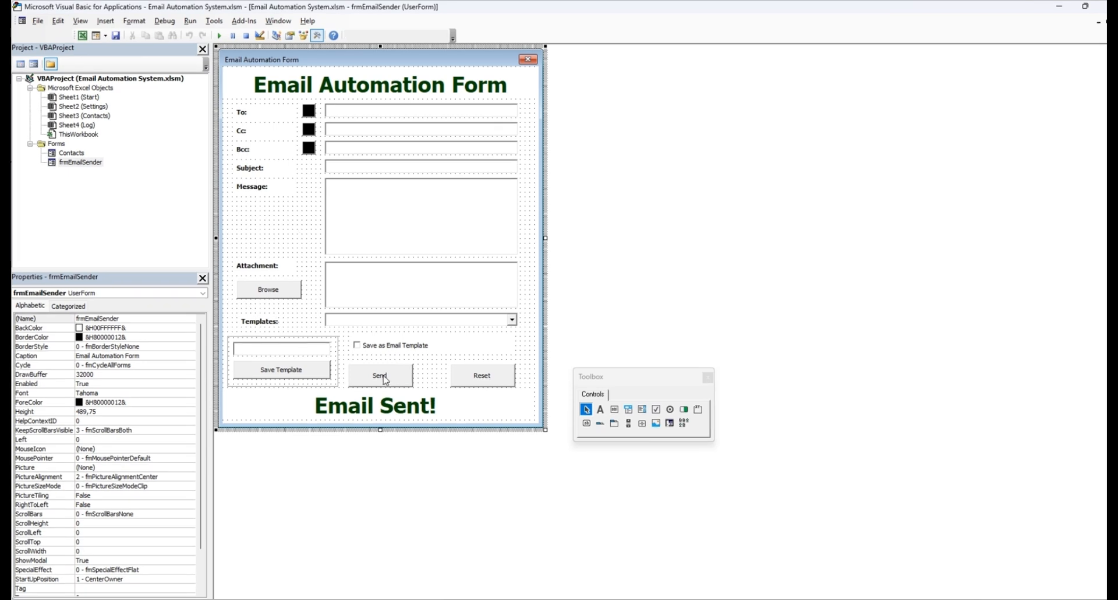
Double-click the Send button to open an empty btnSend_Click handler in frmEmailSender
double_click(381, 375)
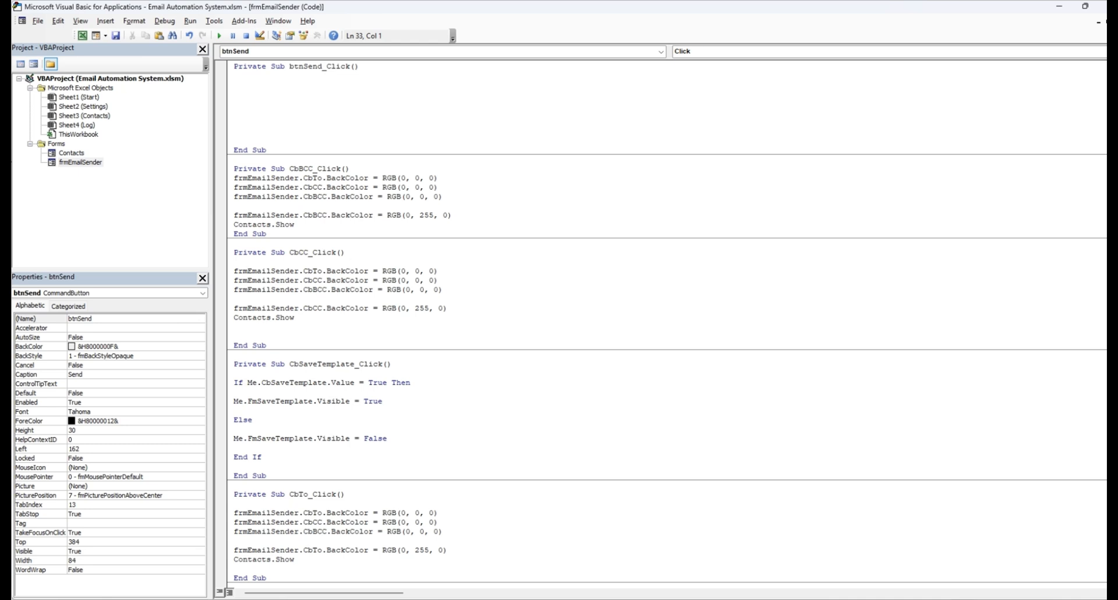
Add On Error GoTo errhandler and an errhandler label showing Err.Description in a vbCritical MsgBox
click(234, 85)
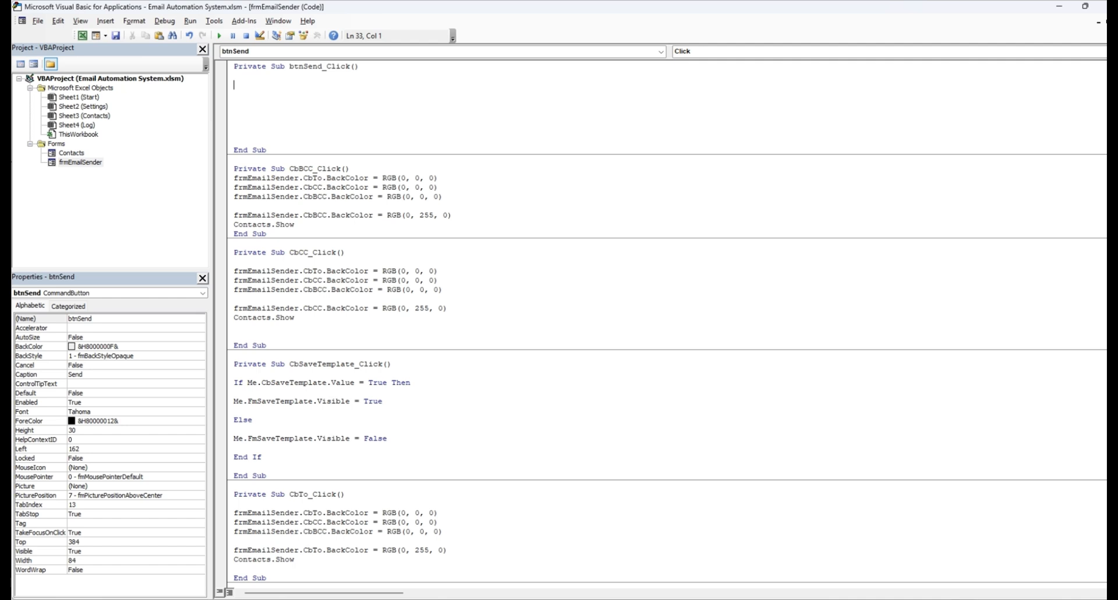
text(c)
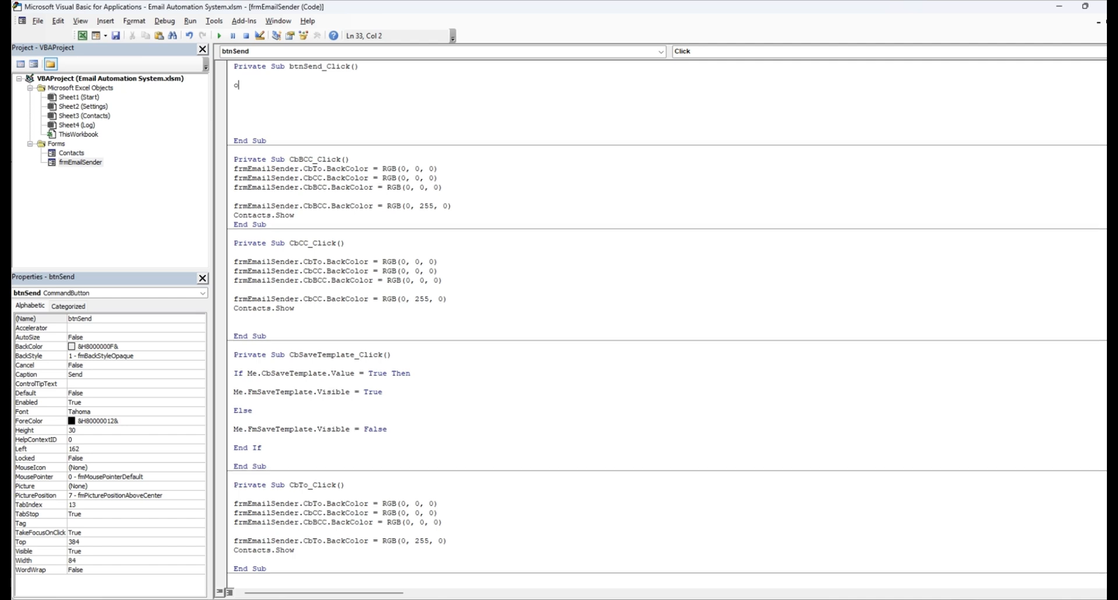
text(n error goto)
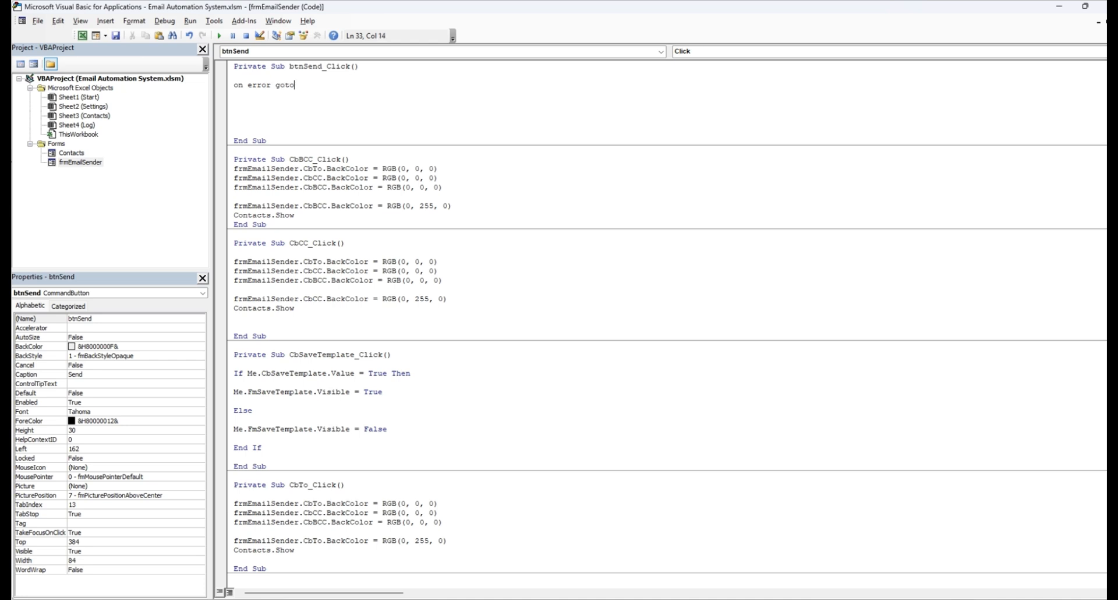
text(Err)
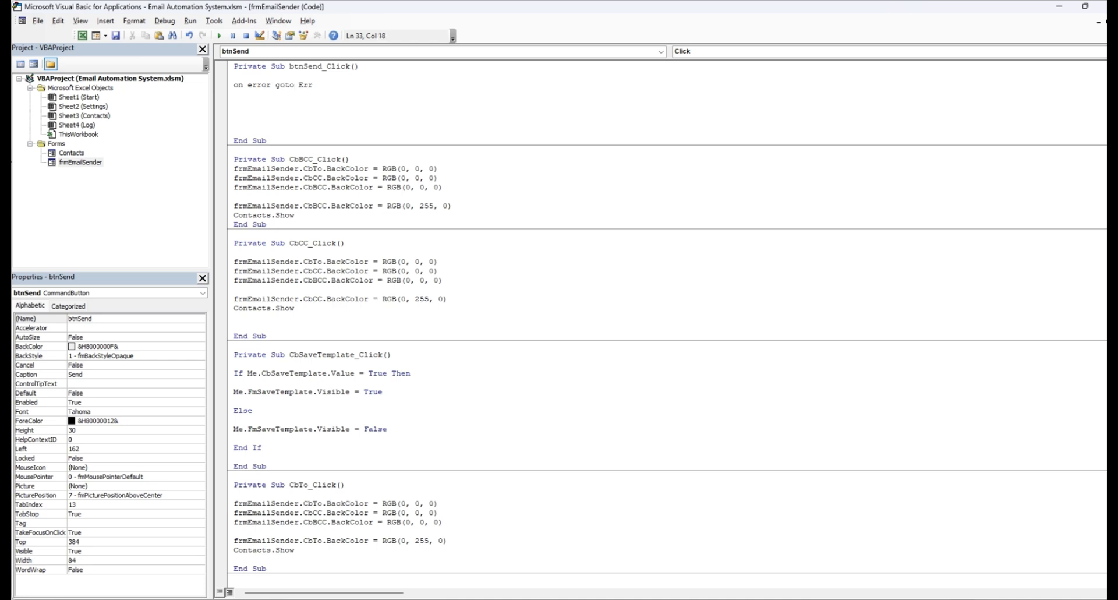
text(Handler)
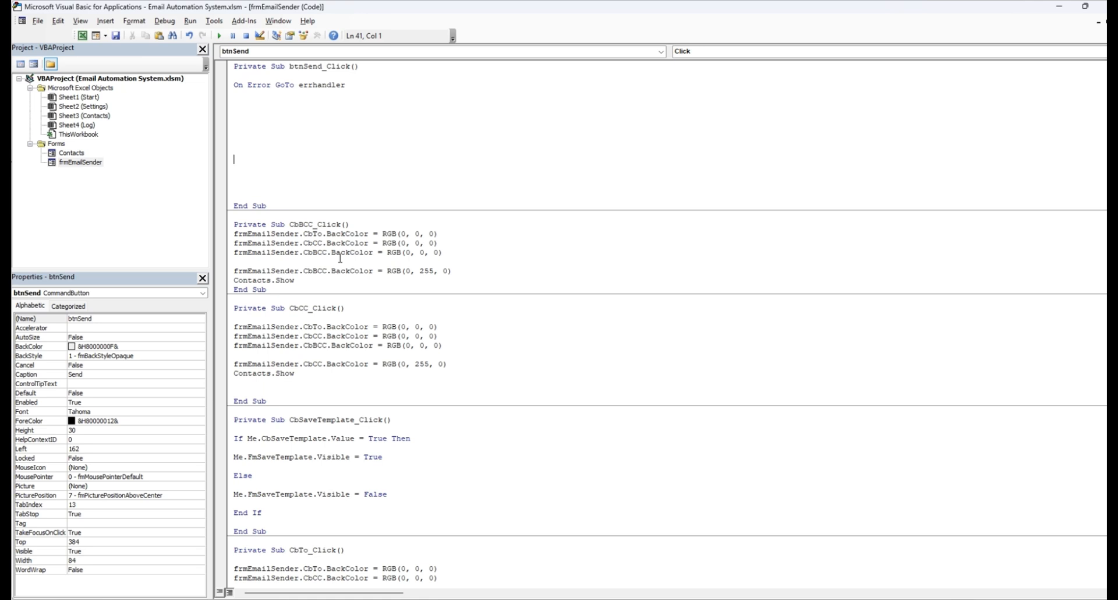
text(errhandler:)
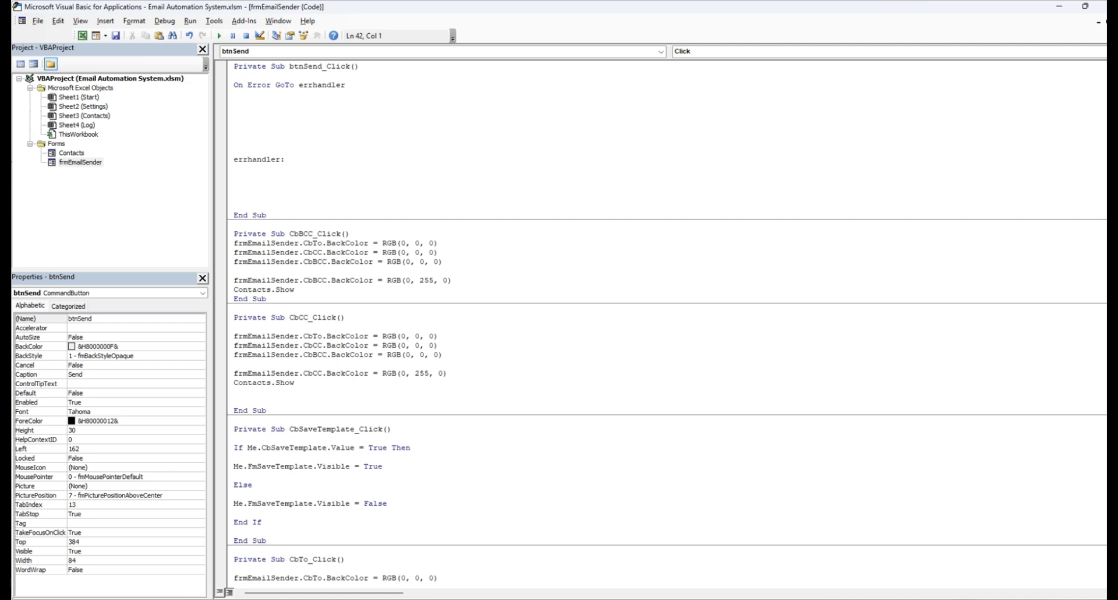
text(msgbox)
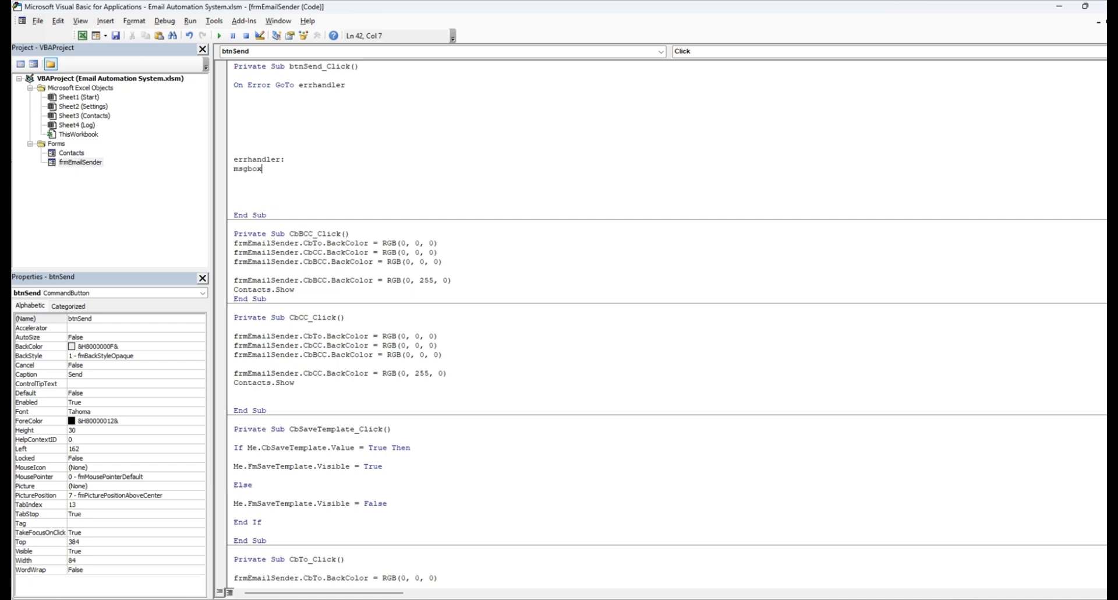
text("Error:)
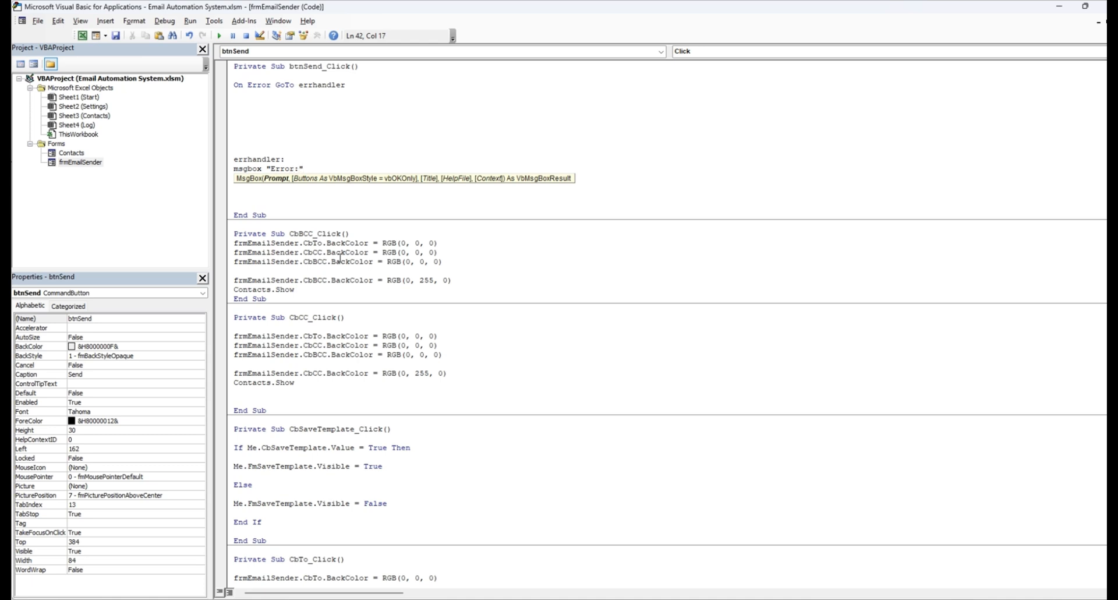
text(&err.)
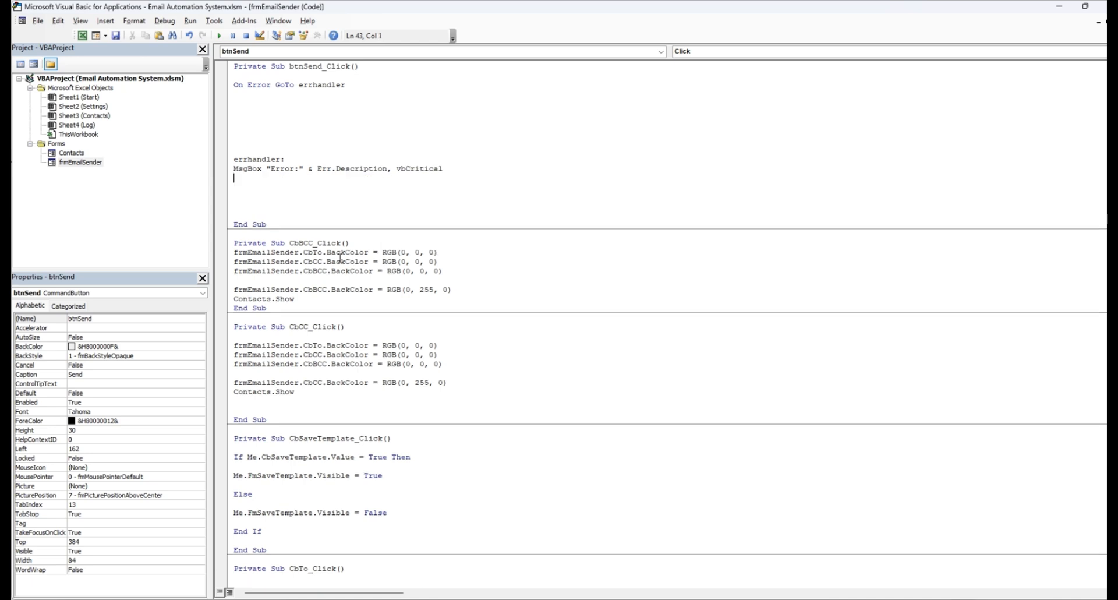
In the error handler, set lblstatus.Caption to "Error Sending Email!"
text(lb)
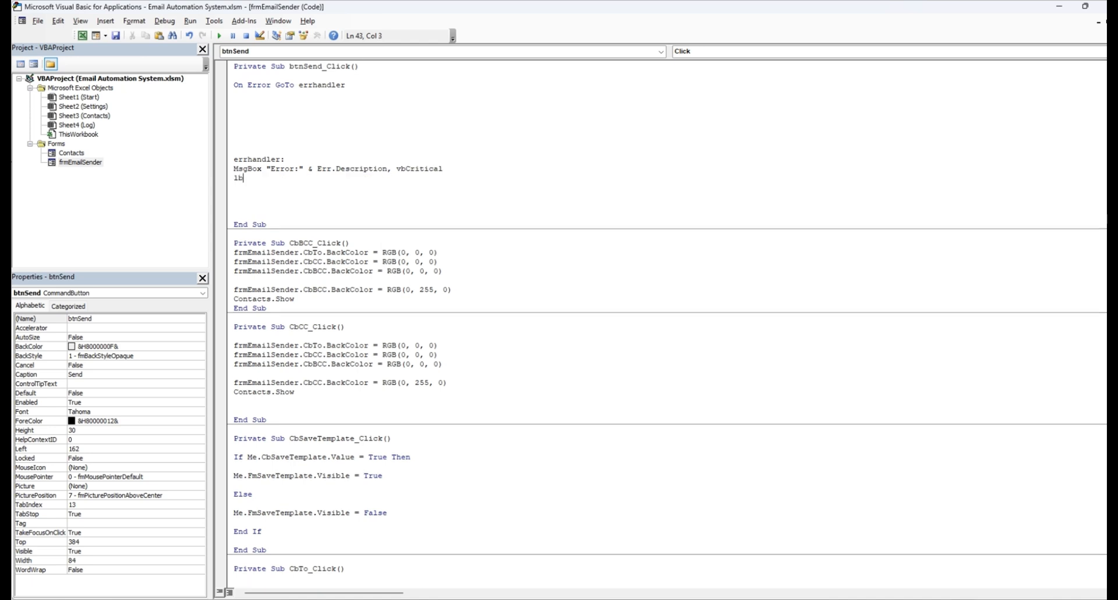
text(lsta)
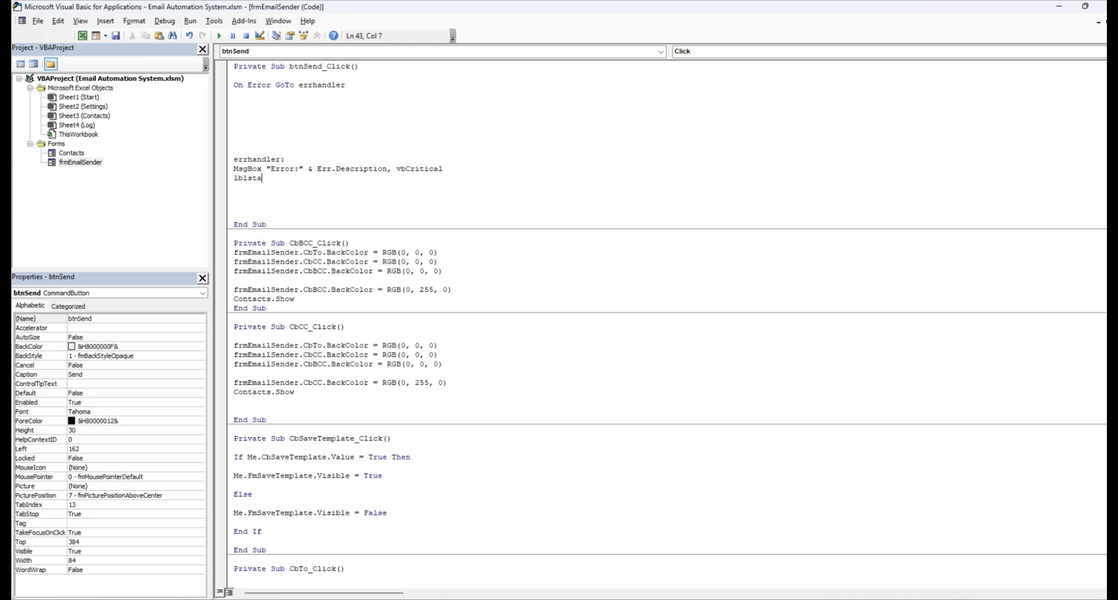
text(tus.)
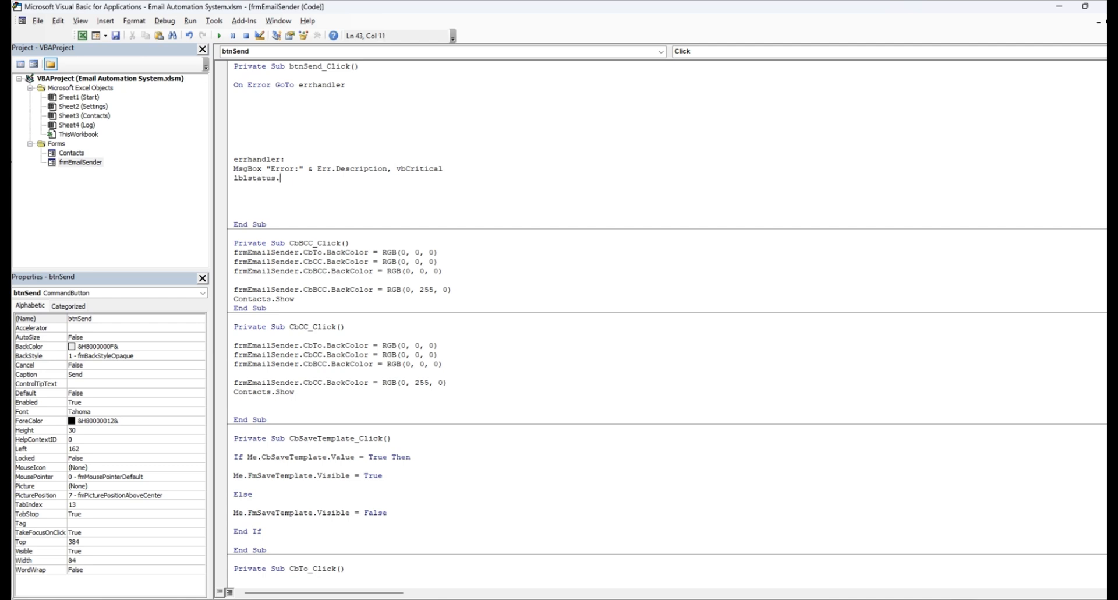
text(caption="Error)
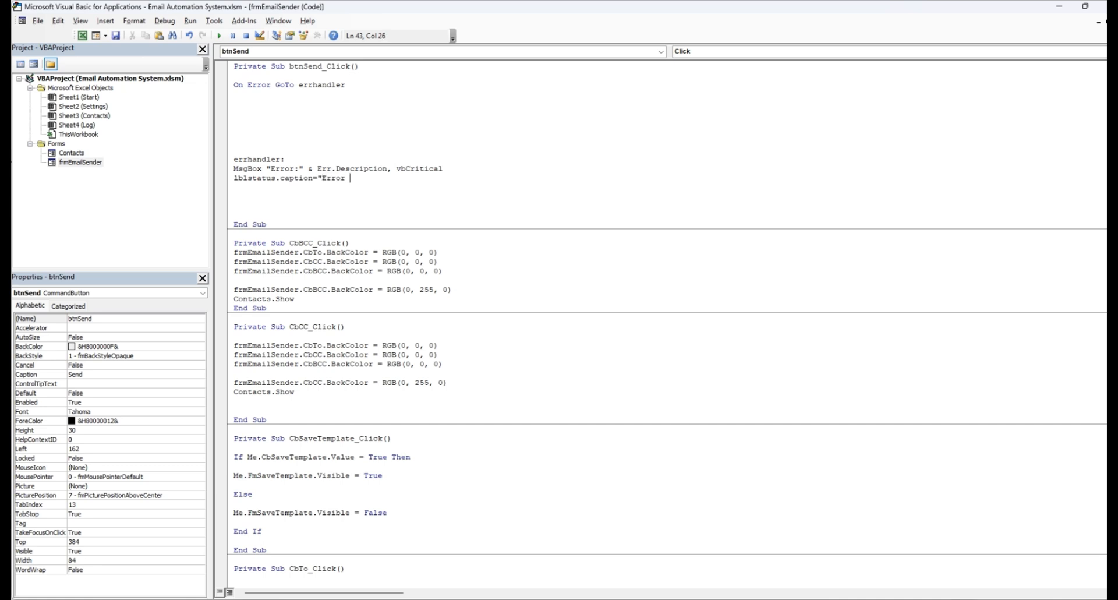
text(Se)
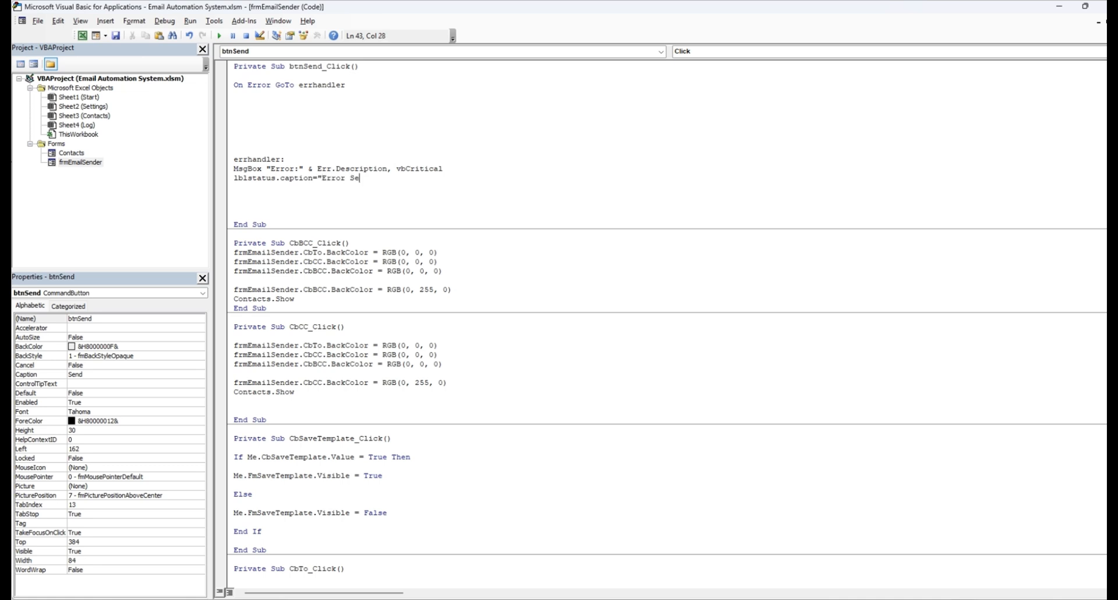
text(nding)
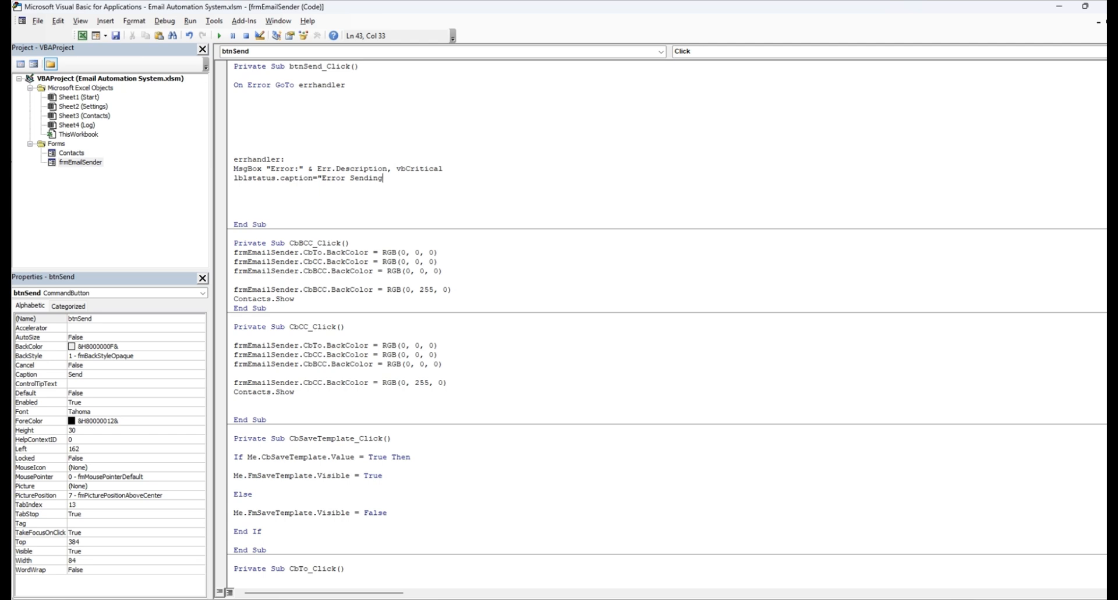
text(Email)
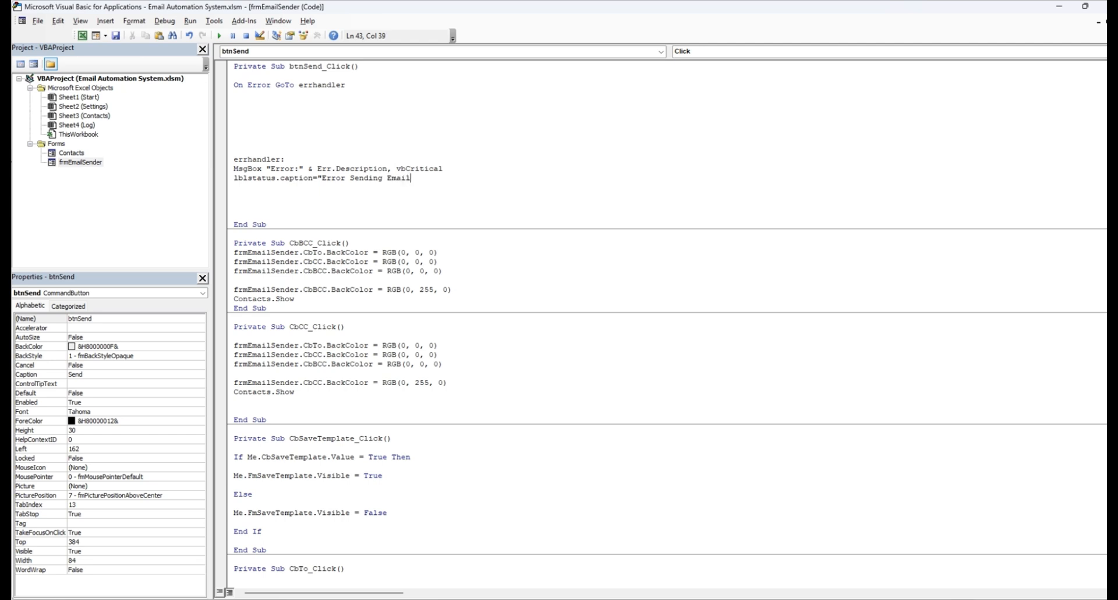
text(!)
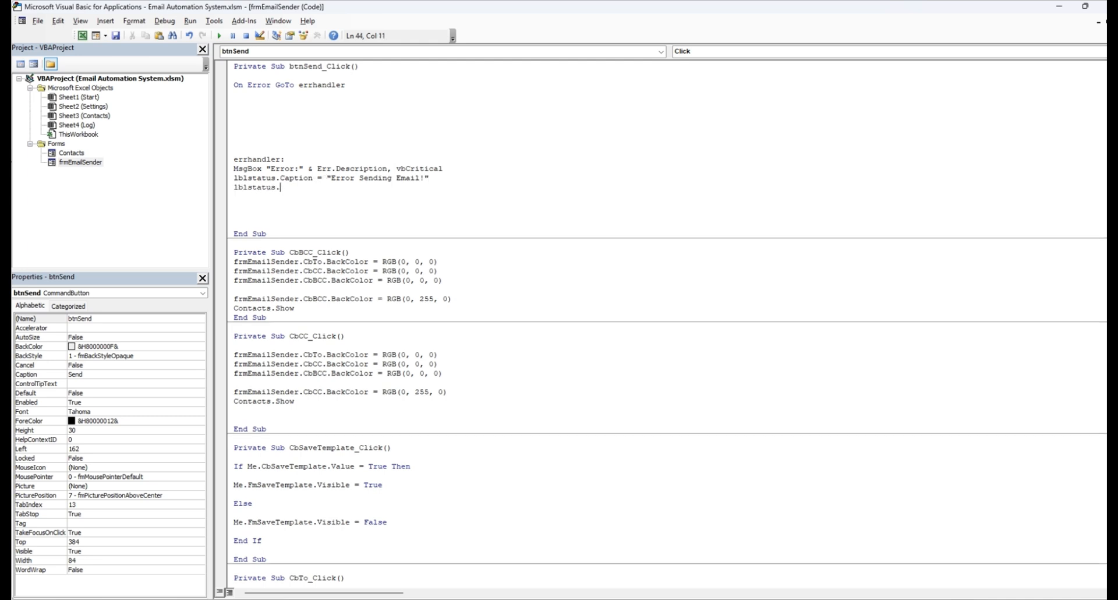
Set lblstatus.ForeColor to vbRed and lblstatus.Visible to True
text(forecolor)
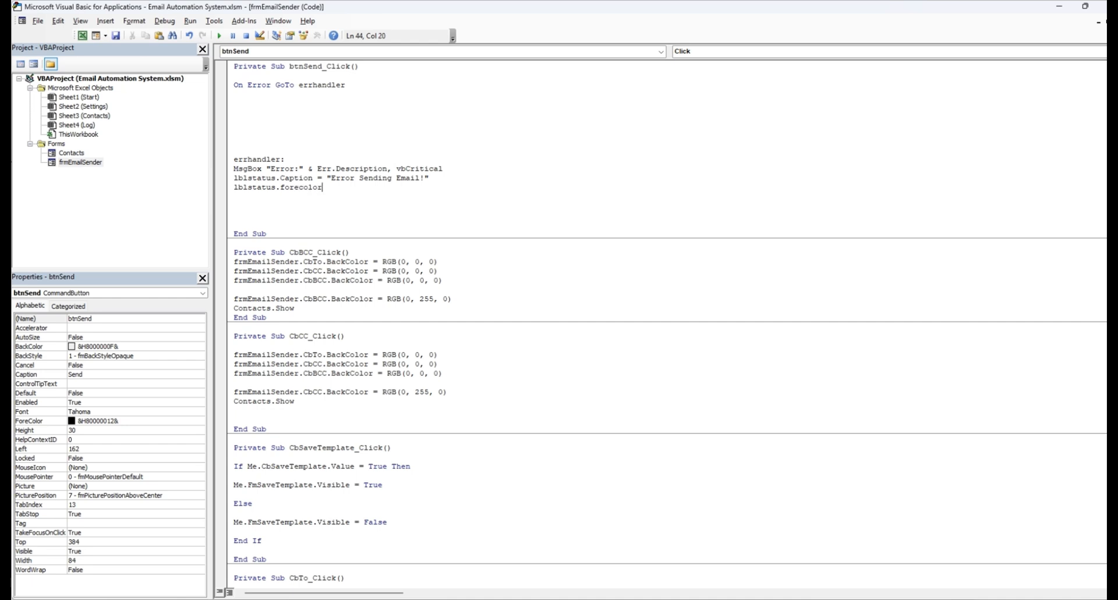
text(=vb)
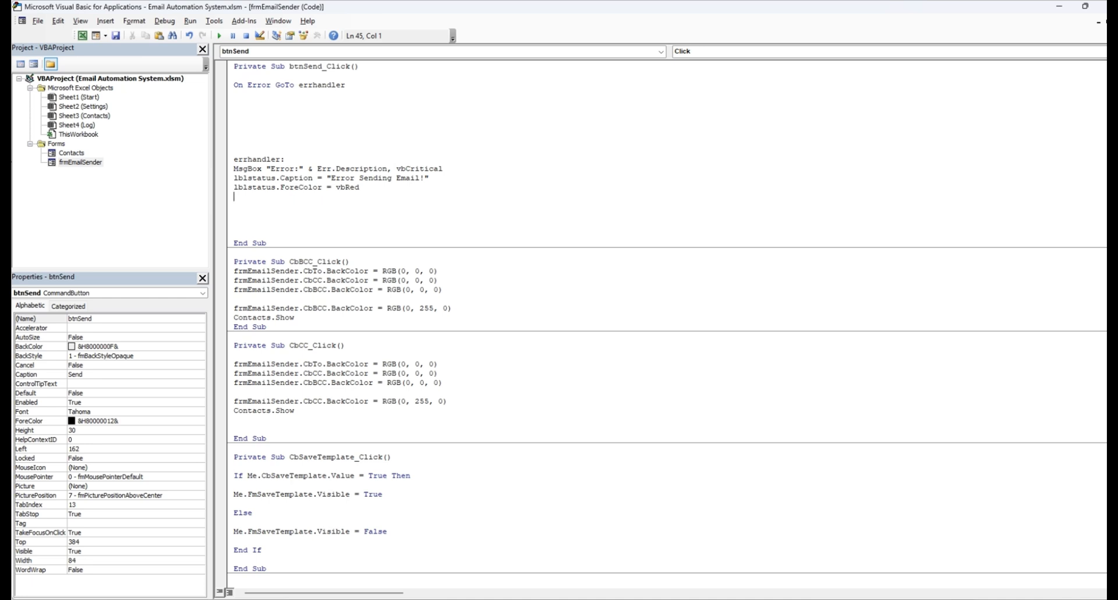
mouse_move(383, 192)
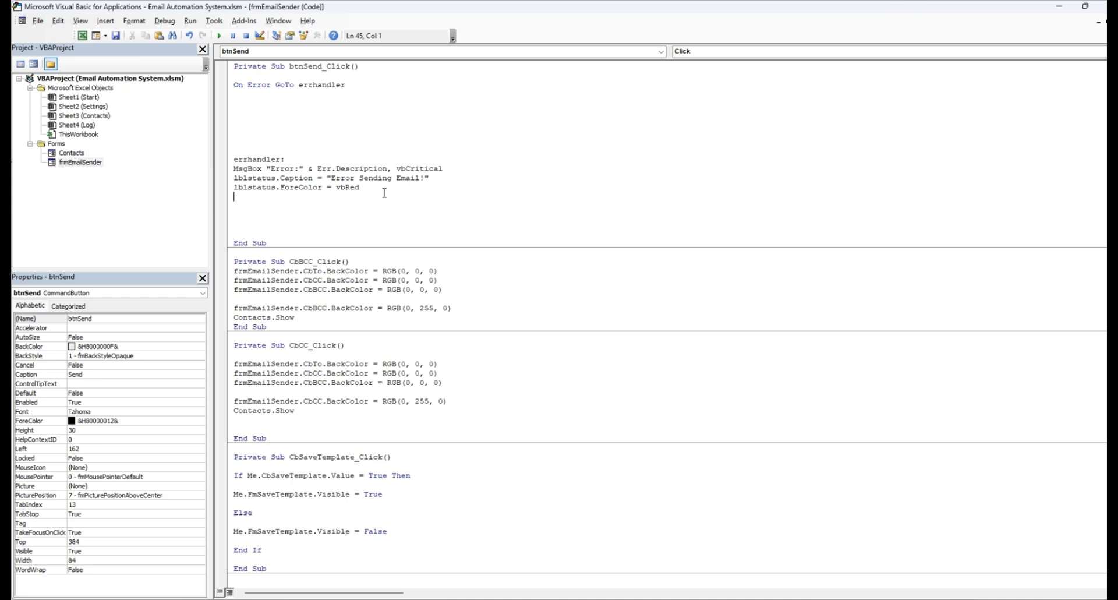
text(lblstatus)
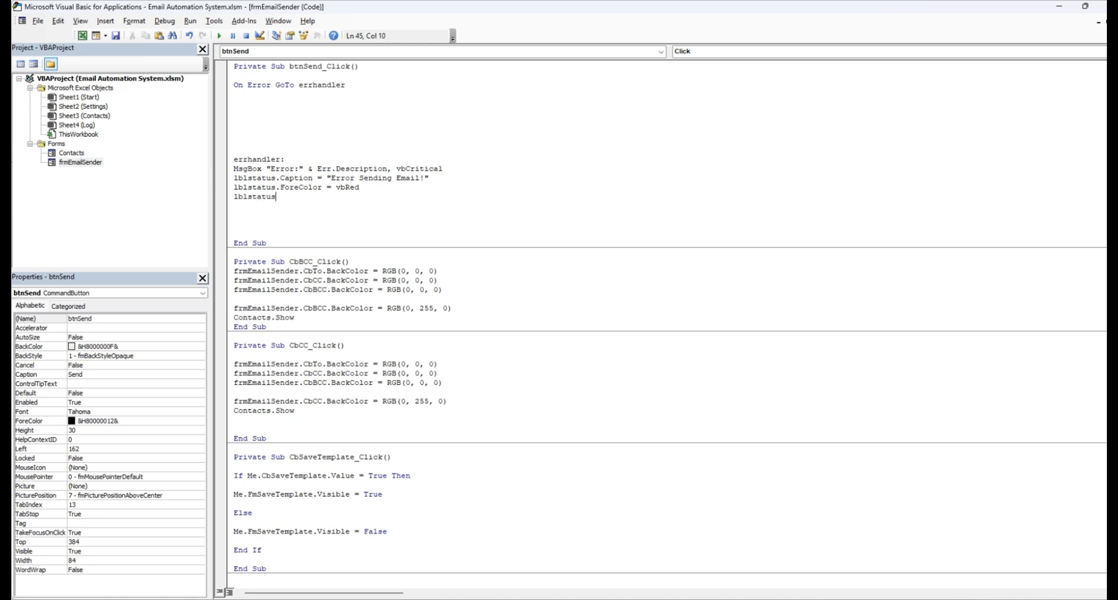
text(.visi)
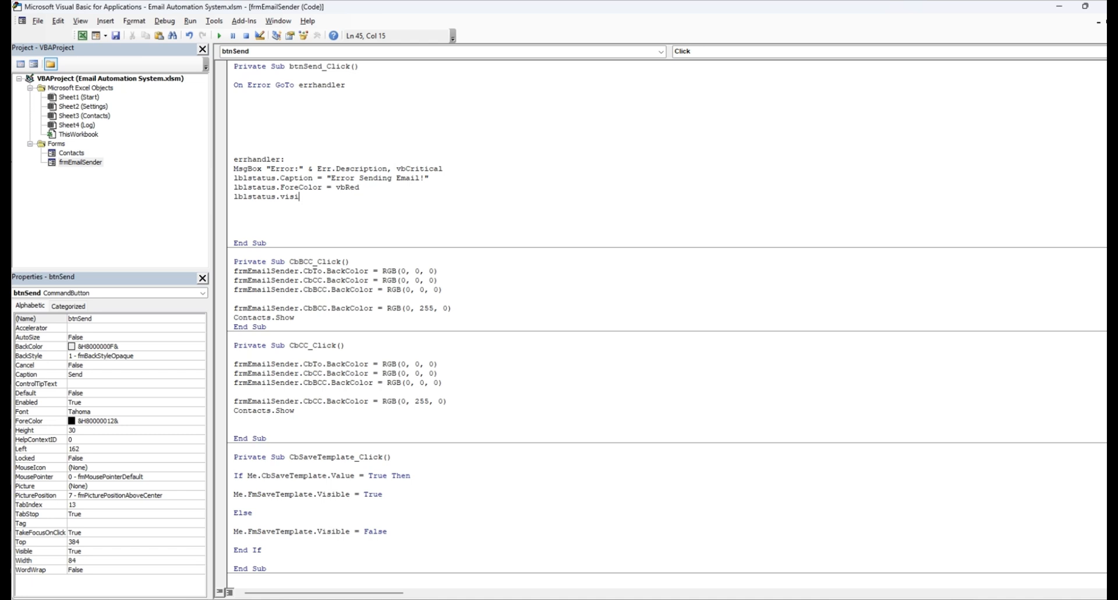
text(ble=true)
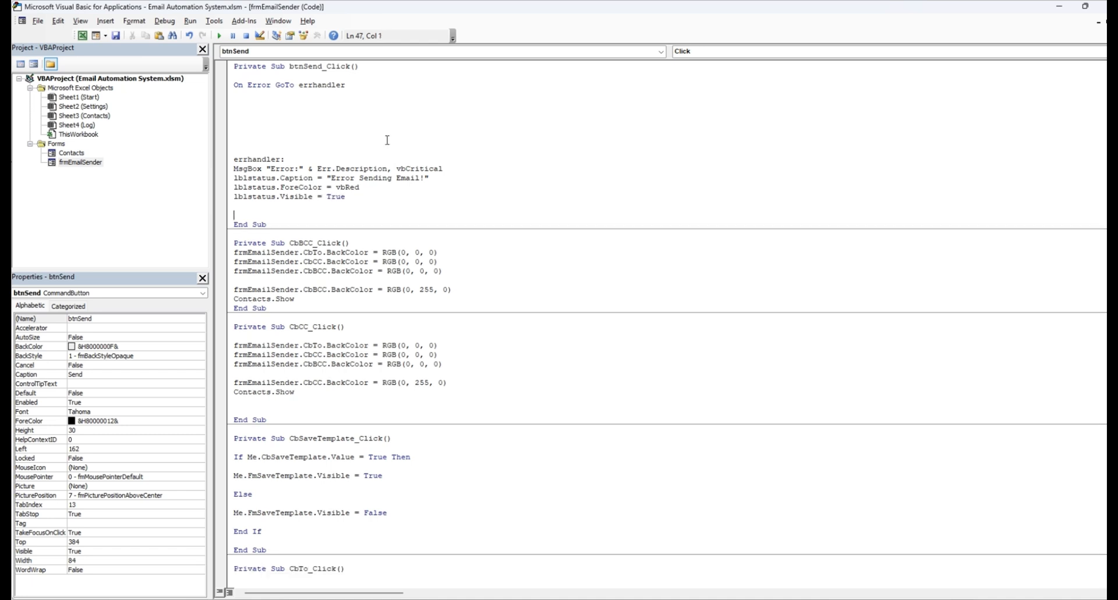
mouse_move(372, 165)
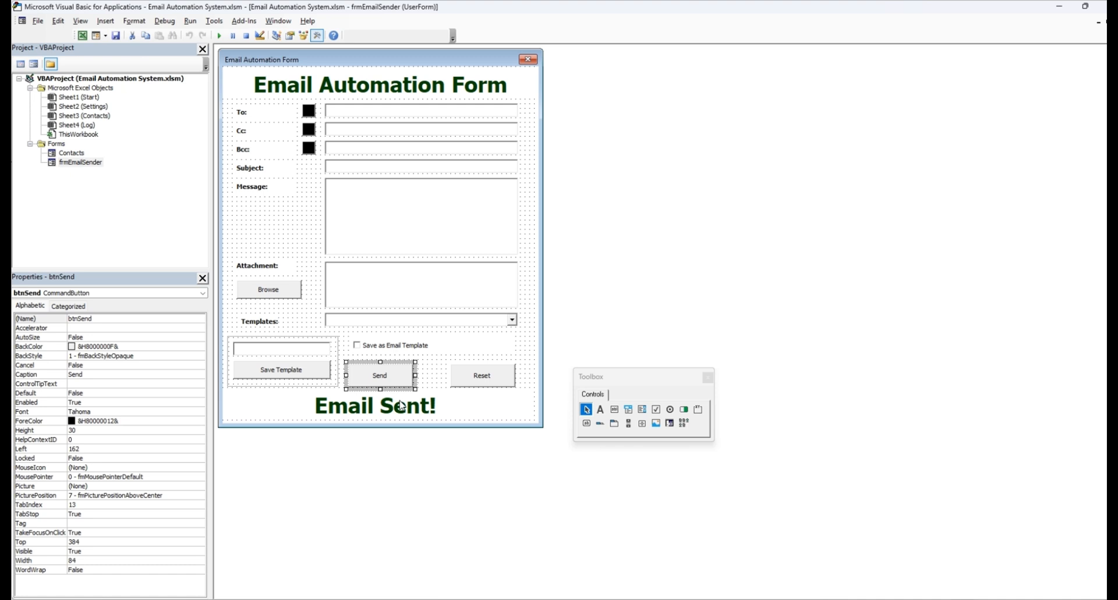
Select the Email Automation Form in design view and run it over the workbook
click(376, 405)
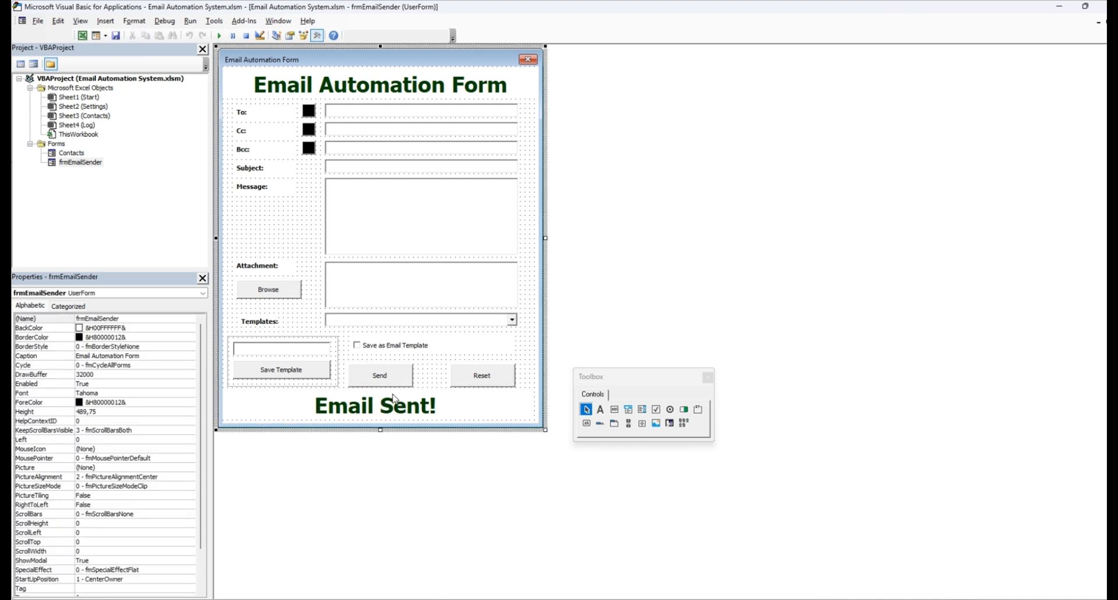
double_click(378, 375)
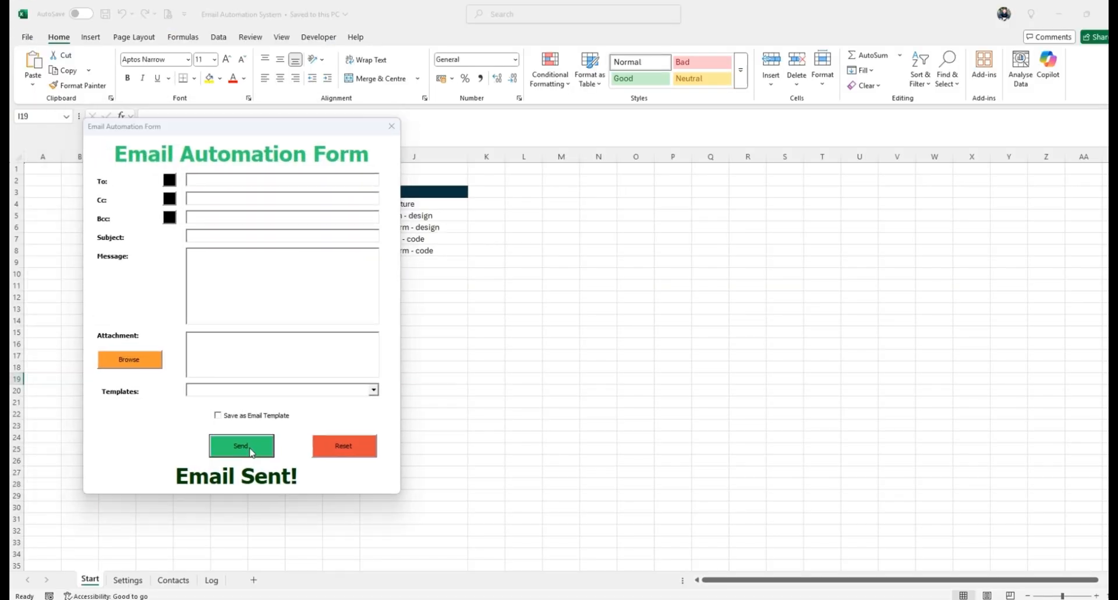
Test Send, dismiss the error and run-time error 424, and reopen the form designer
click(240, 446)
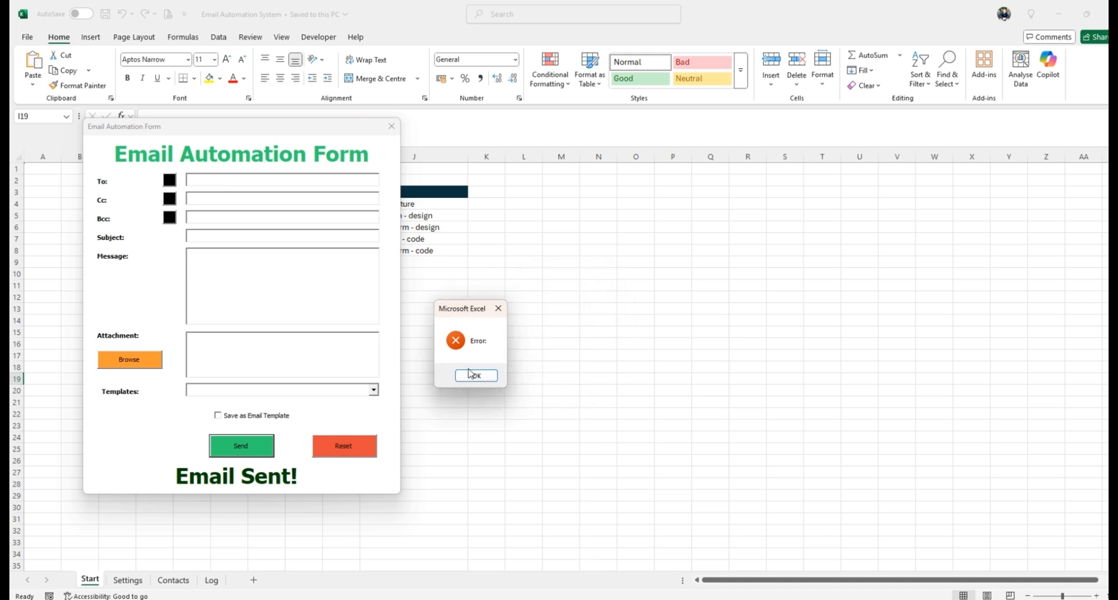
click(475, 375)
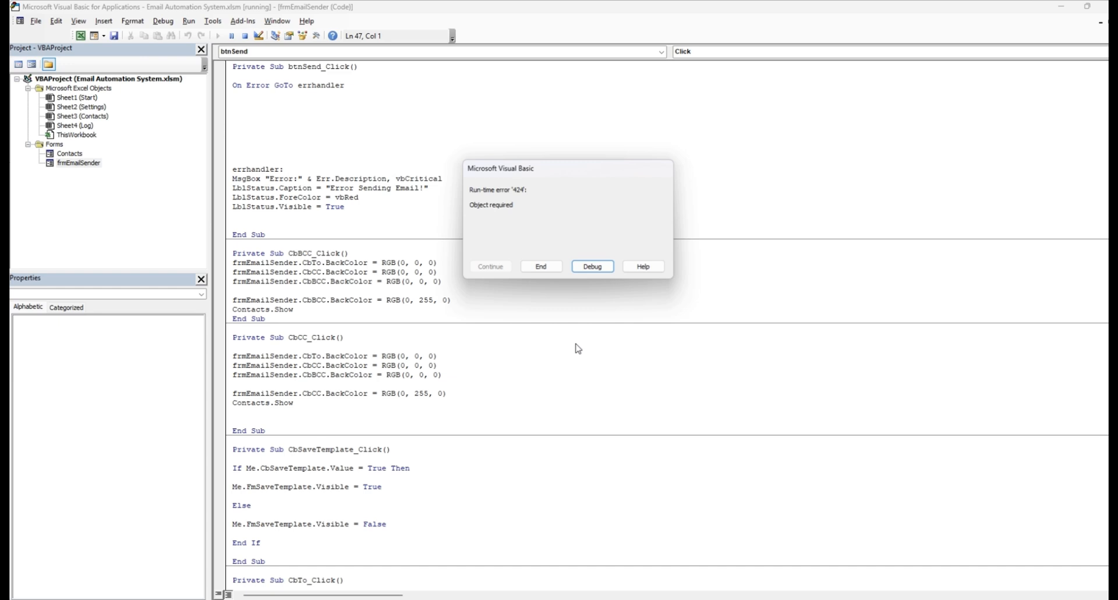
click(591, 266)
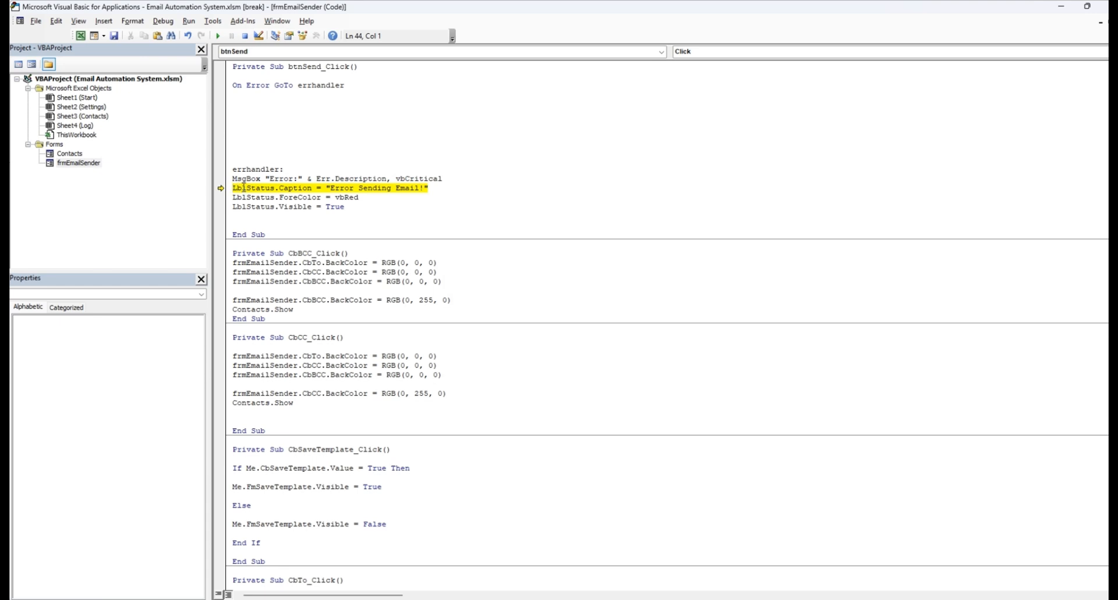
mouse_move(188, 85)
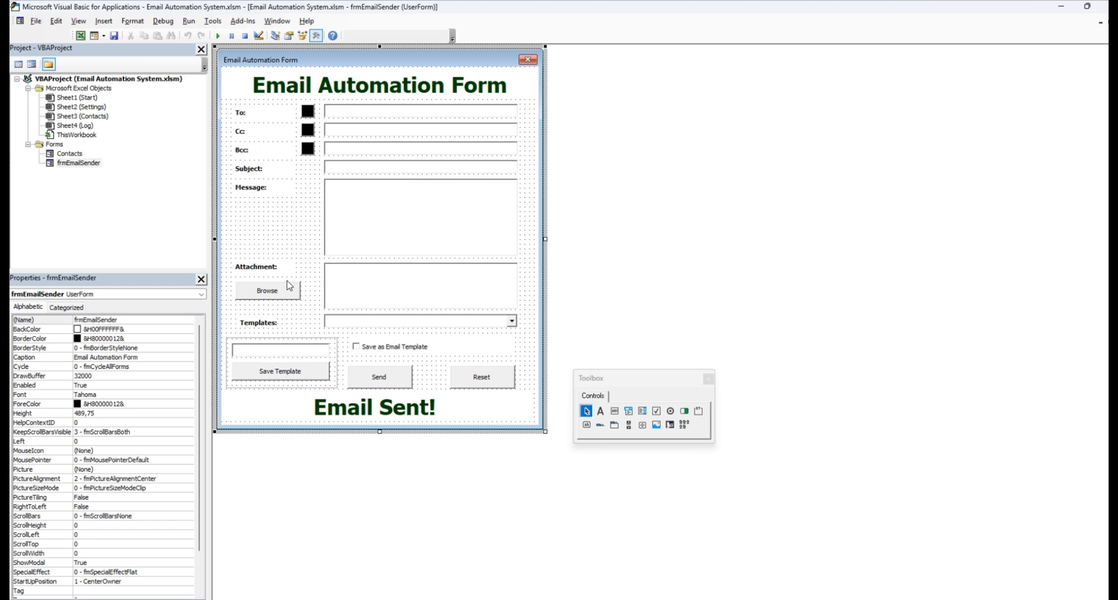
click(375, 407)
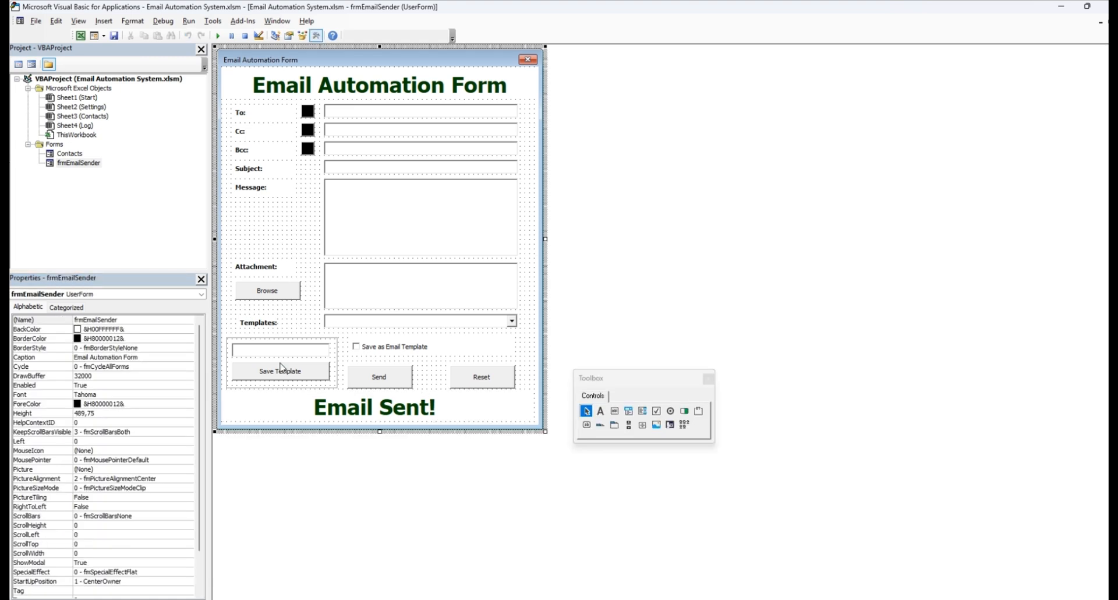
mouse_move(304, 311)
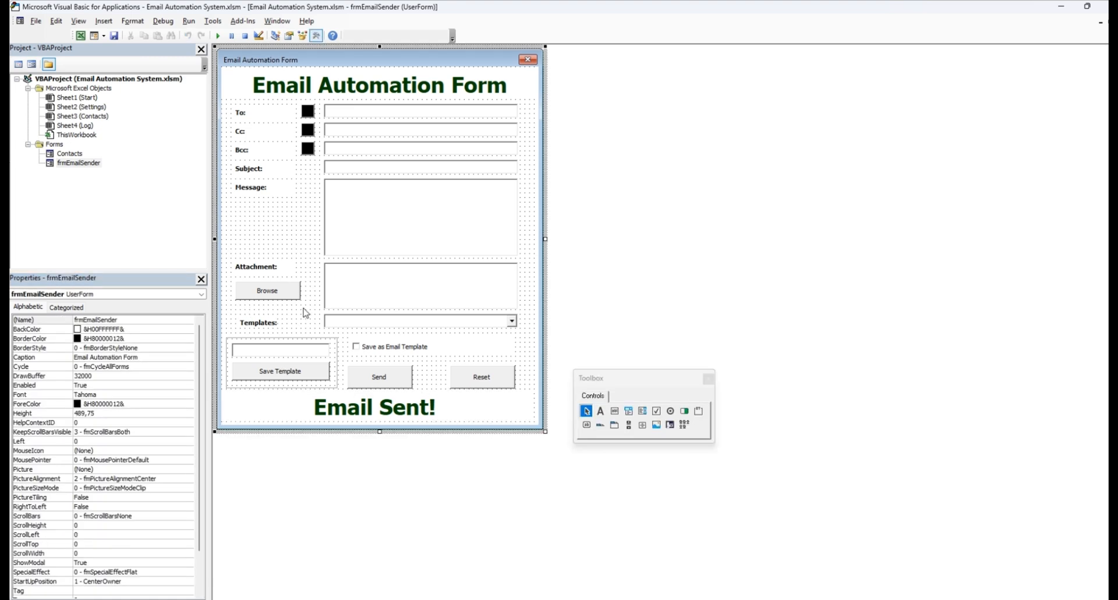
mouse_move(291, 313)
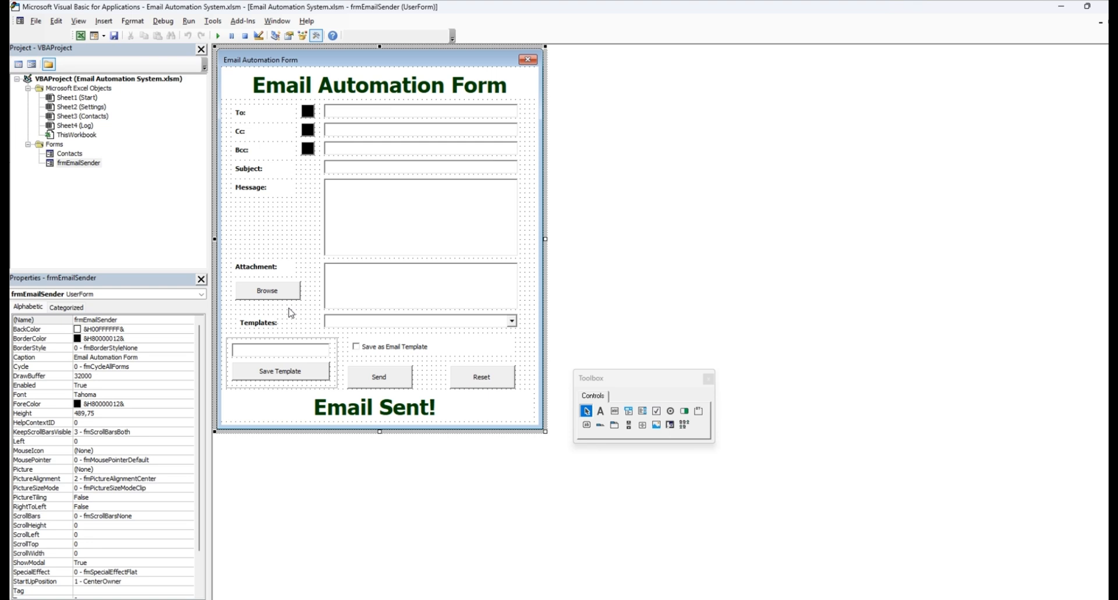
Rerun the email form, try Send, and dismiss the resulting error message
click(374, 407)
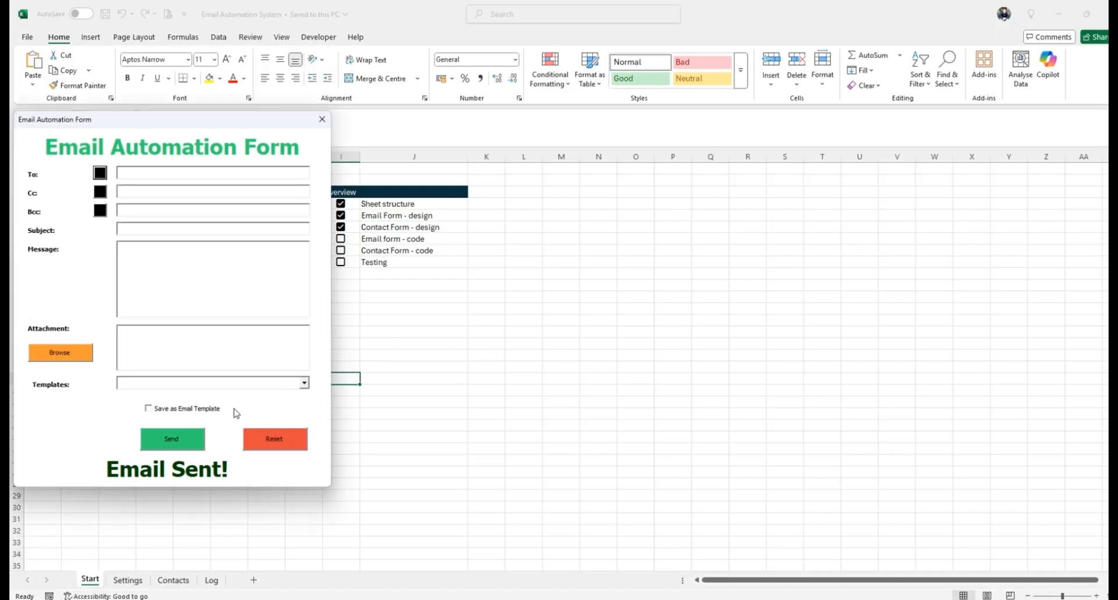
click(170, 439)
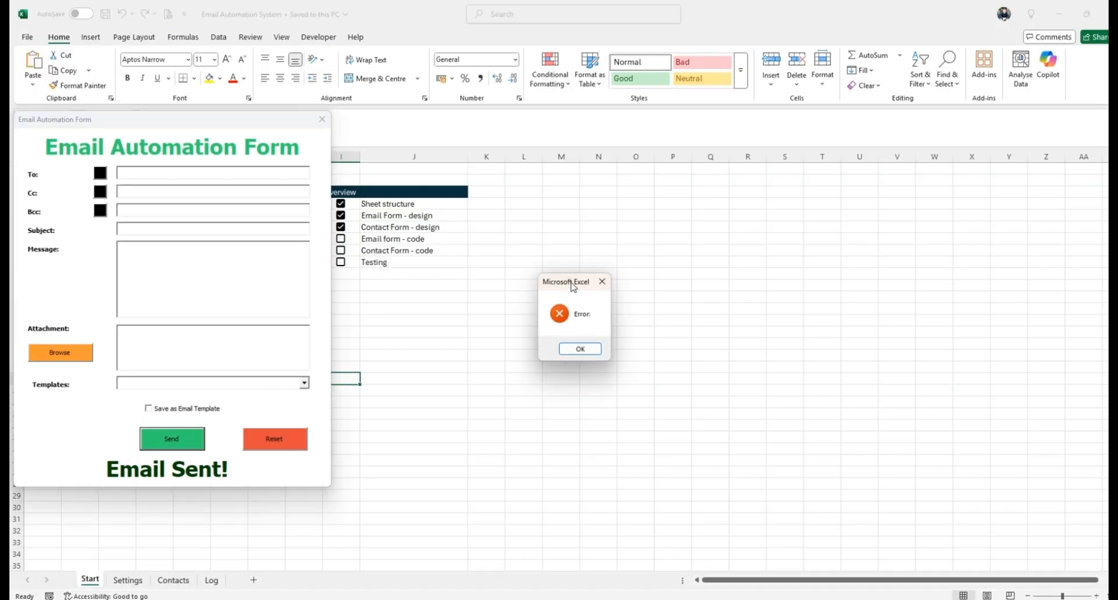
click(580, 349)
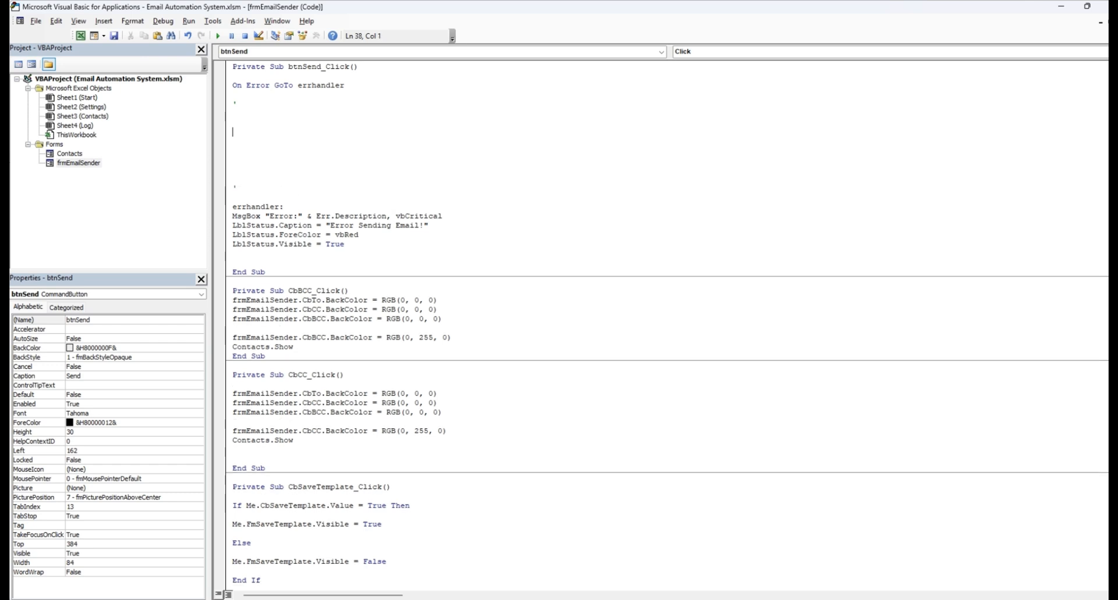
Declare outlookApp and outlookMail as Object in btnSend_Click
key(Up)
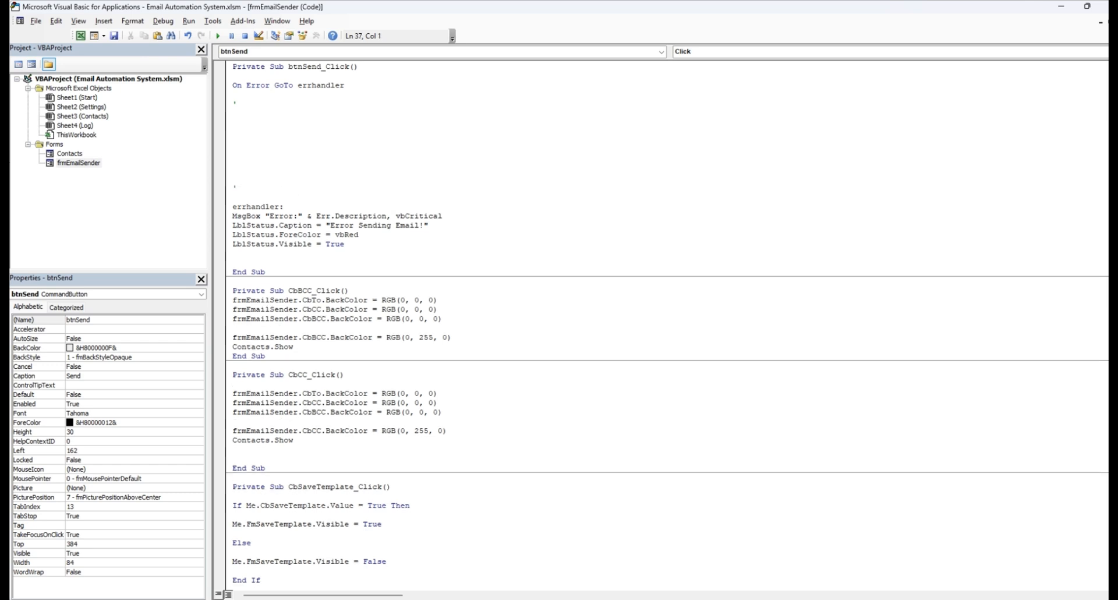
text(dim)
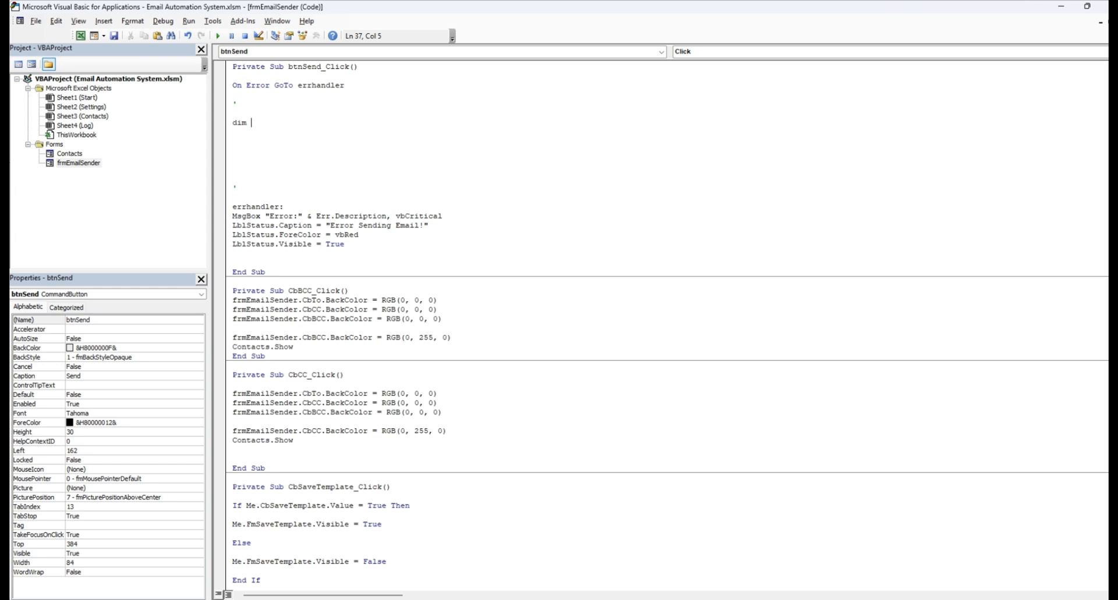
text(outlook)
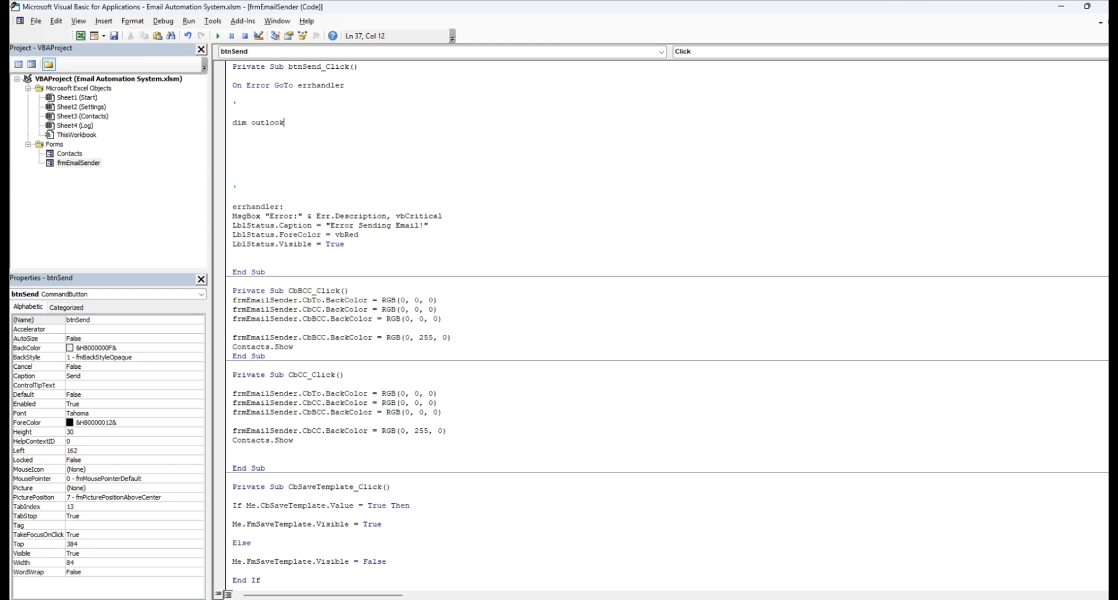
text(app as)
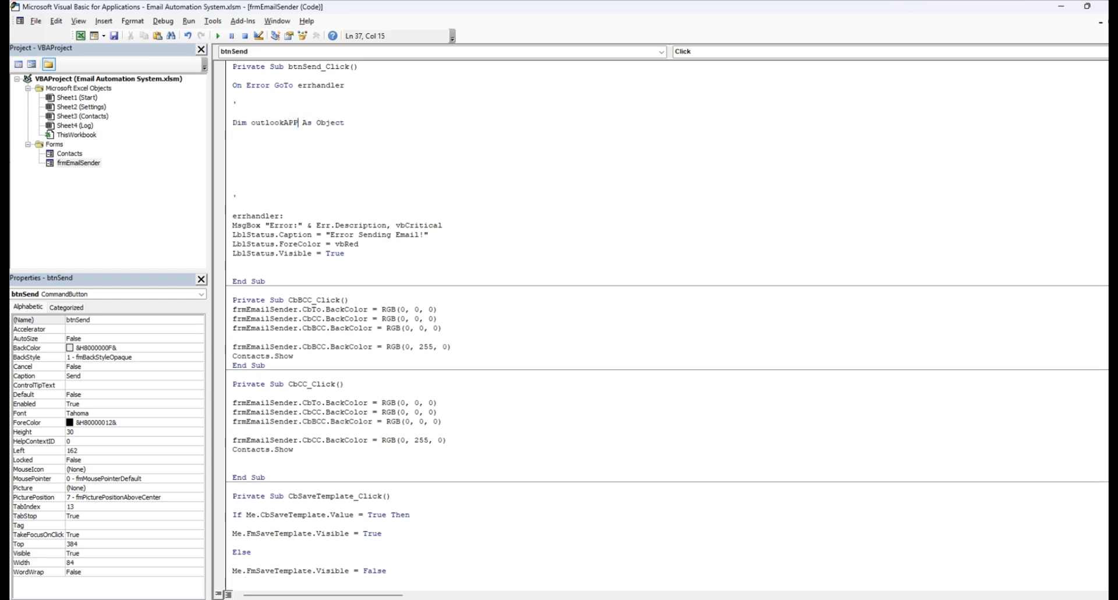
click(285, 189)
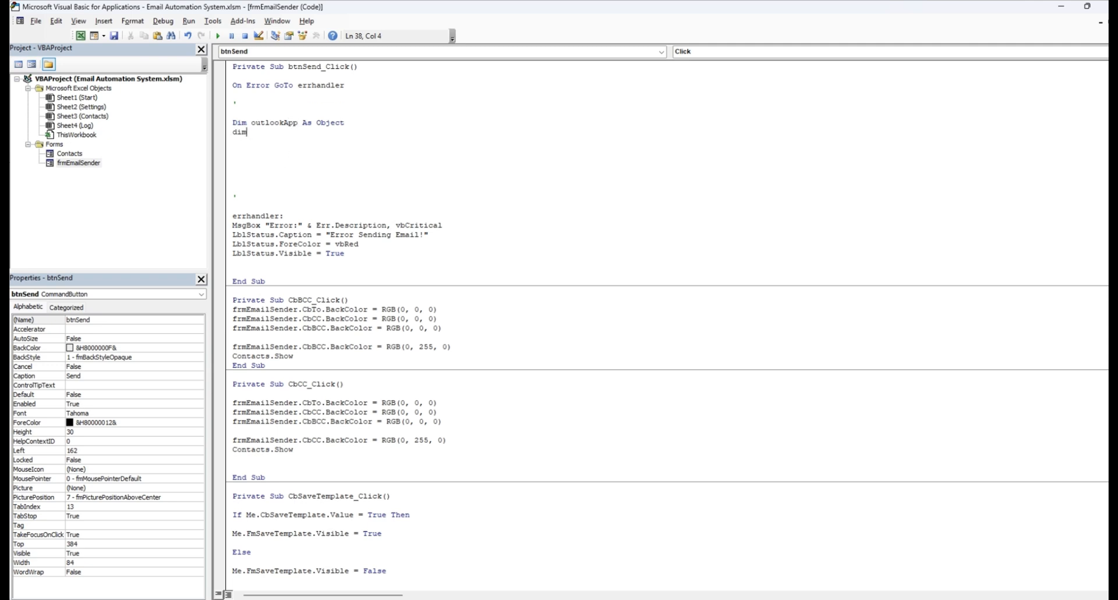
text(o)
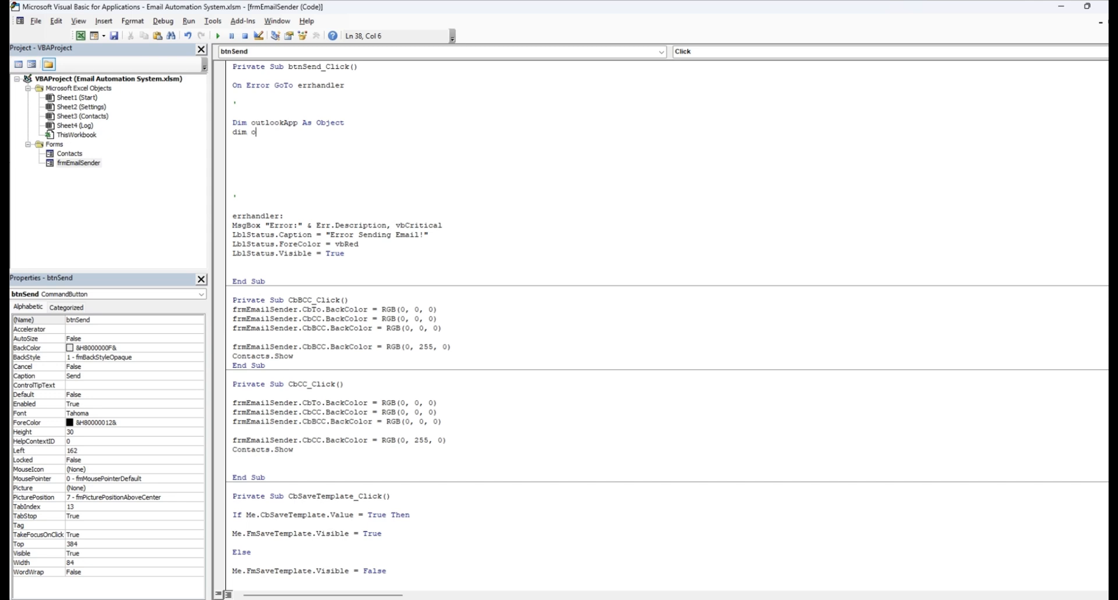
text(utlook)
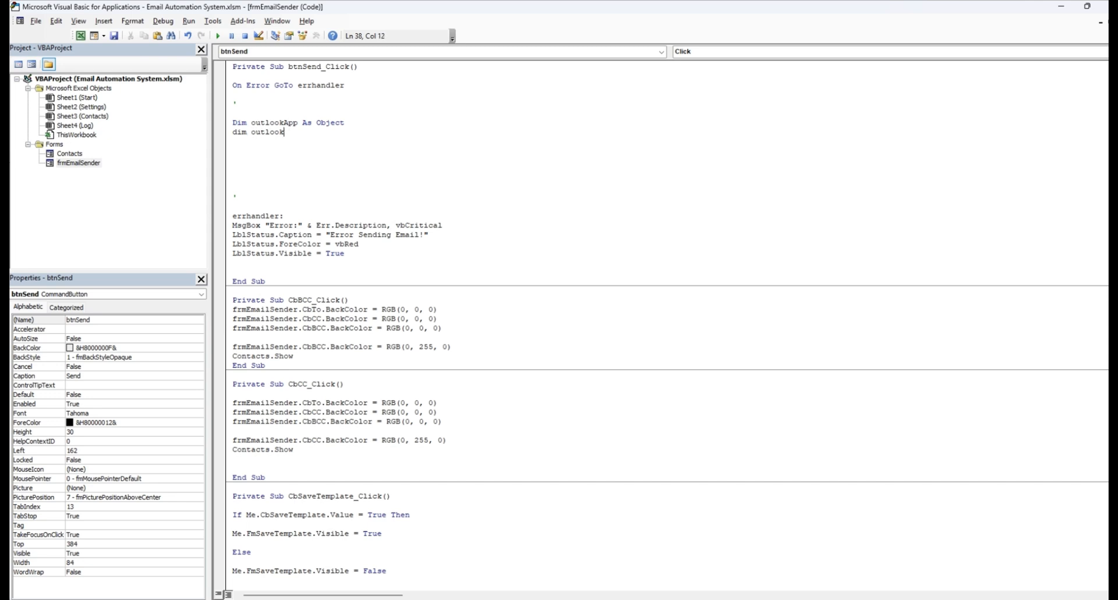
text(Mail)
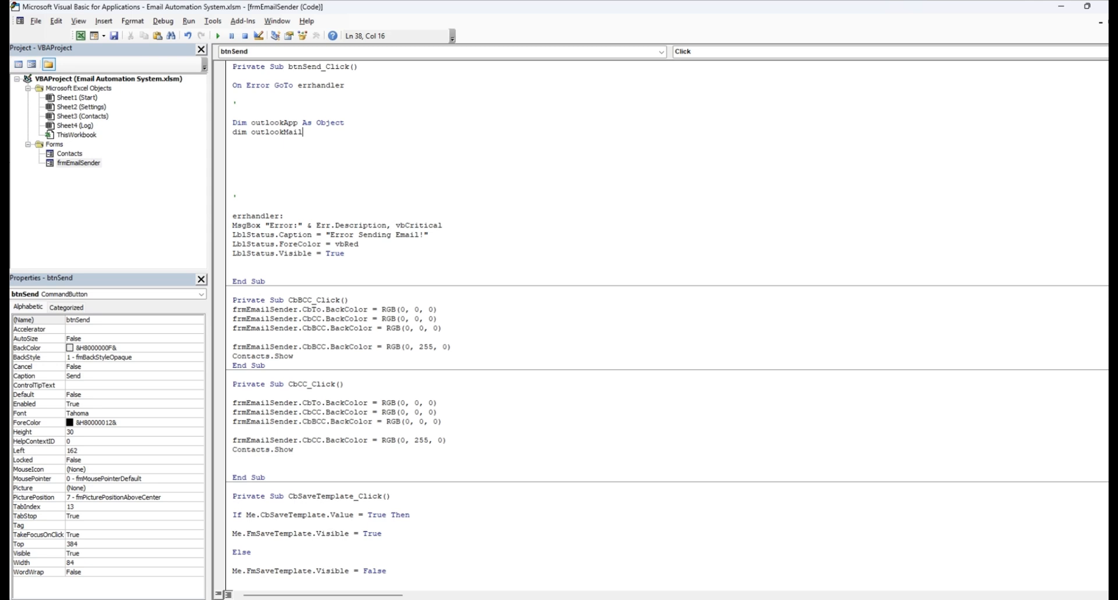
text(as Object)
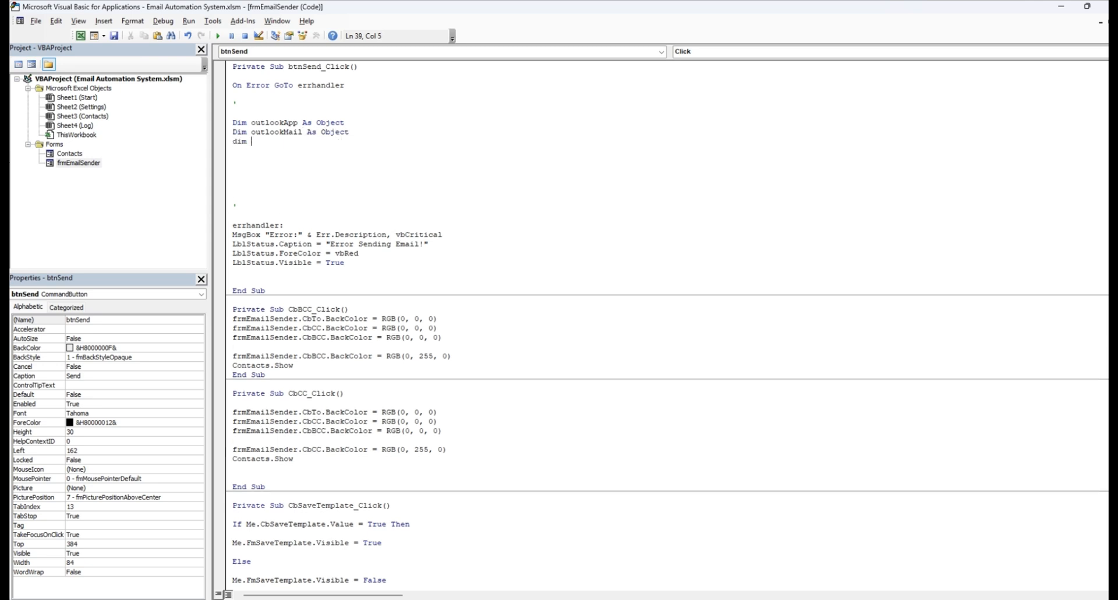
Declare fileArr() As String and i As Long
text(fileArr)
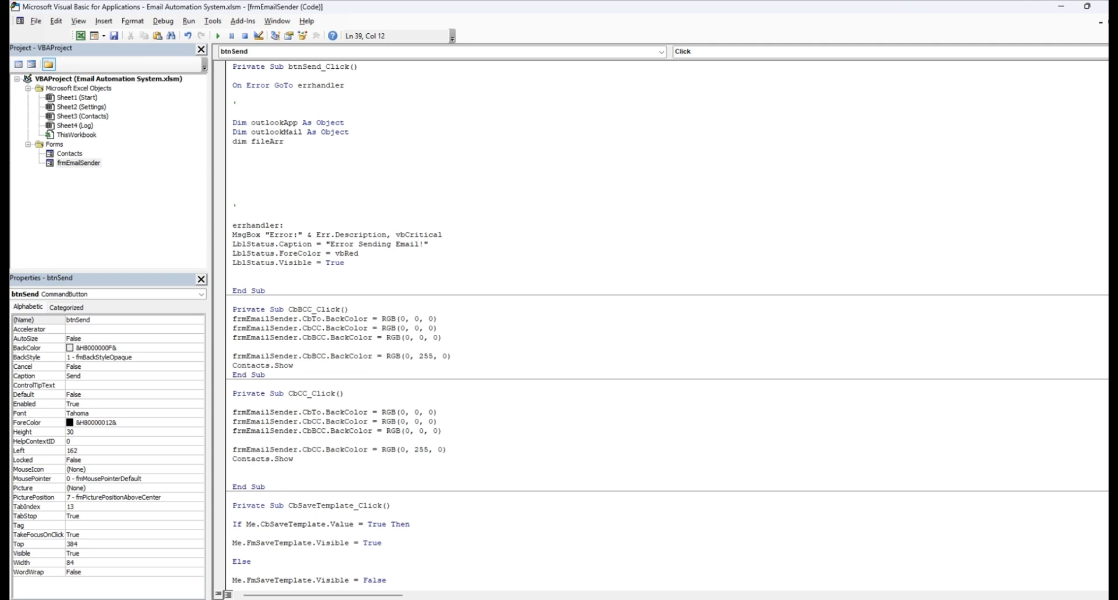
text(() as)
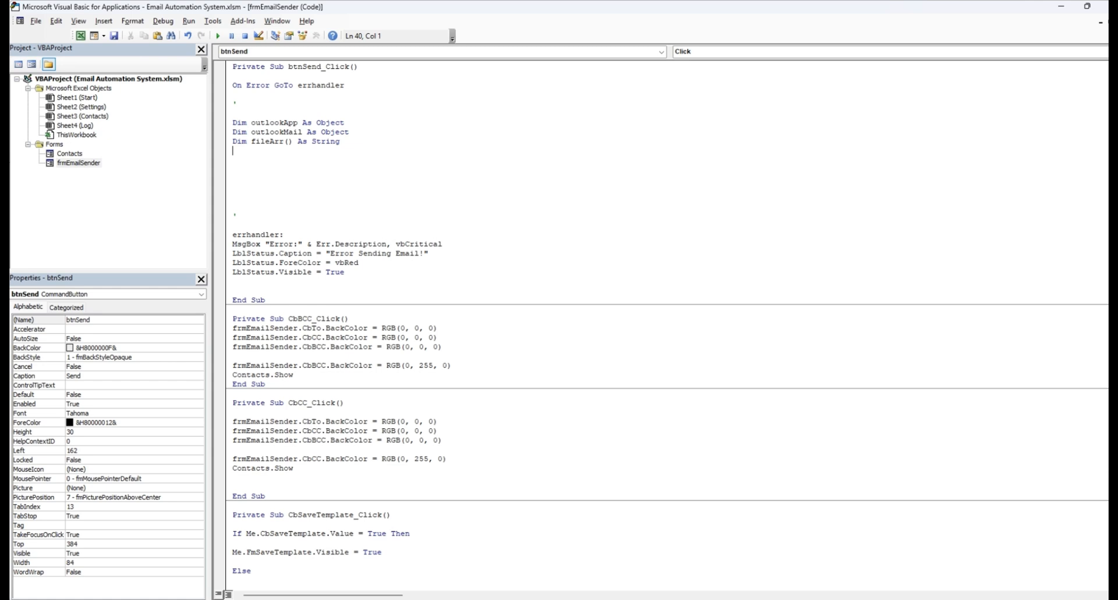
text(dim ia)
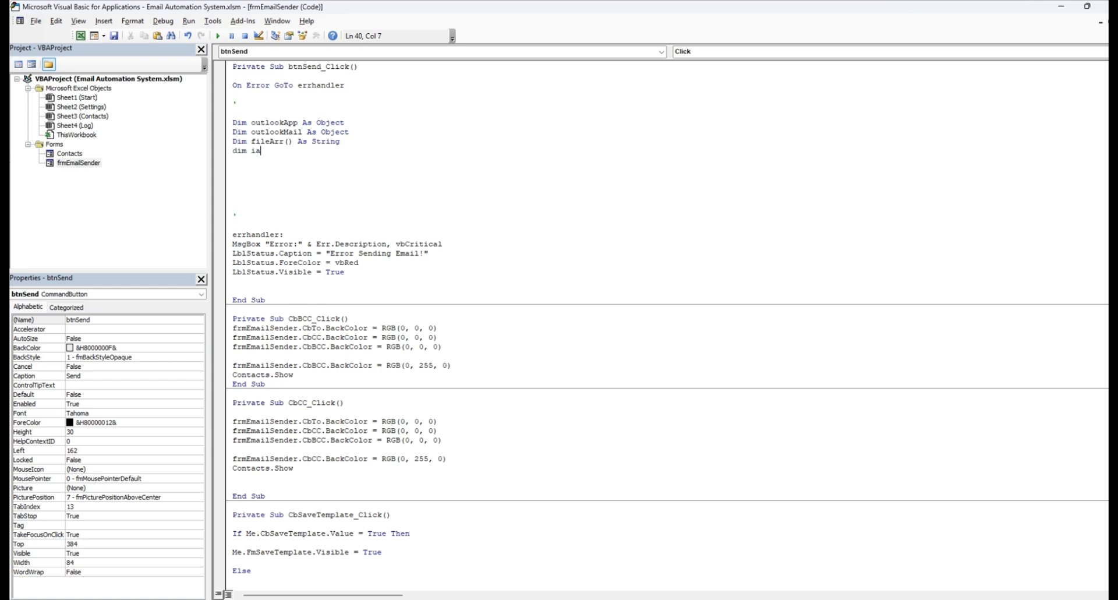
text(as)
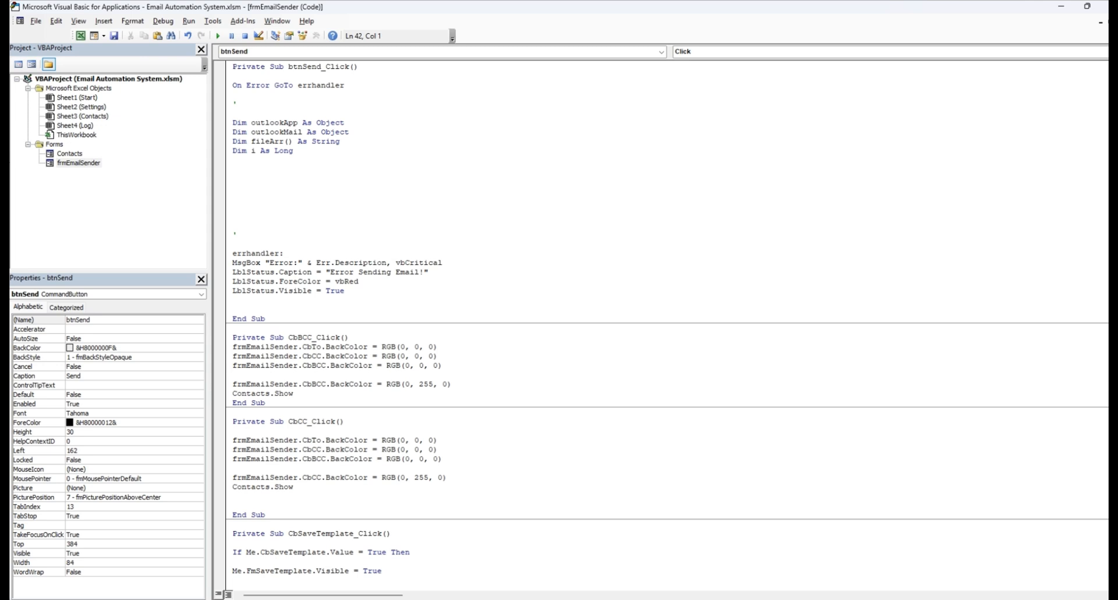
Add an If checking whether txtTo, the subject box or txtBody text is empty
click(232, 169)
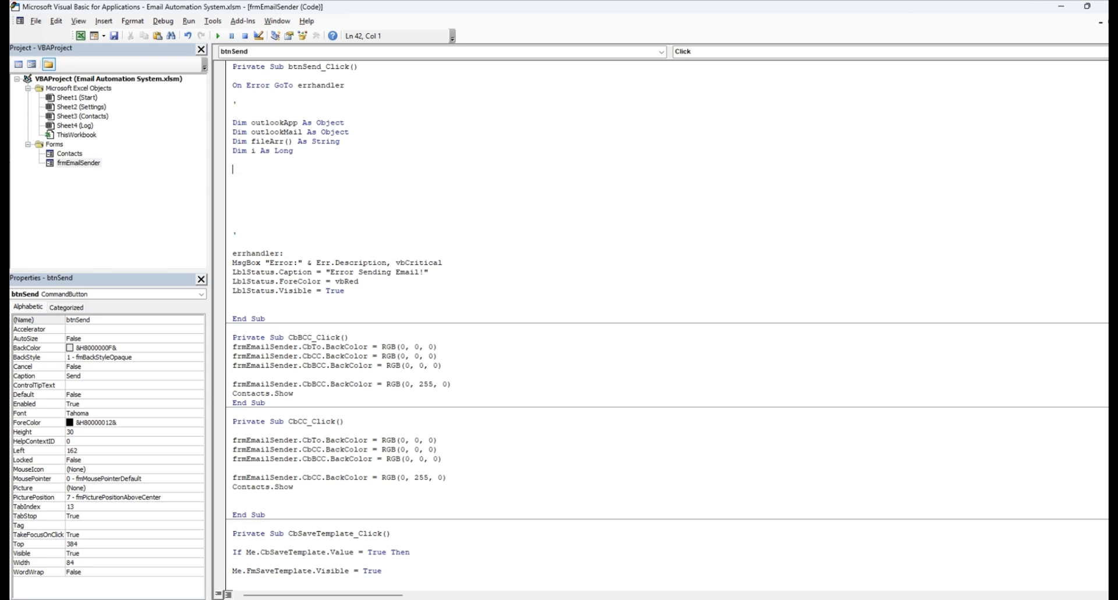
text(if)
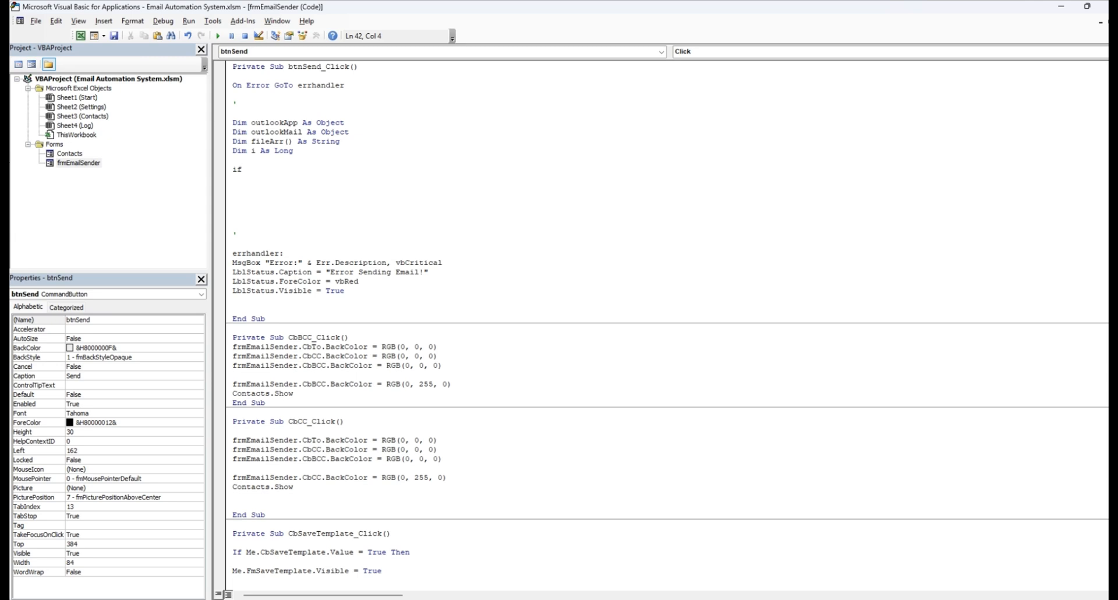
text(txt)
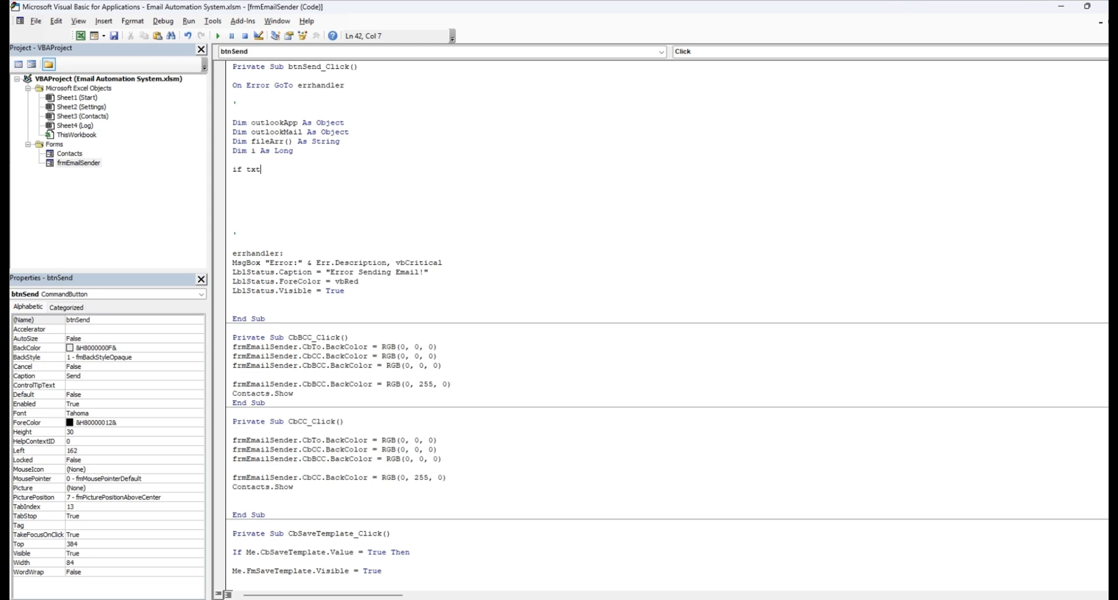
text(to.)
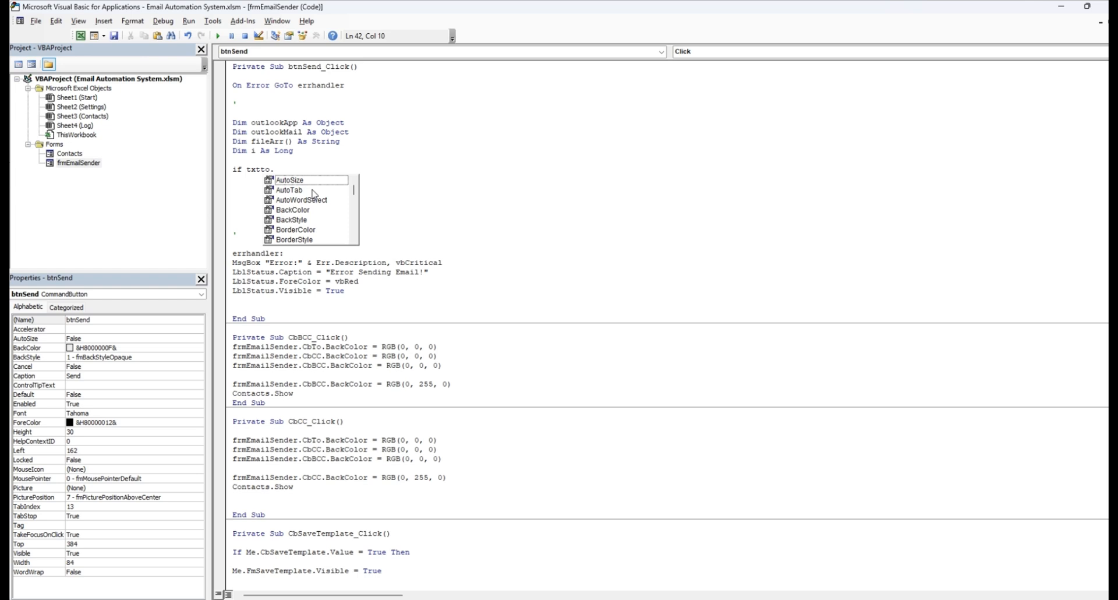
text(text)
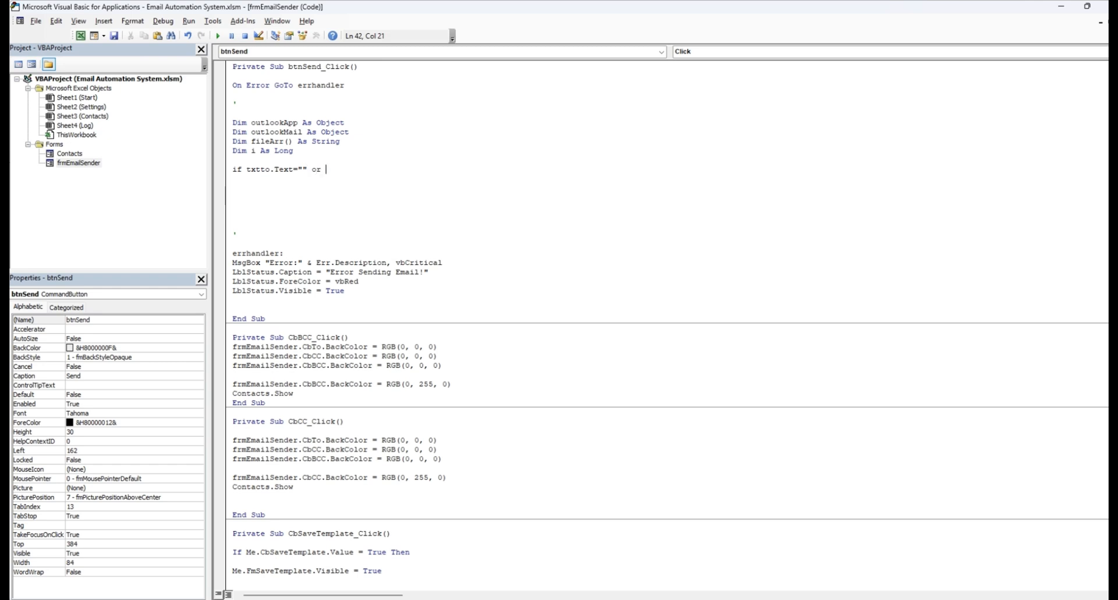
text(txtsubject.)
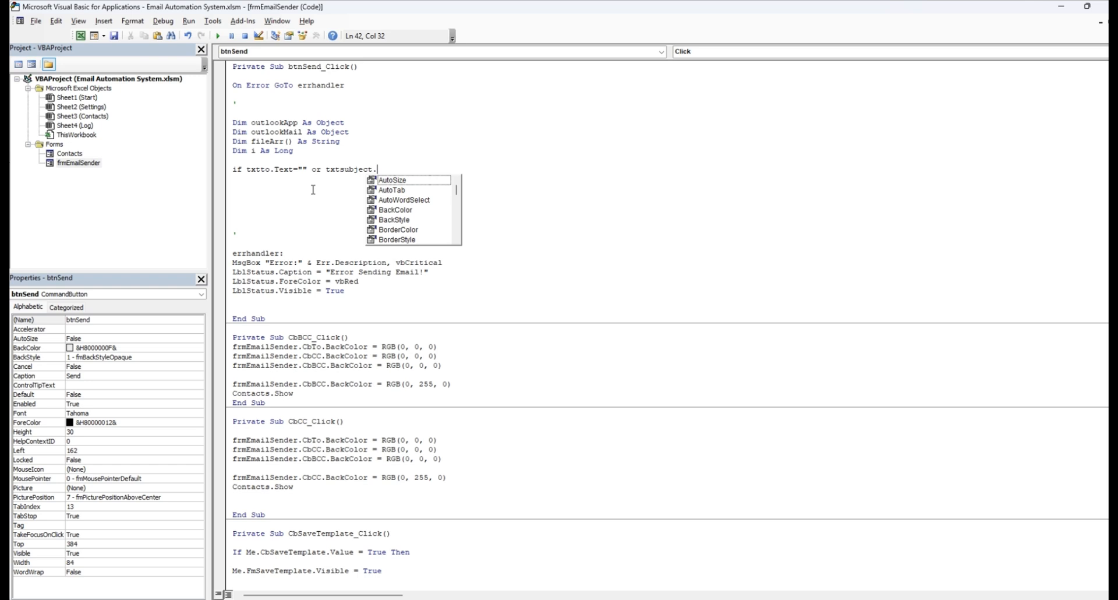
text(text)
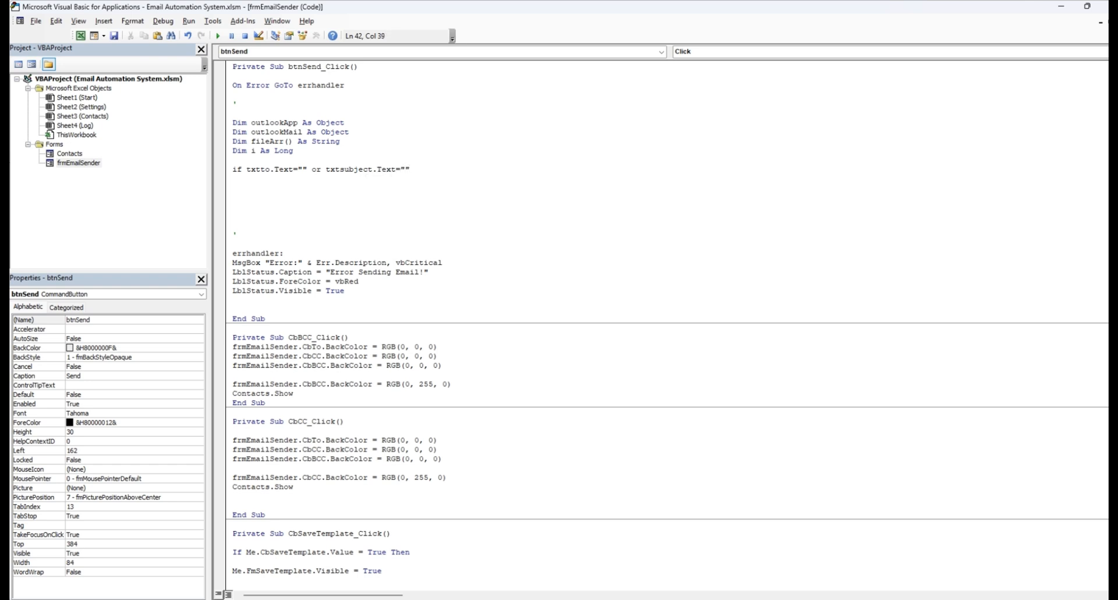
text(or t)
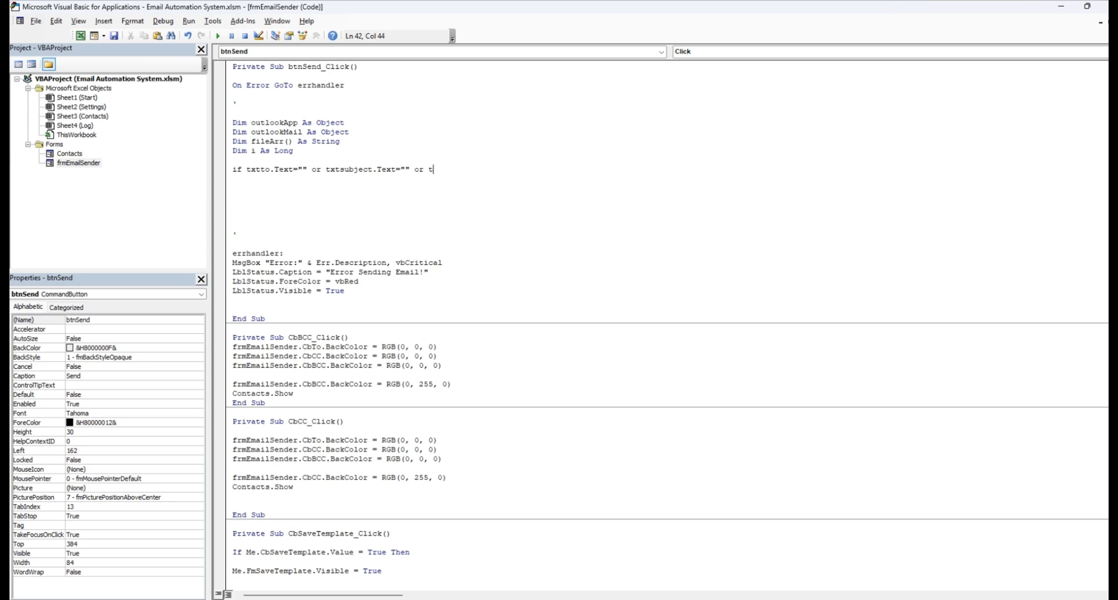
text(xtbody)
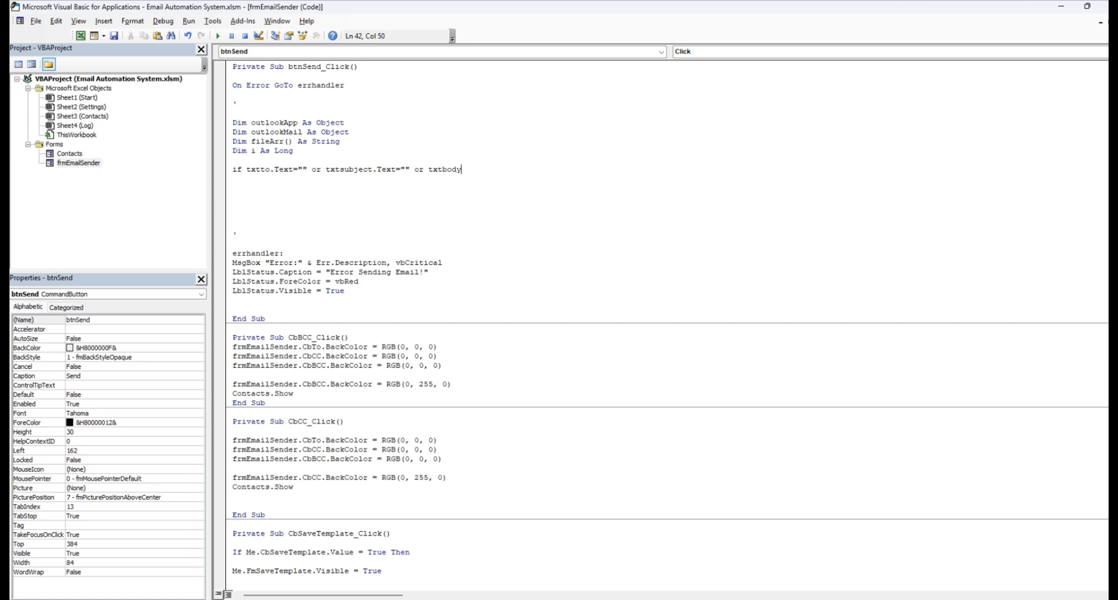
text(.text=")
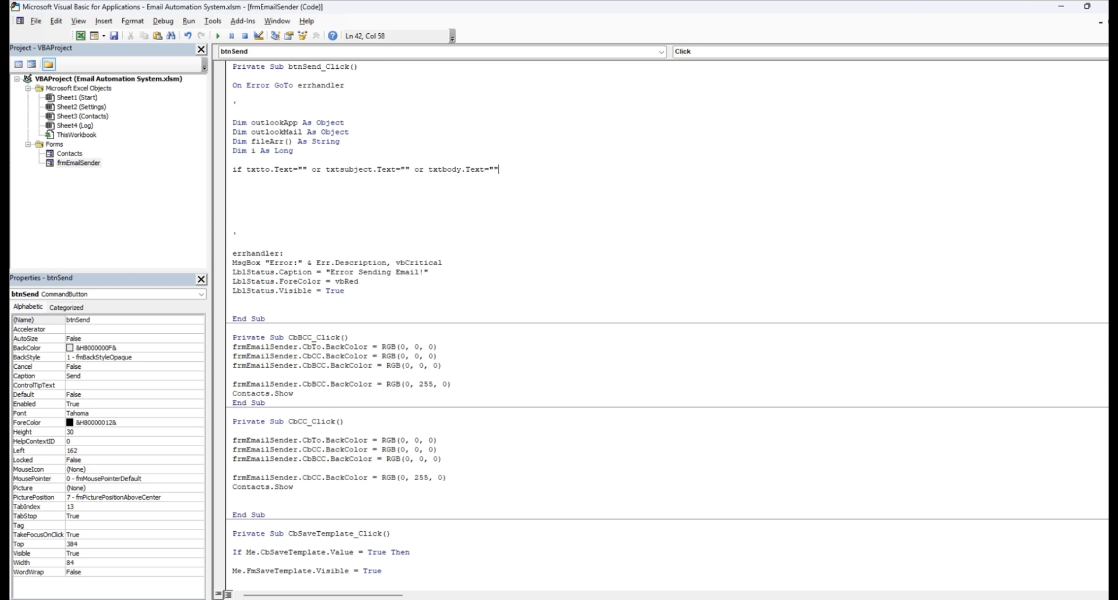
key(Return)
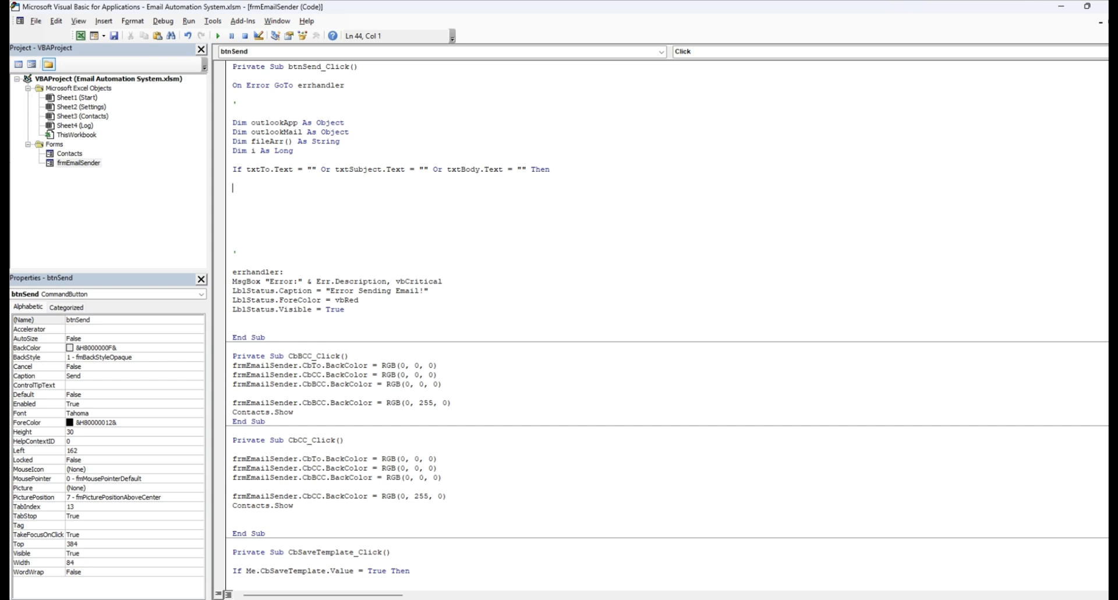
Inside the If, show "Please fill in To, Subject, and Message." and Exit Sub
text(exi)
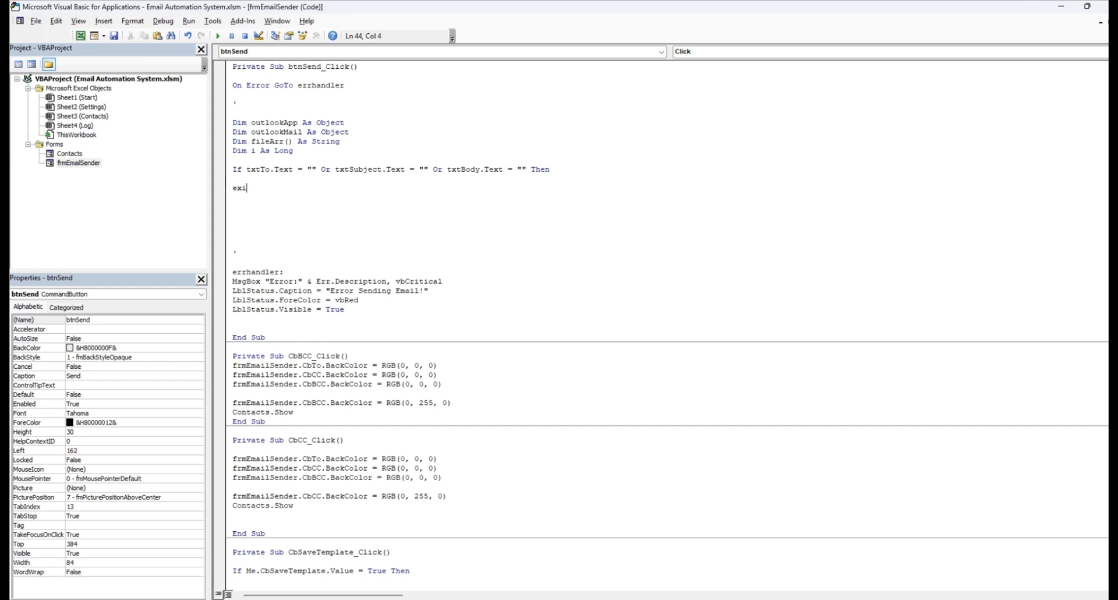
text(Exit Sub)
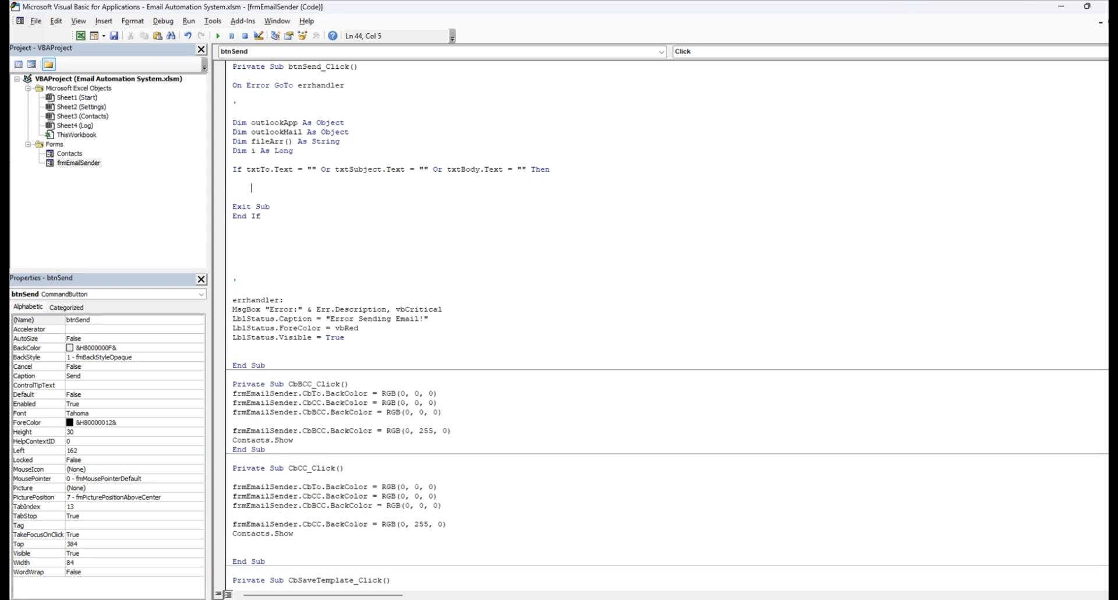
text(ms)
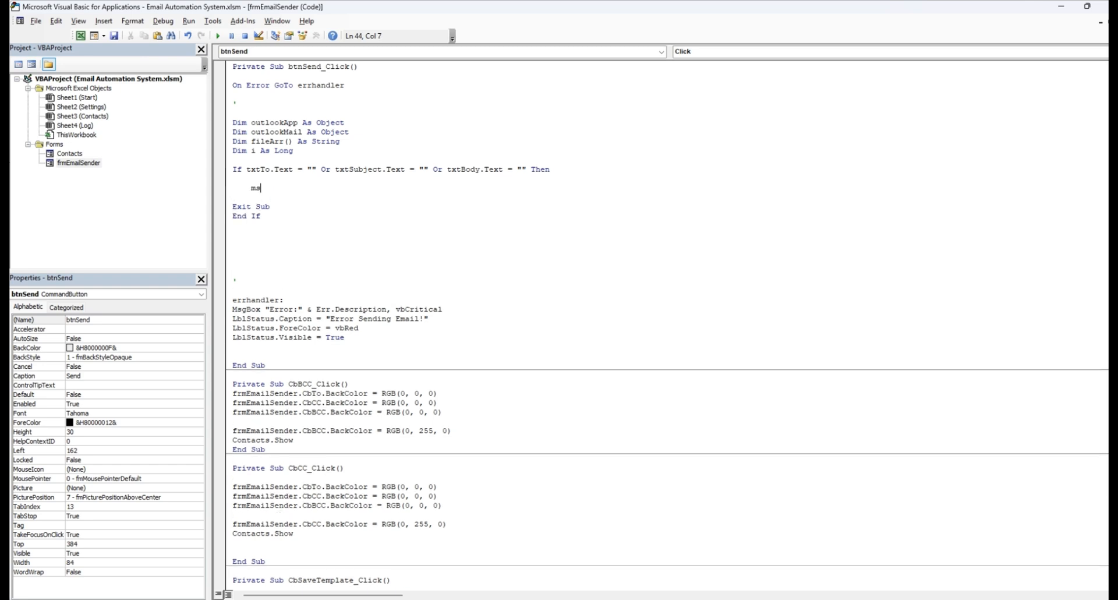
text(gbox)
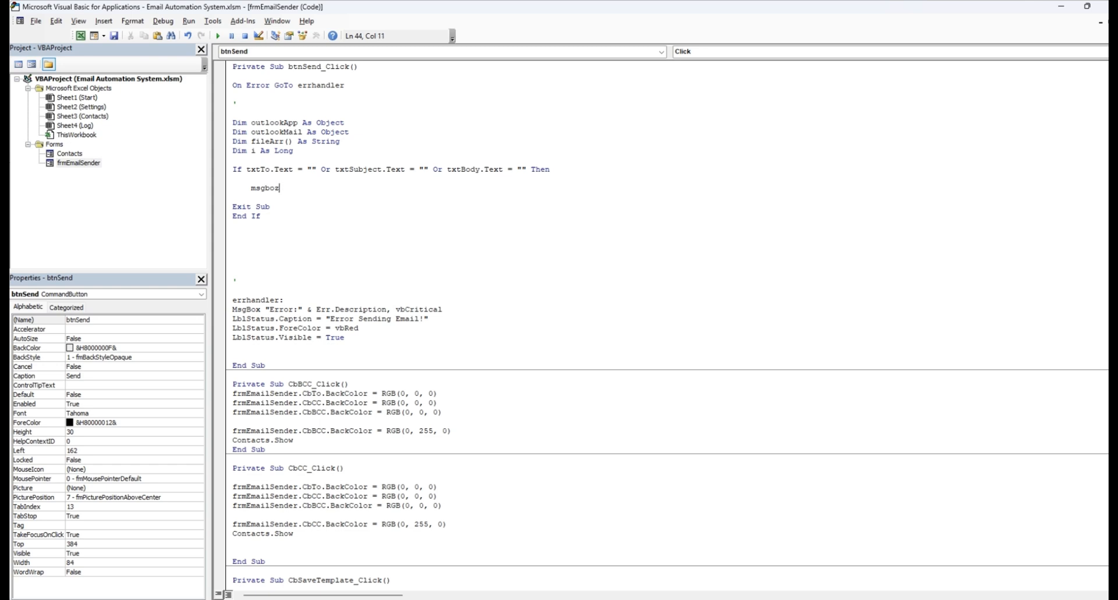
text(")
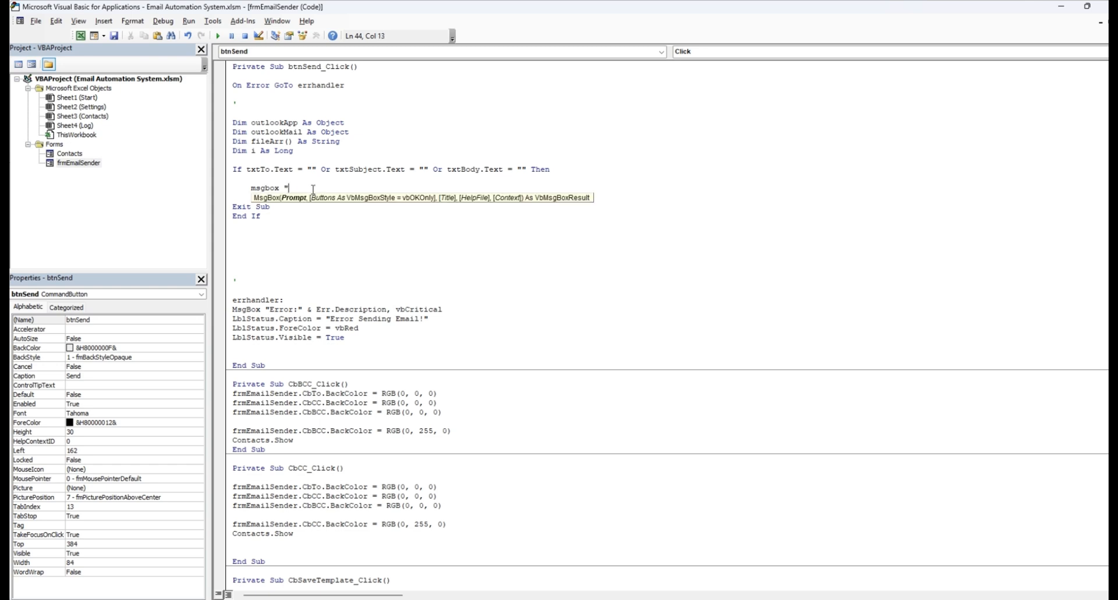
text(Please fill in To, Subje)
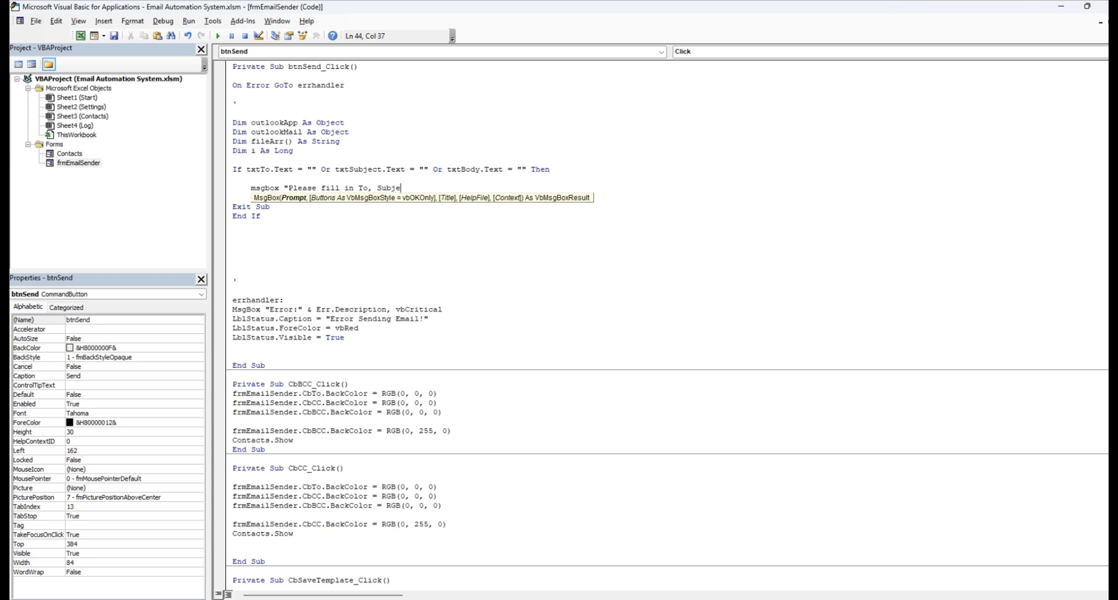
text(ct, and)
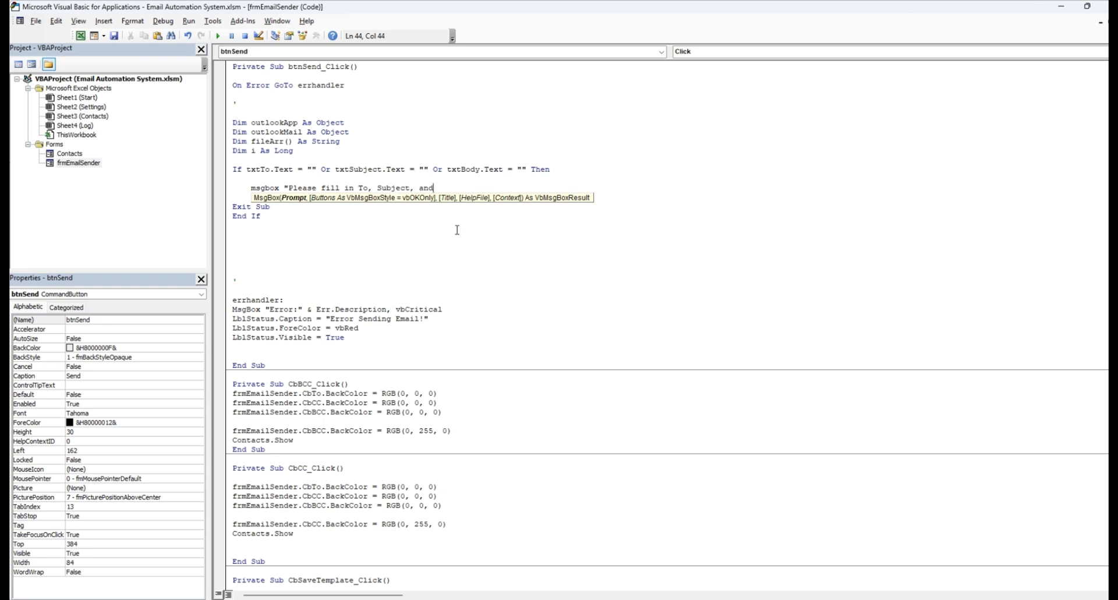
text(Message)
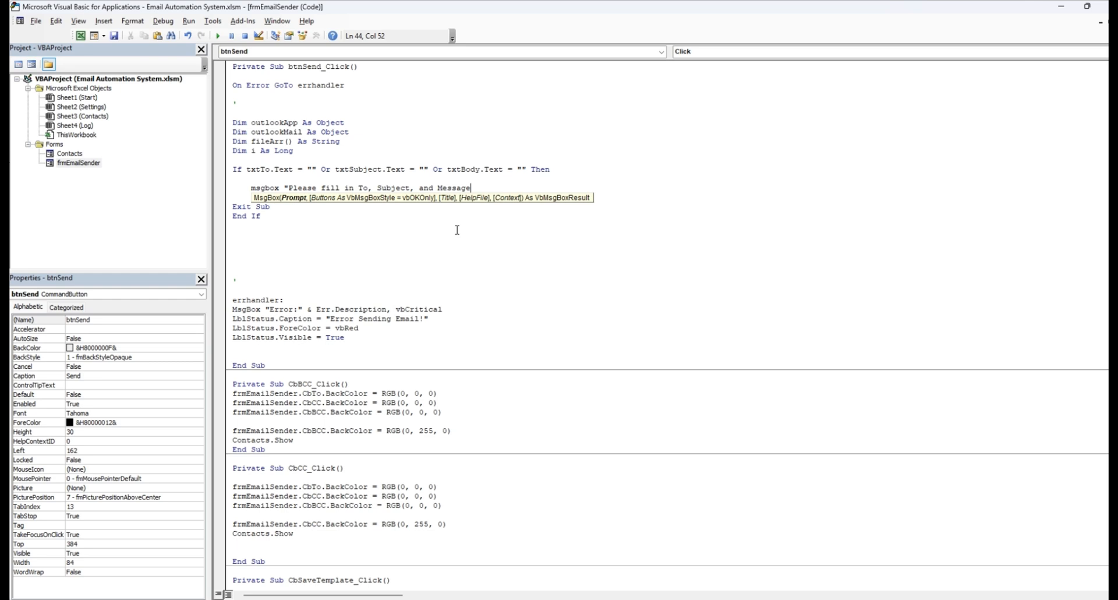
text(.", vbExclamation)
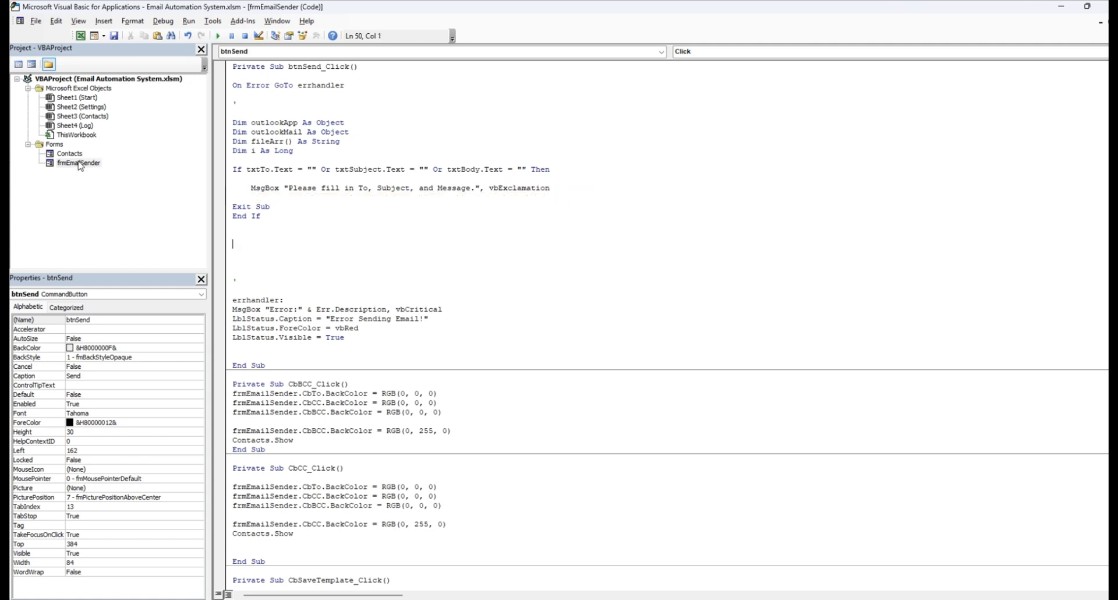
Run the form with empty fields and dismiss the "Please fill in To, Subject, and Message." warning
click(218, 36)
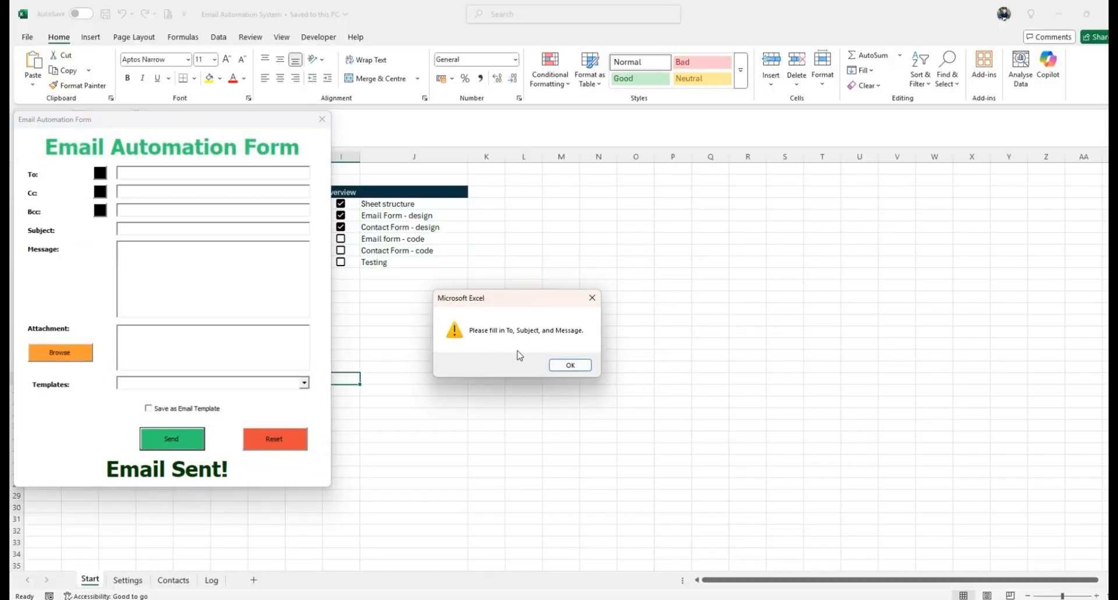
click(568, 365)
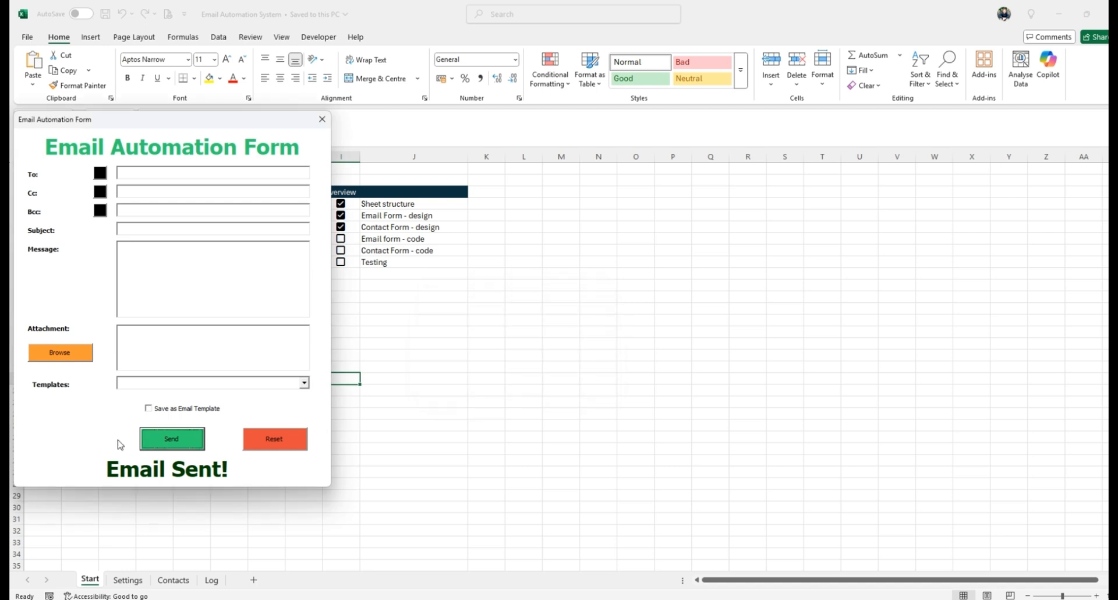
mouse_move(101, 481)
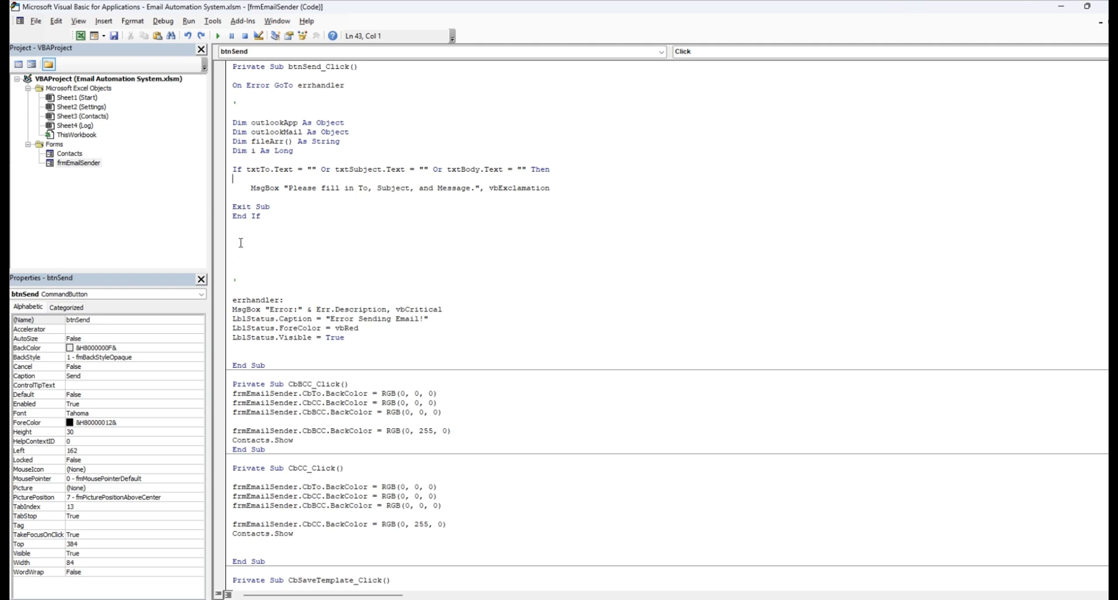
Set outlookApp = CreateObject("Outlook.Application")
text(set outloo)
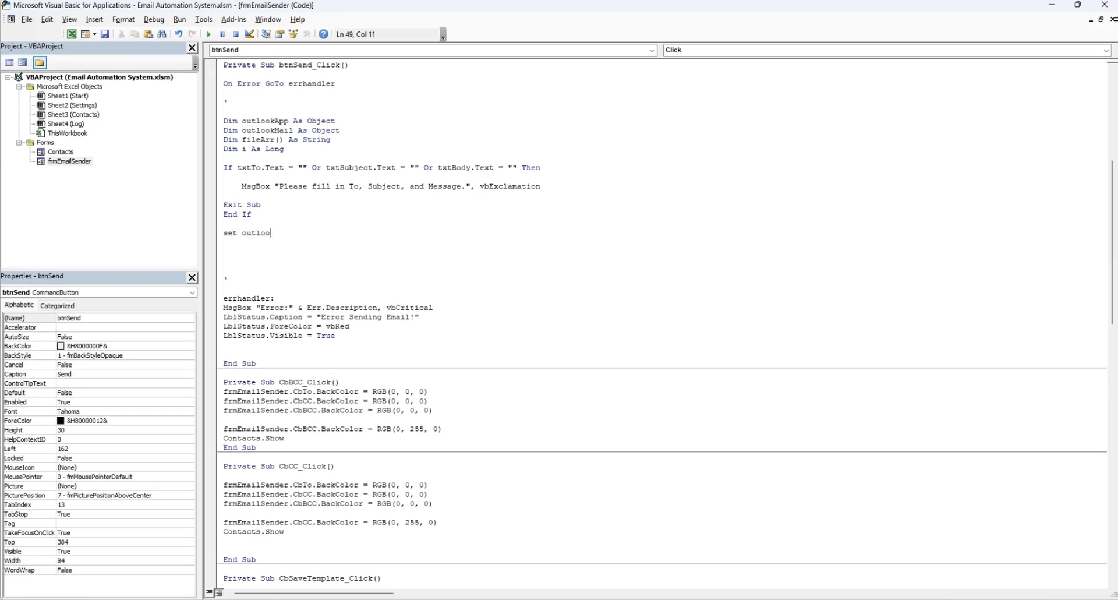
text(kapp)
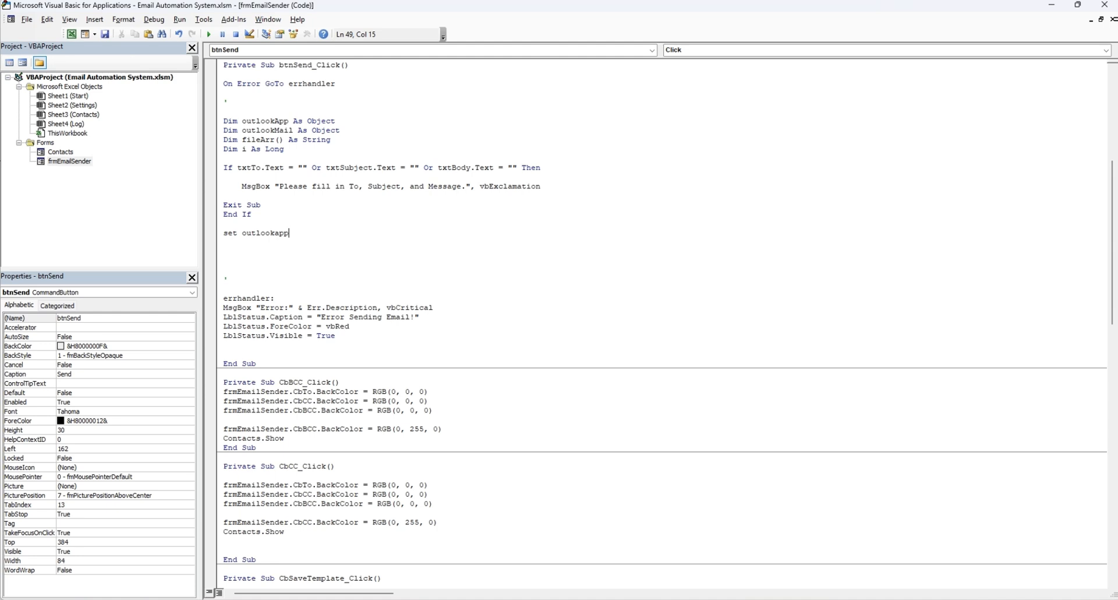
text(=create)
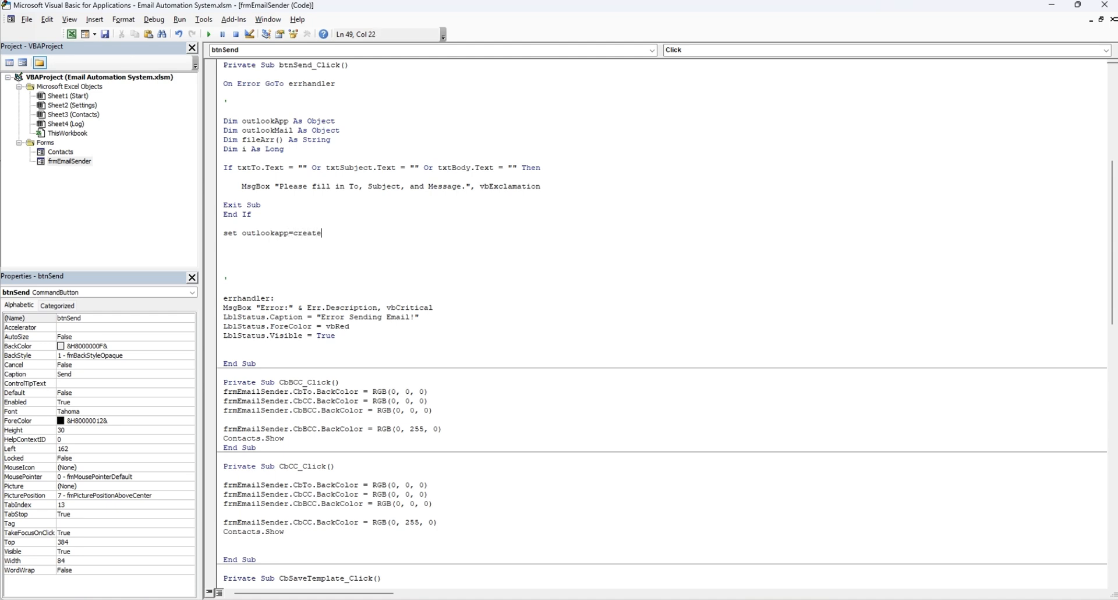
text(ob)
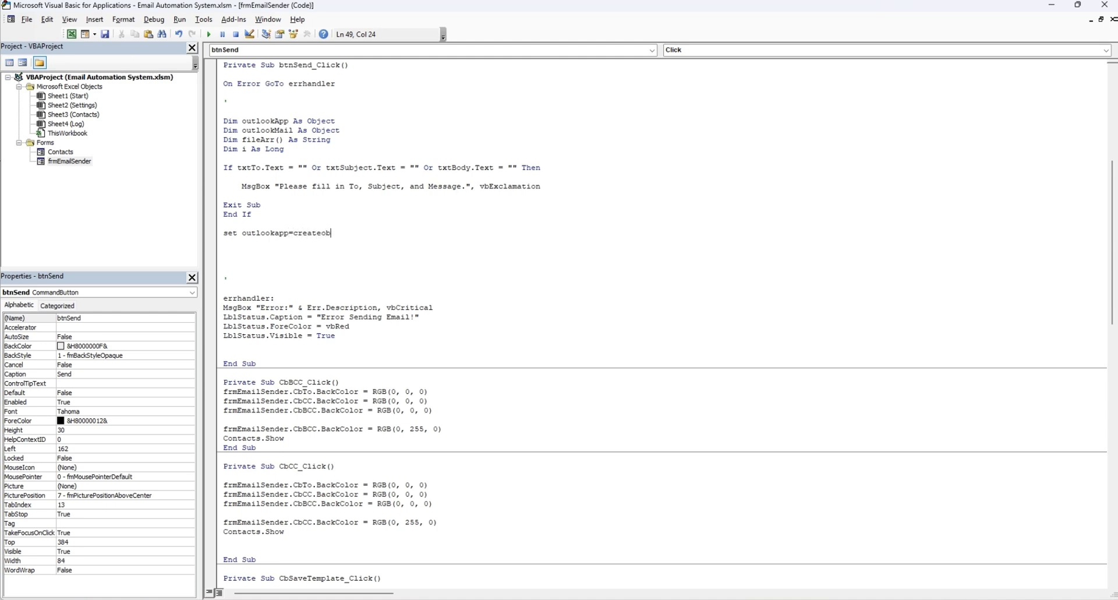
text(ject(")
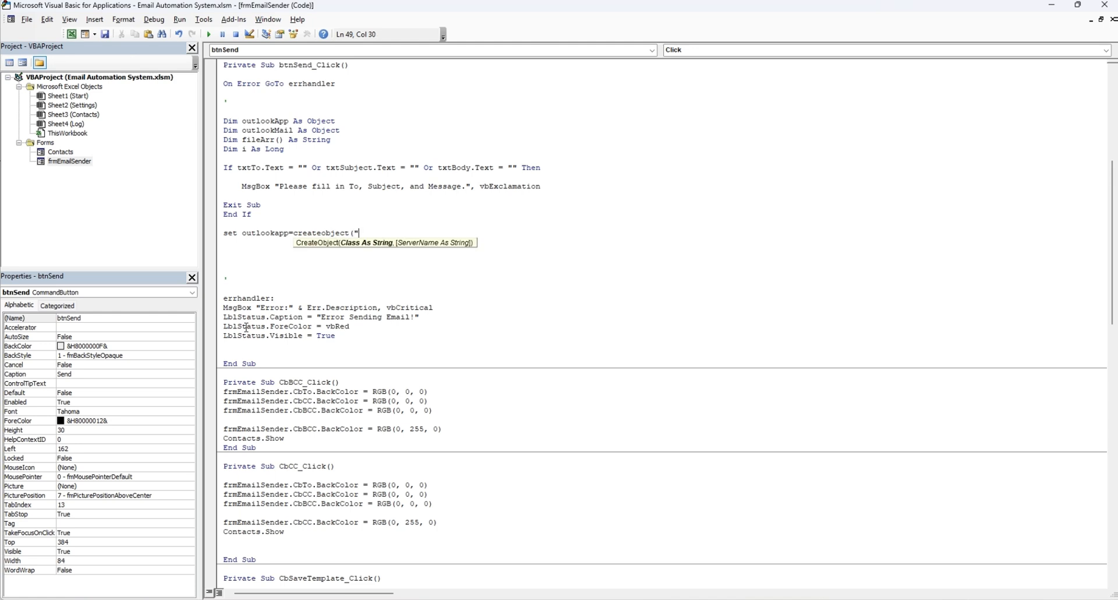
text(Outlook)
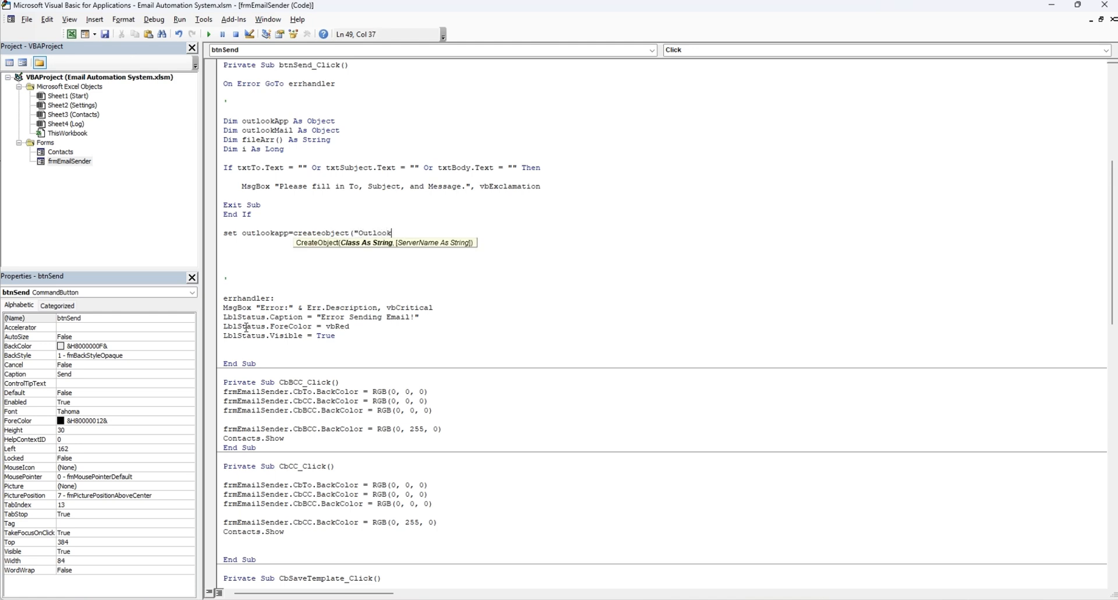
text(.p)
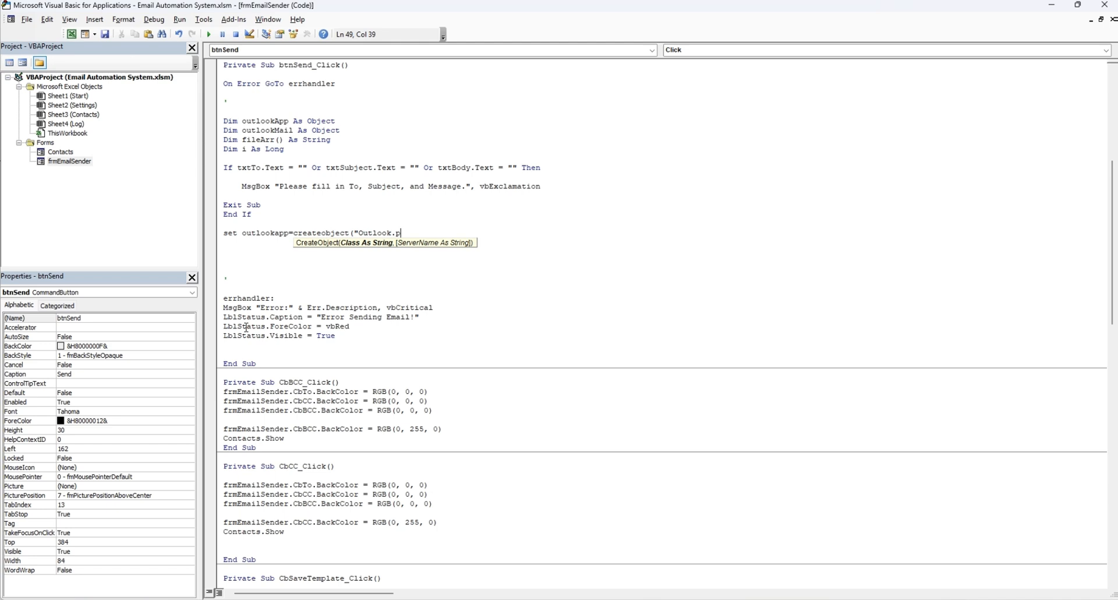
text(pplication)
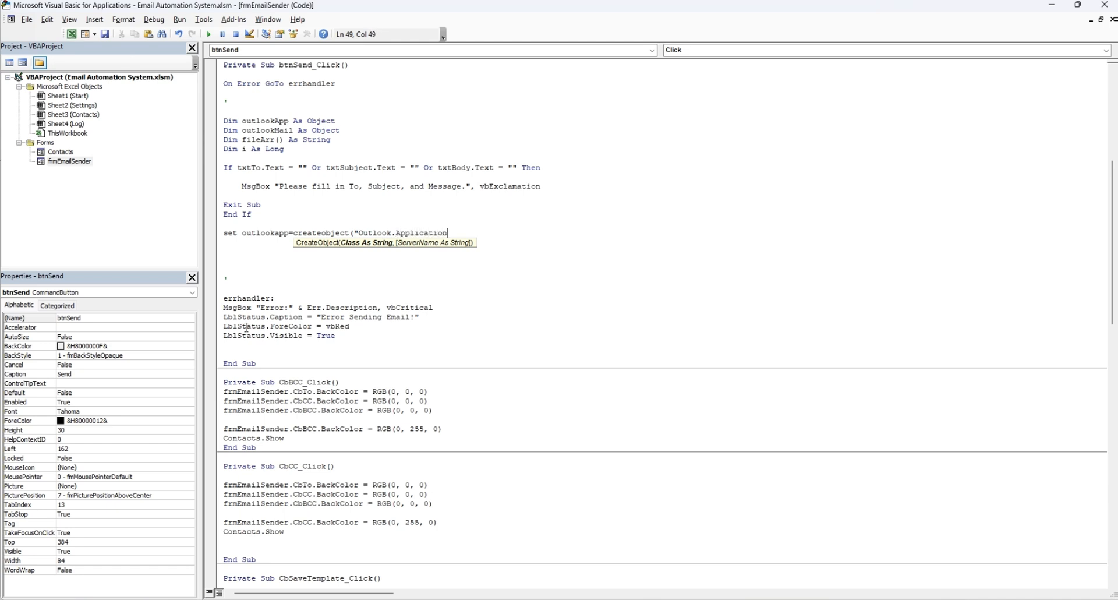
text("))
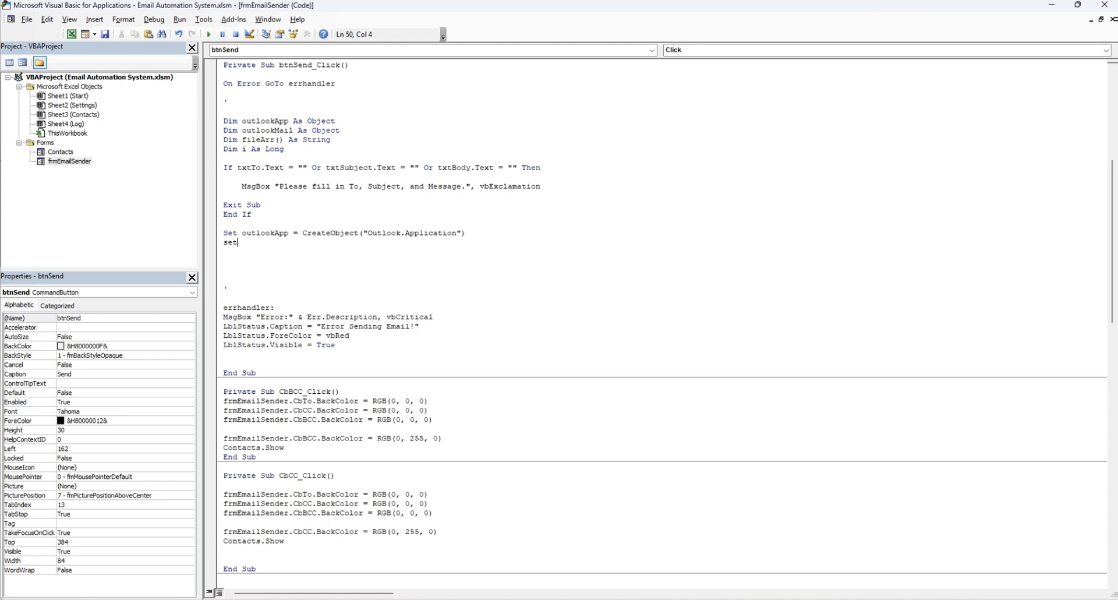
Create the mail item with outlookMail = outlookApp.CreateItem(0)
text(outlookmail)
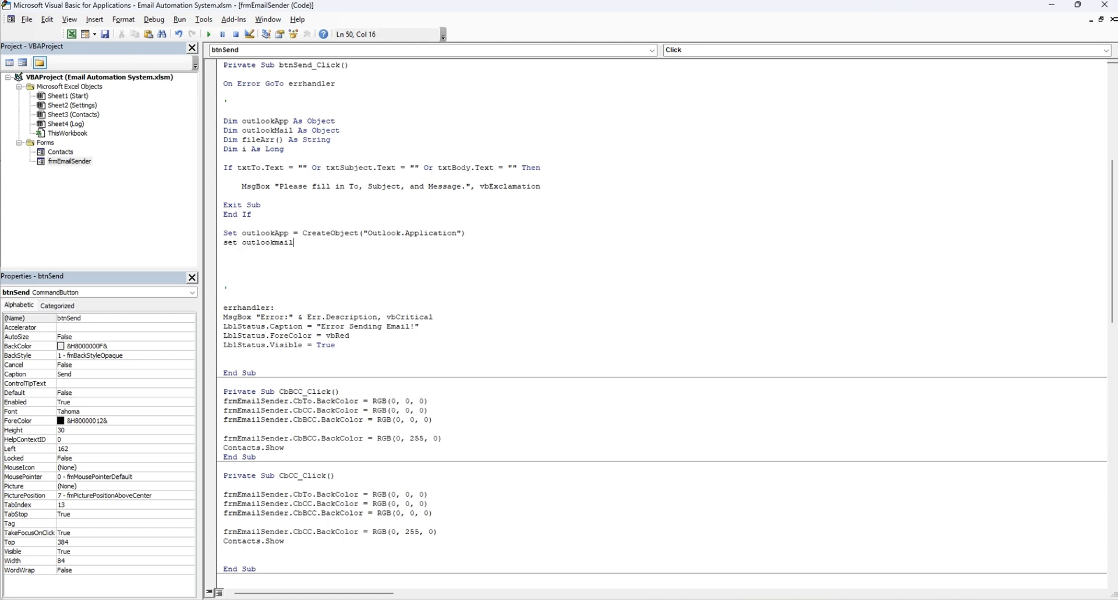
text(=)
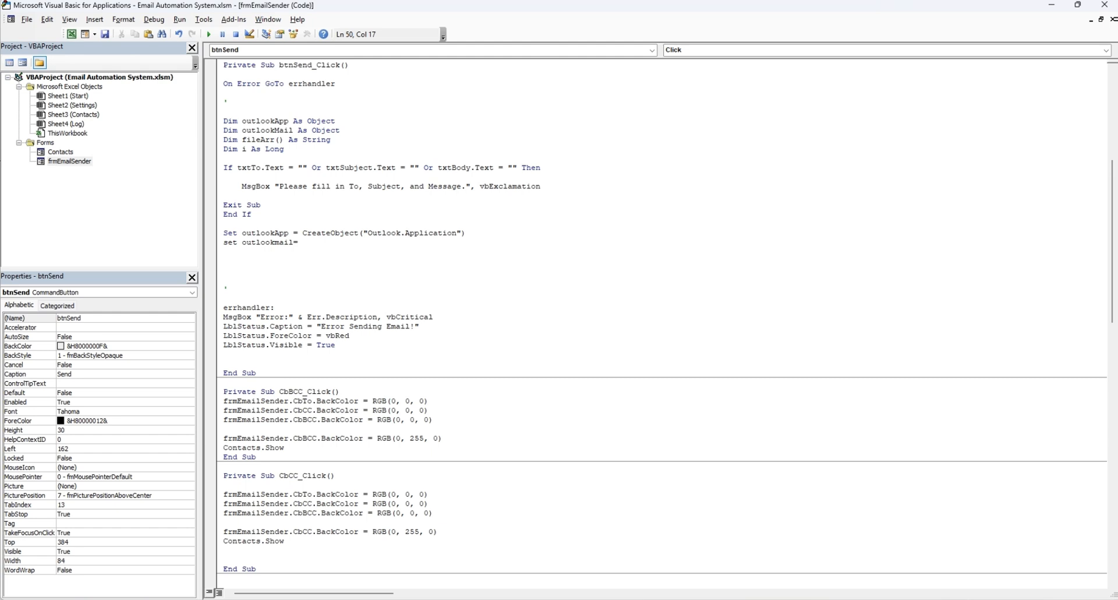
text(outlook)
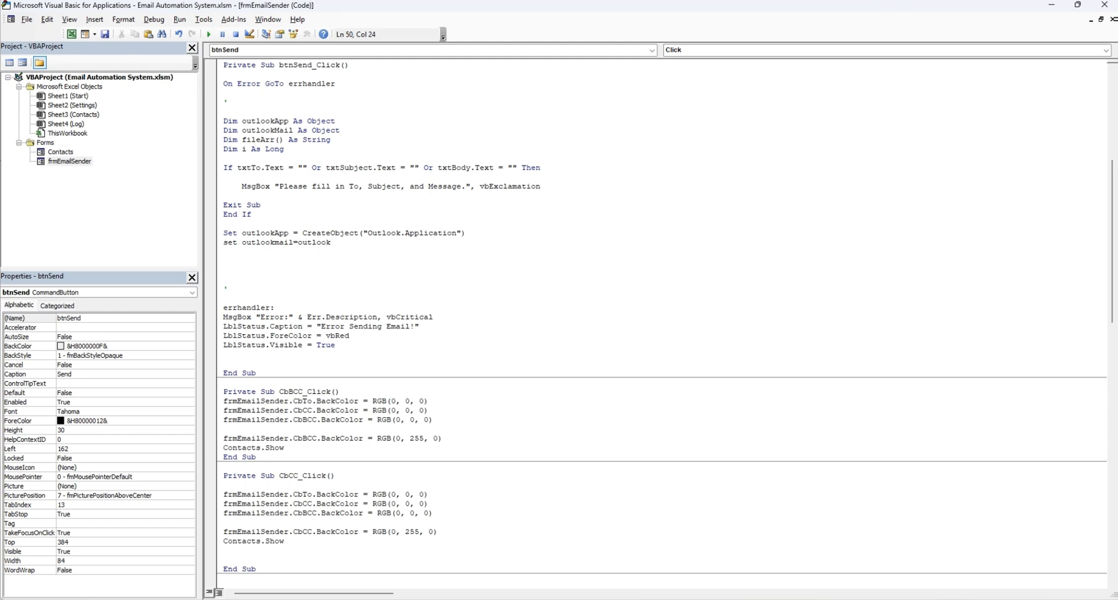
text(app.)
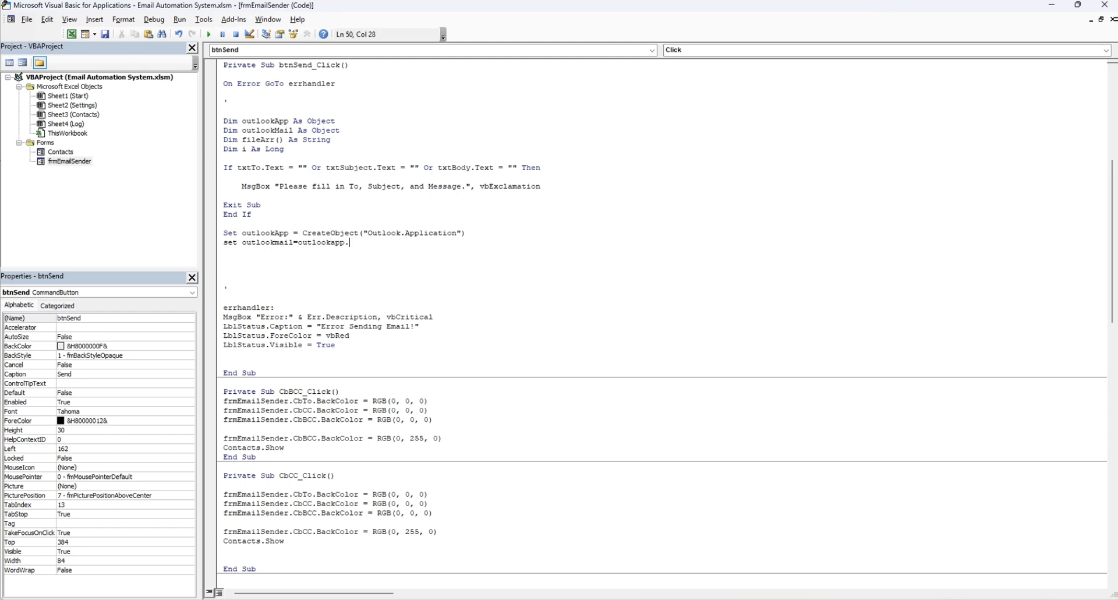
text(create)
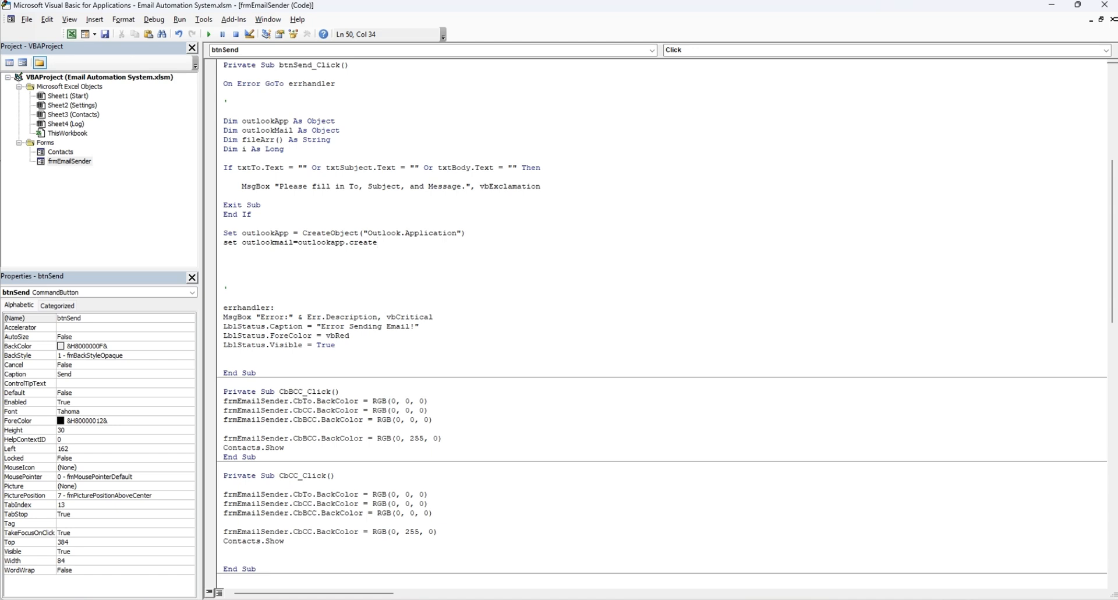
text(item()
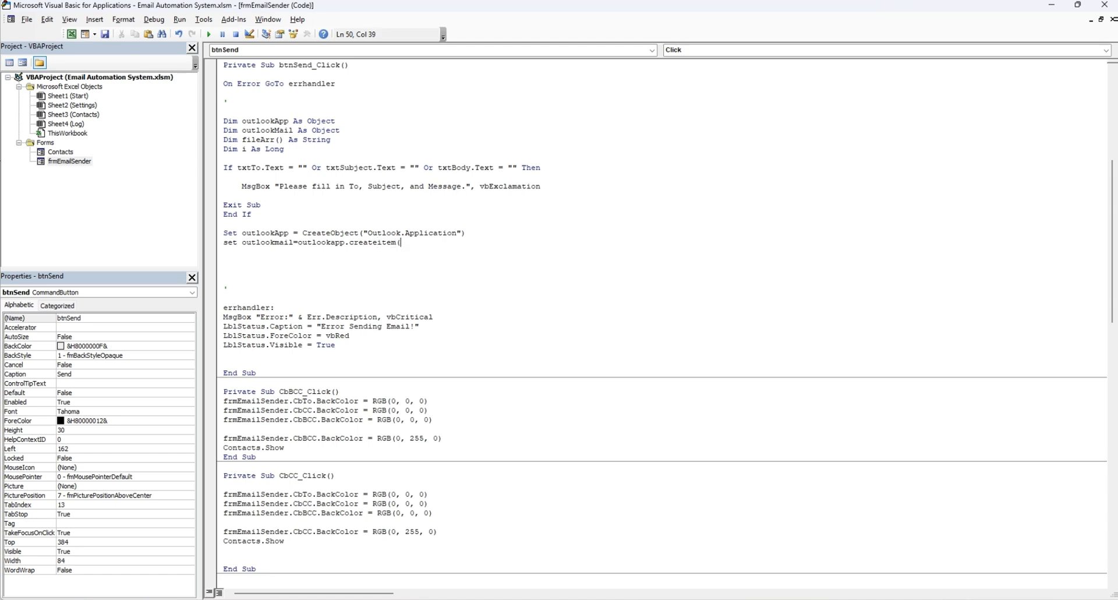
text(0))
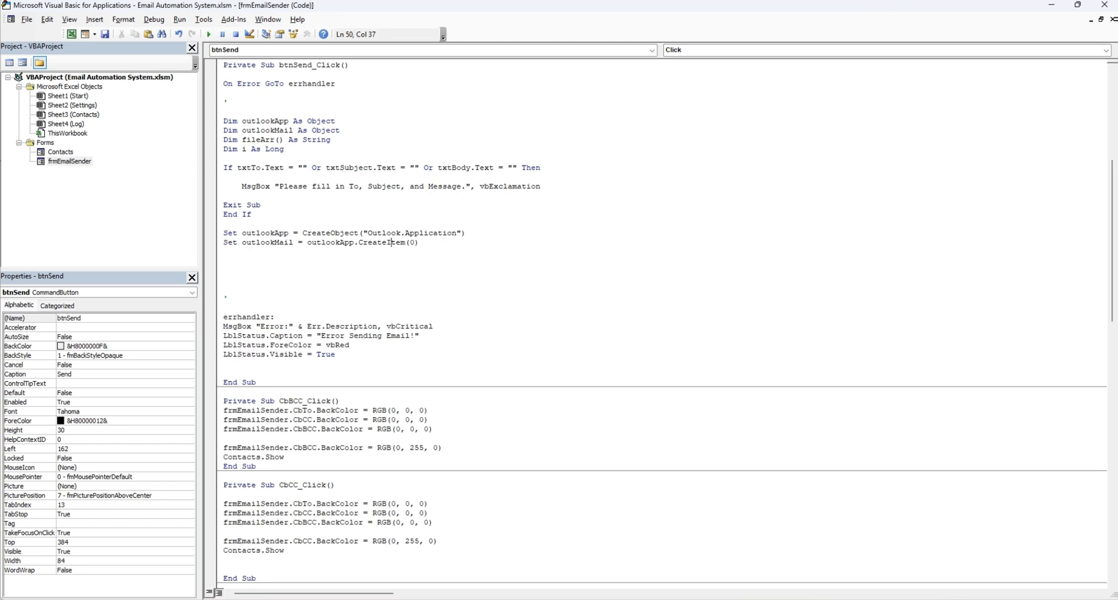
In a With outlookMail block, set .To = txtTo.Text and .CC = txtCC.Text
click(223, 260)
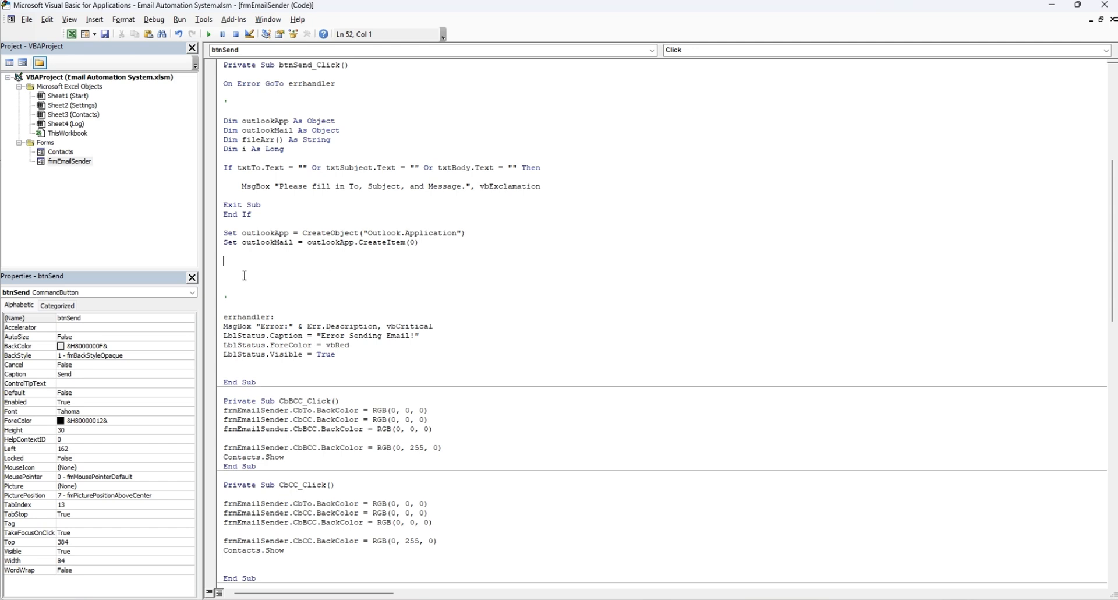
text(with)
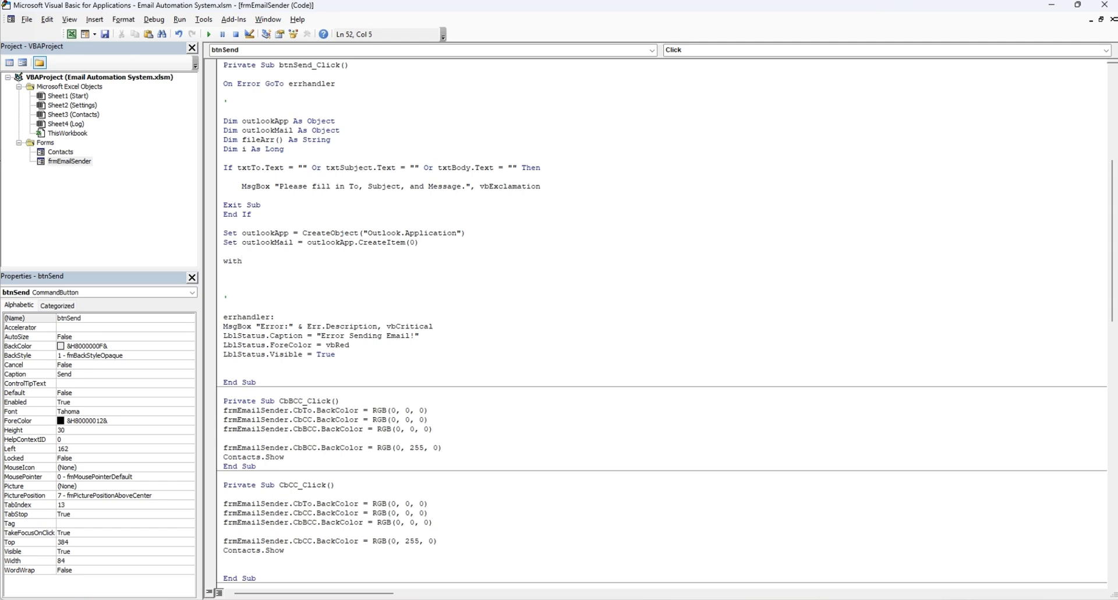
text(outlookm)
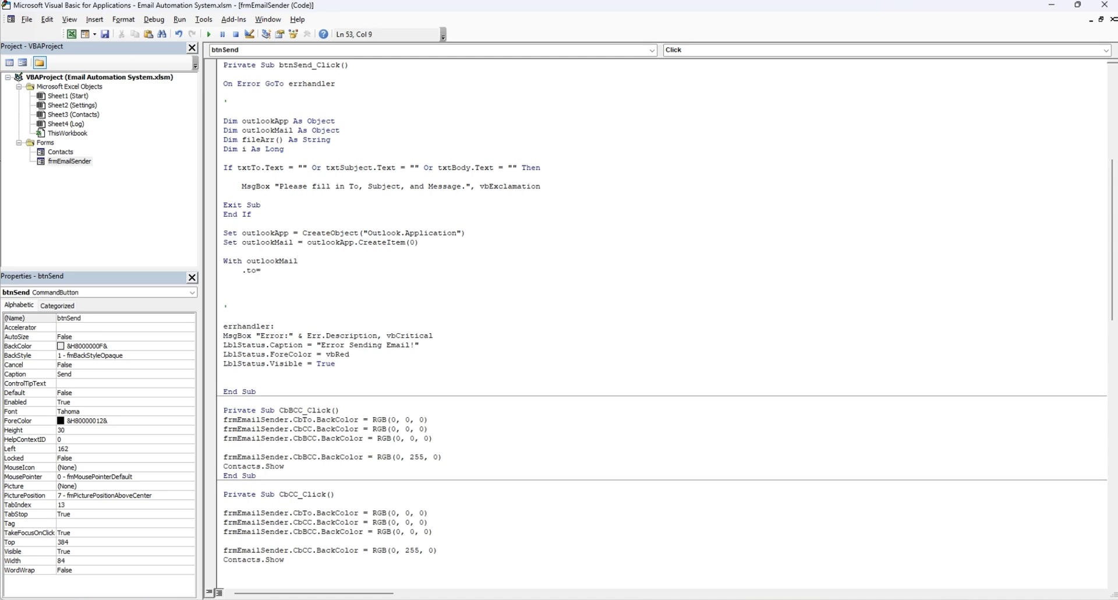
text(txtTo.Text)
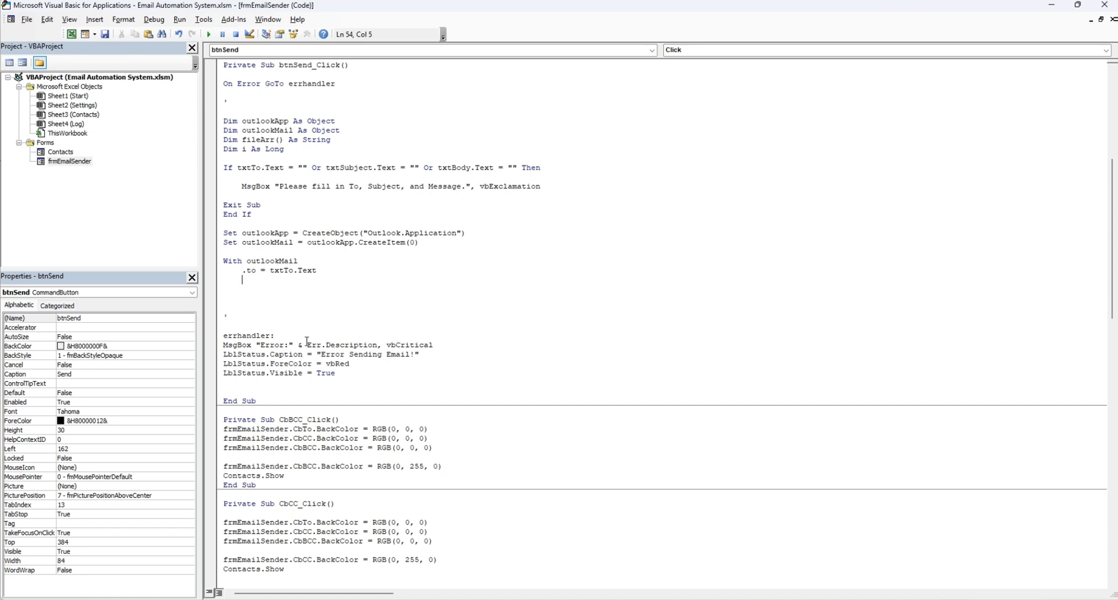
text(.cc)
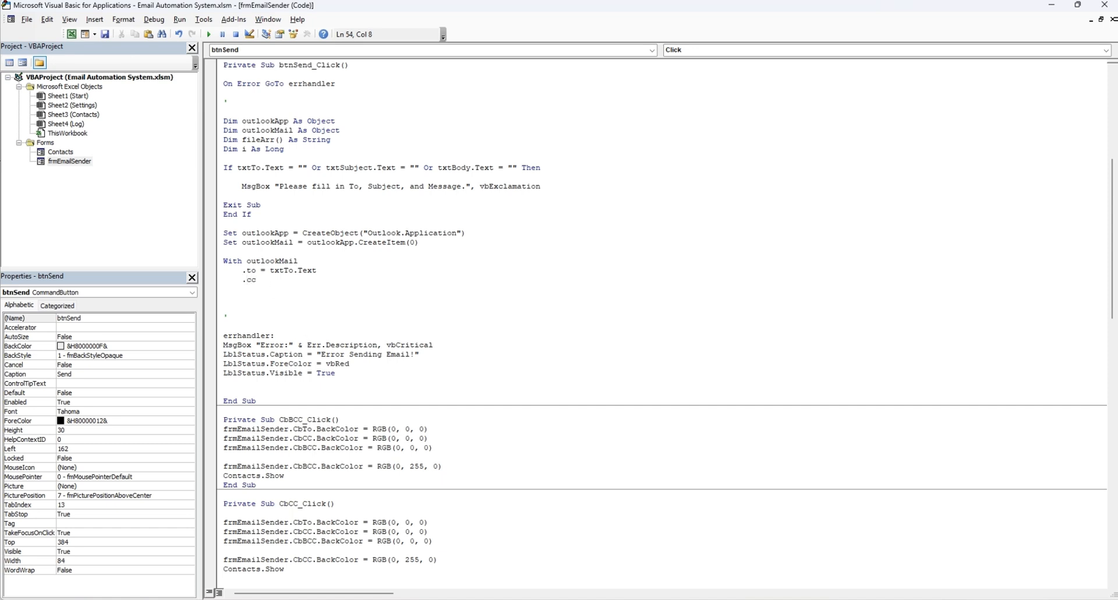
text(=t)
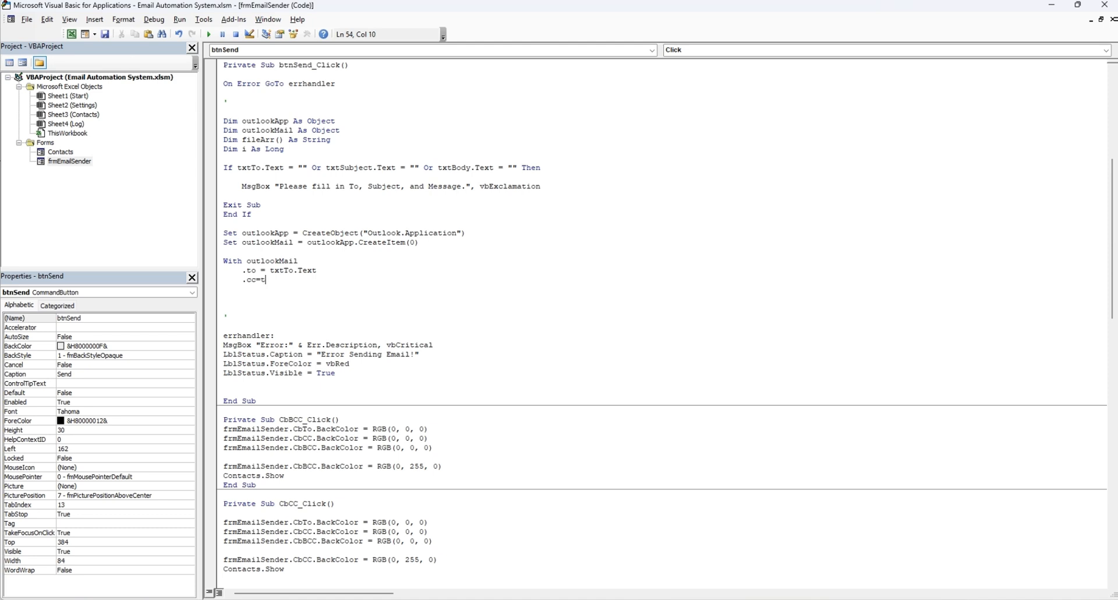
text(xtCC.Text)
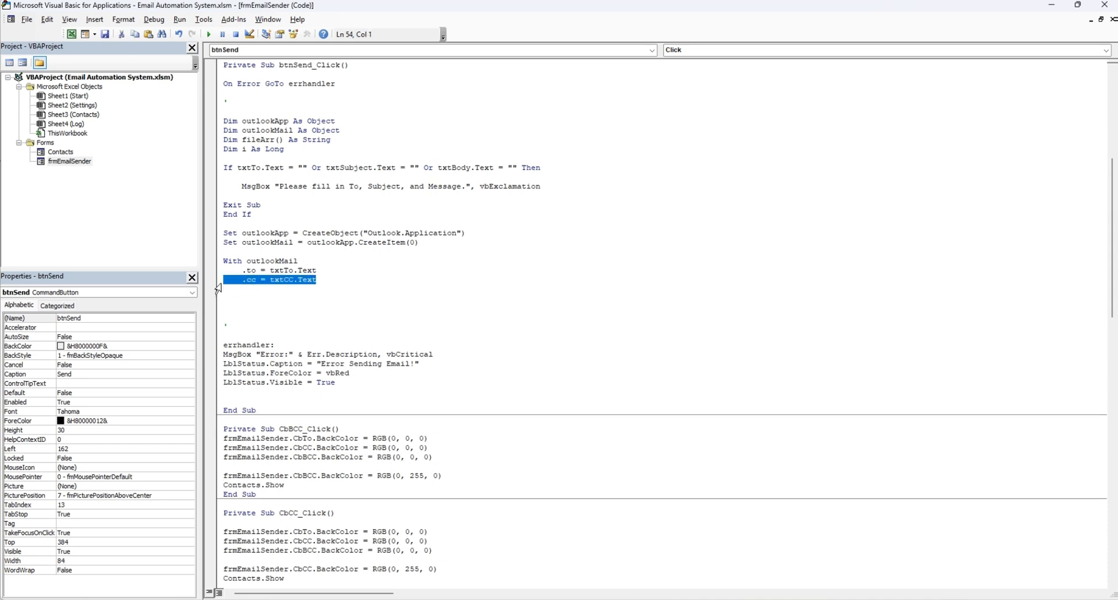
Add .bcc = txtBCC.Text, .Subject = txtSubject.Text and .Body = txtBody.Text to the mail item
text(.cc = txtCC.Text)
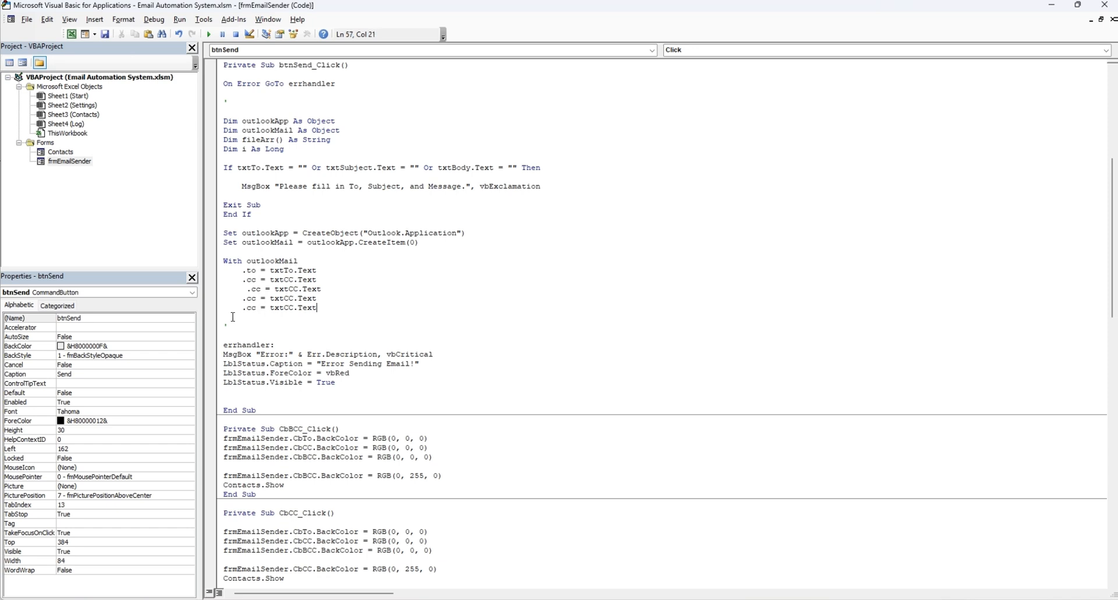
click(260, 288)
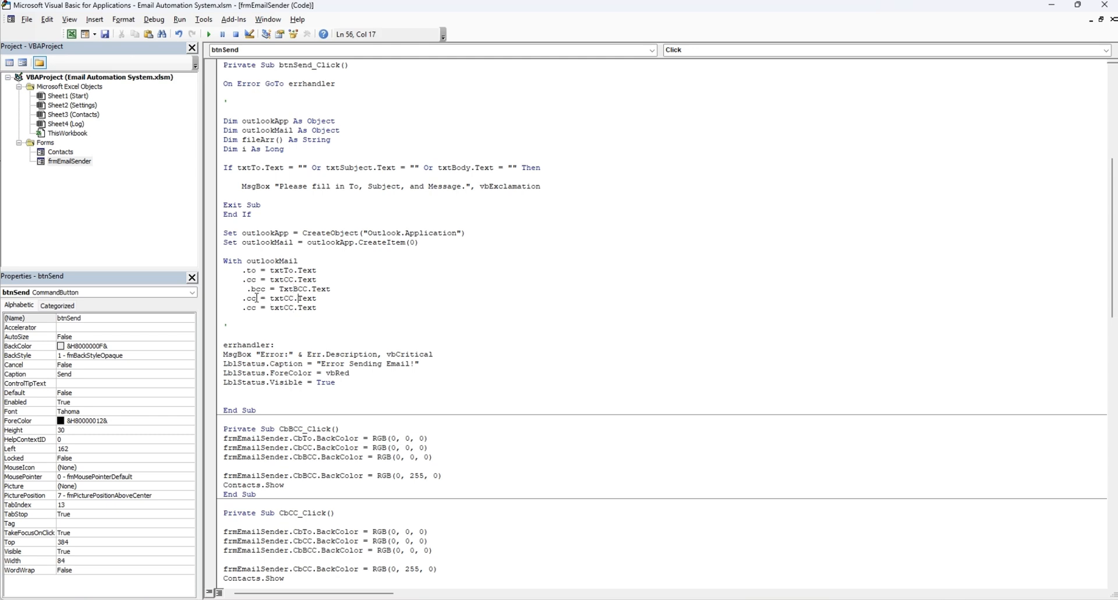
text(.subject)
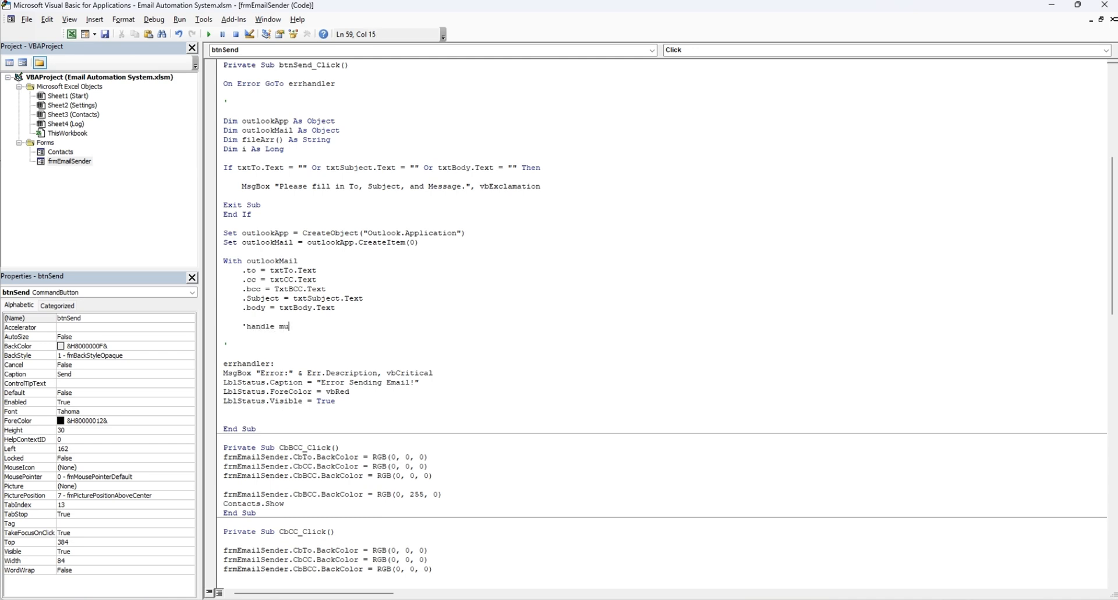
Add a 'handle multiple attachments' comment and an If txtAttachment.Text <> "" Then check
text(lti)
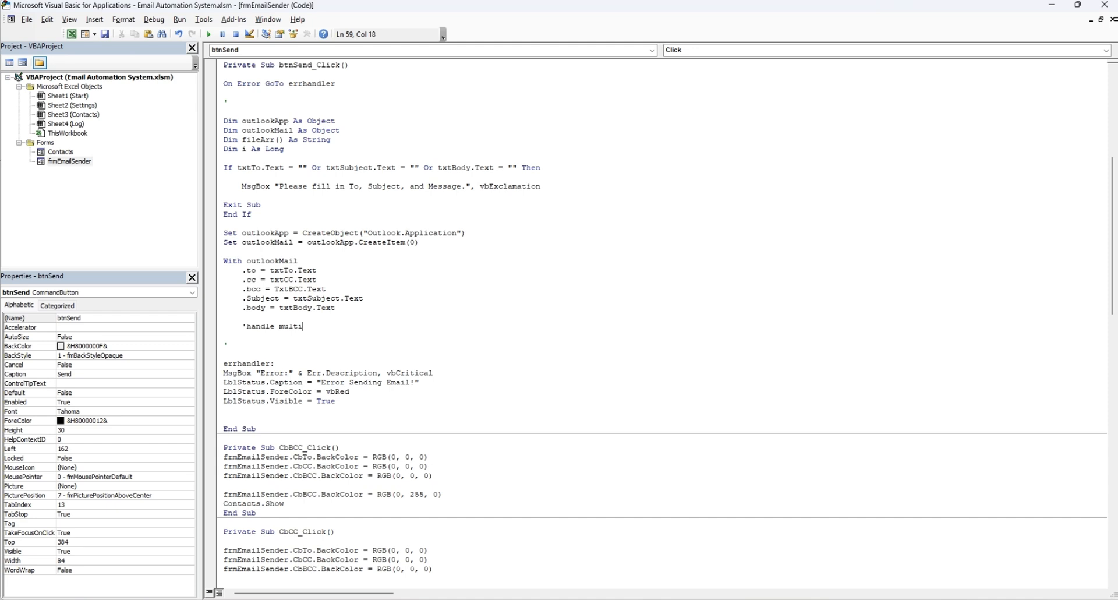
text(ple)
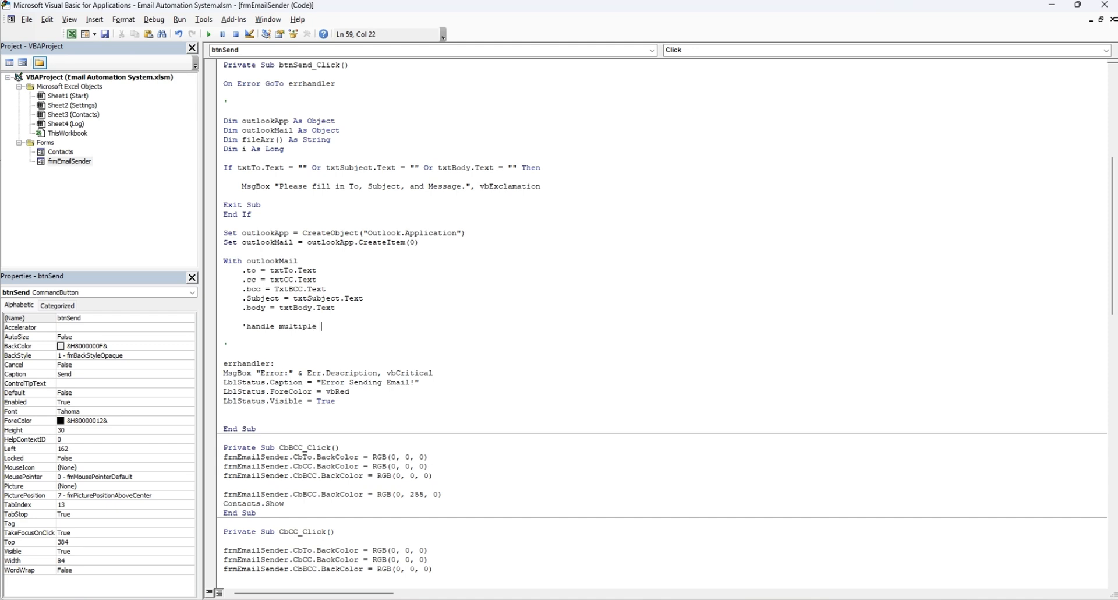
text(attachments)
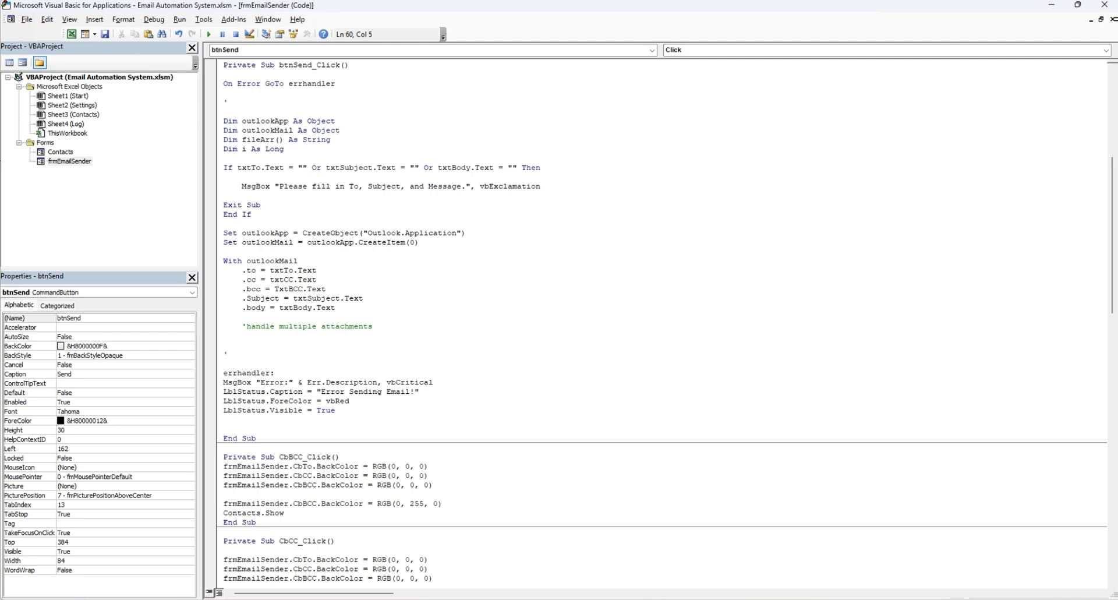
text(if)
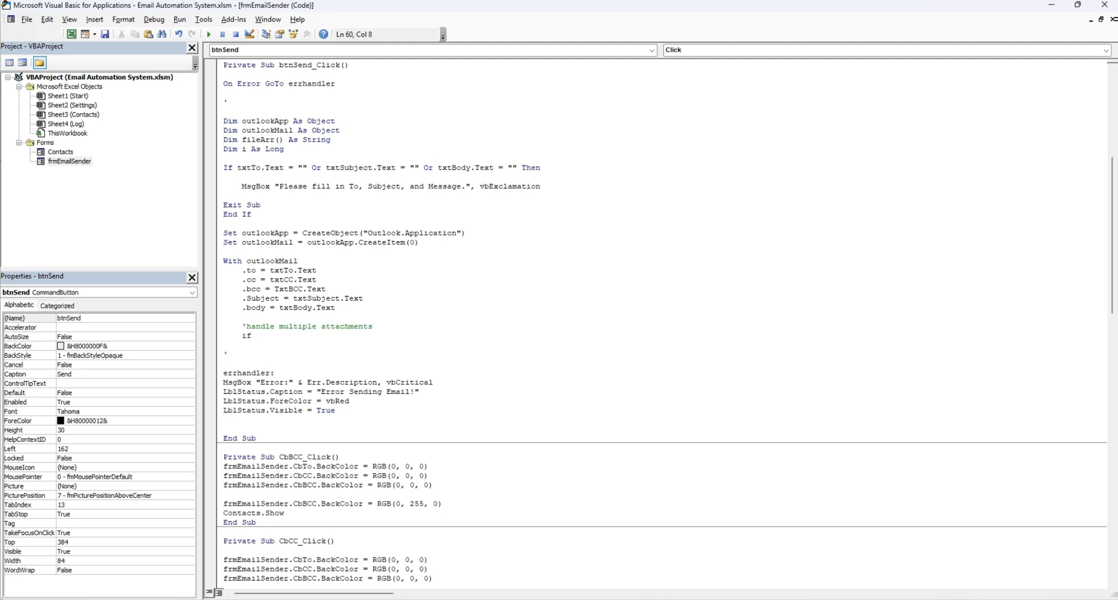
text(txt)
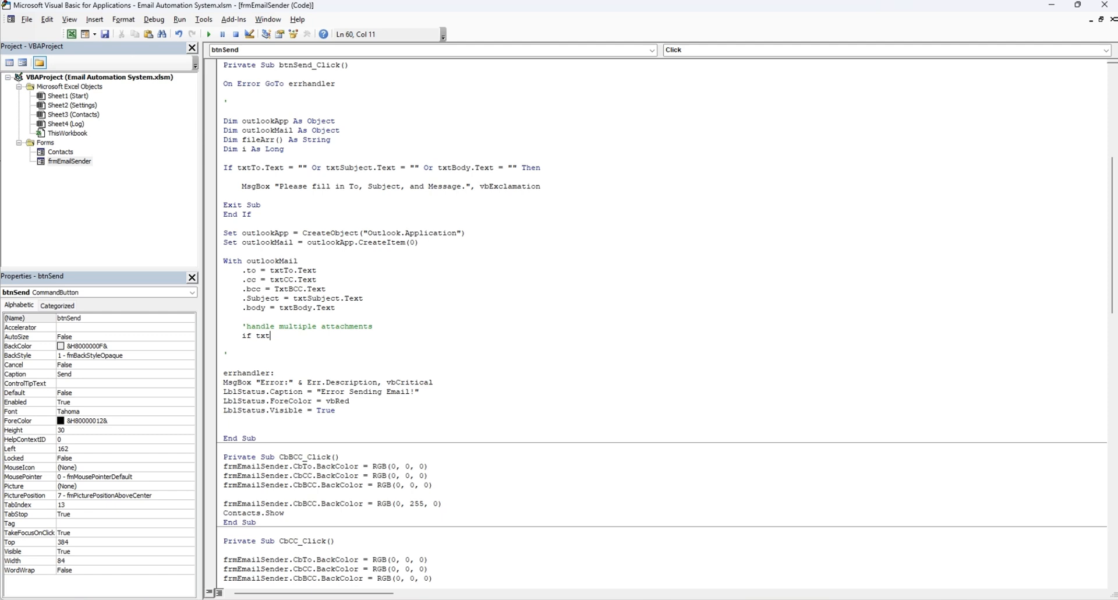
text(atta)
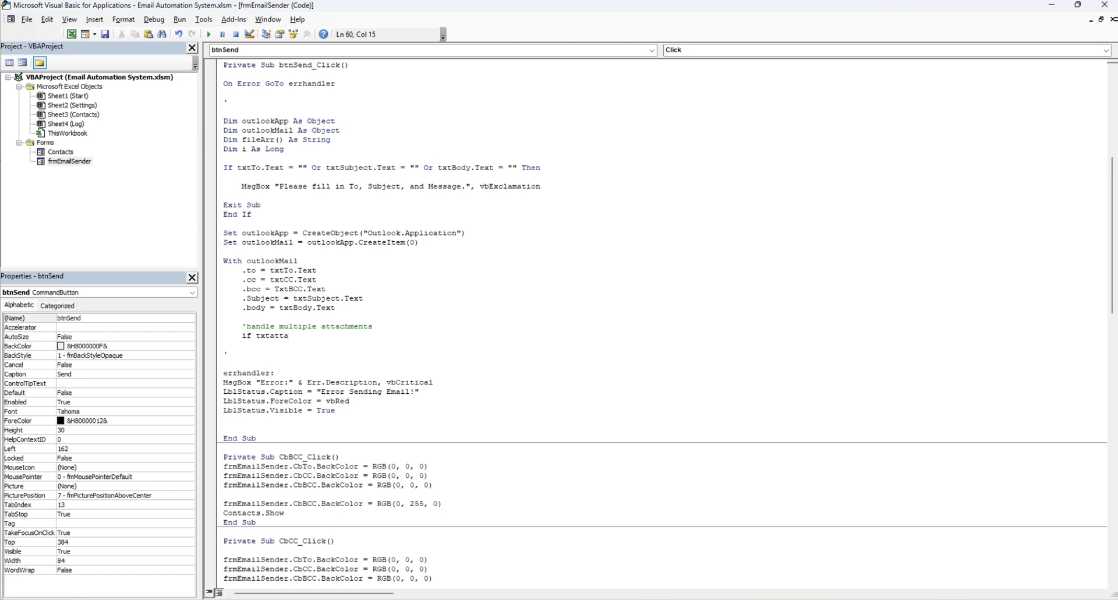
text(chment)
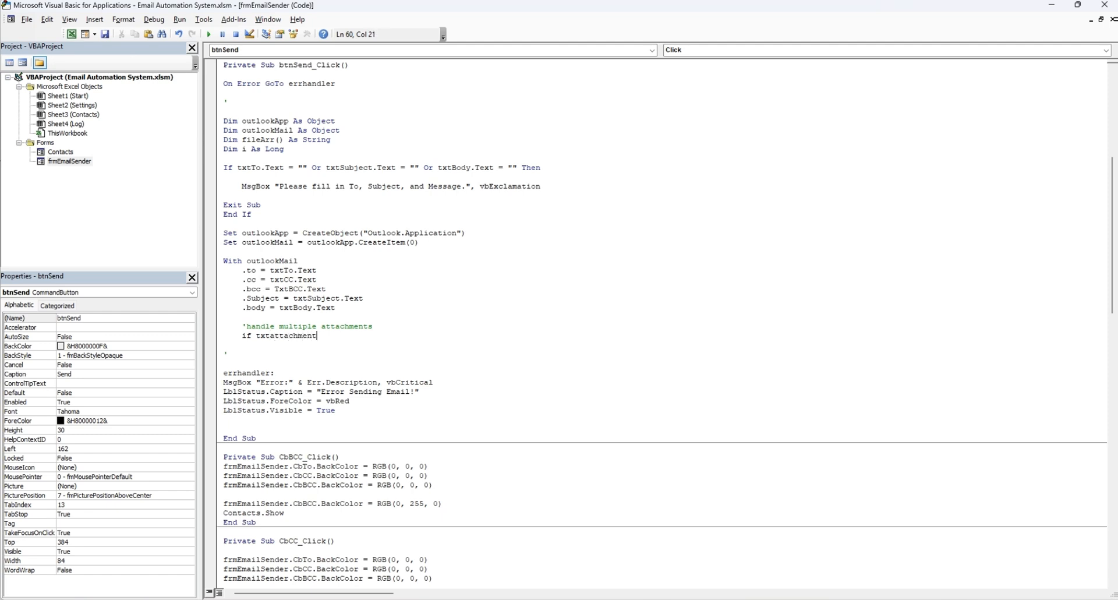
text(.text<>)
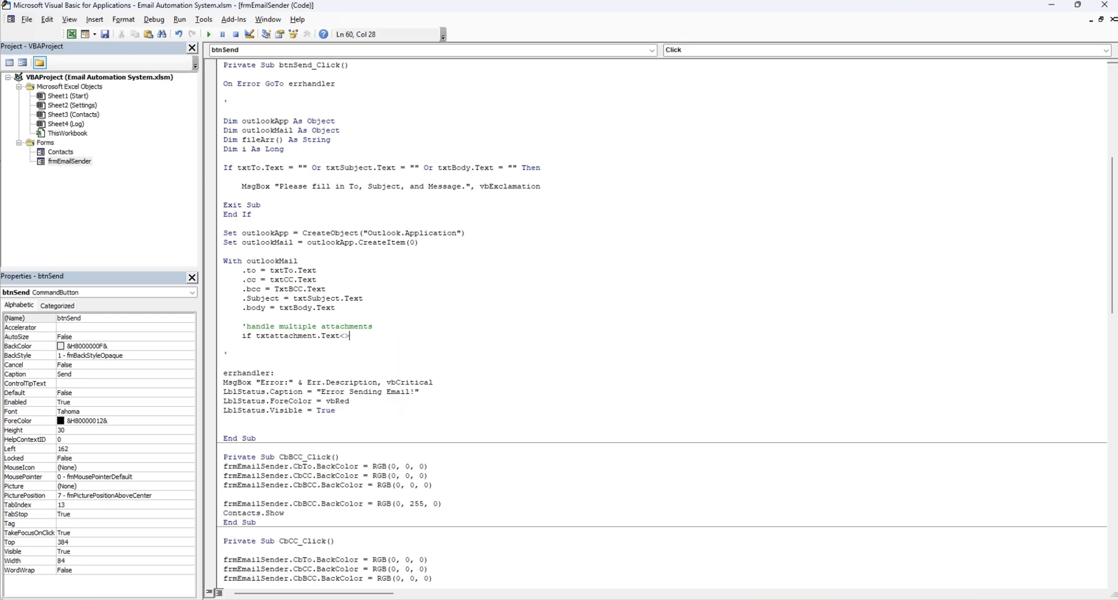
text("" Then)
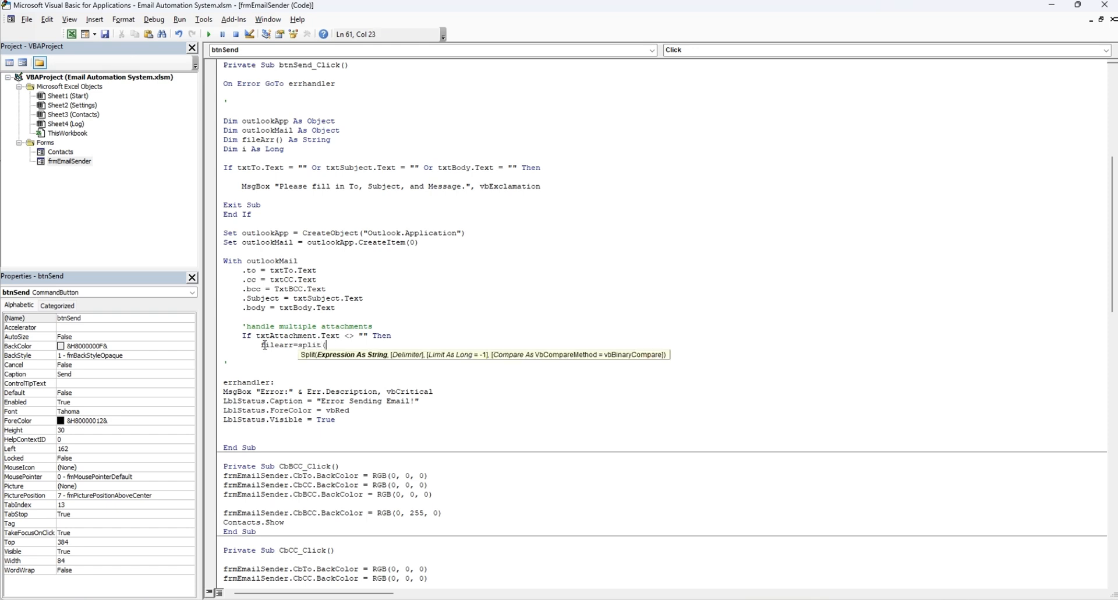
Split the attachment text into fileArr with Split(txtAttachment.Text, vbCrLf)
text(txtattac)
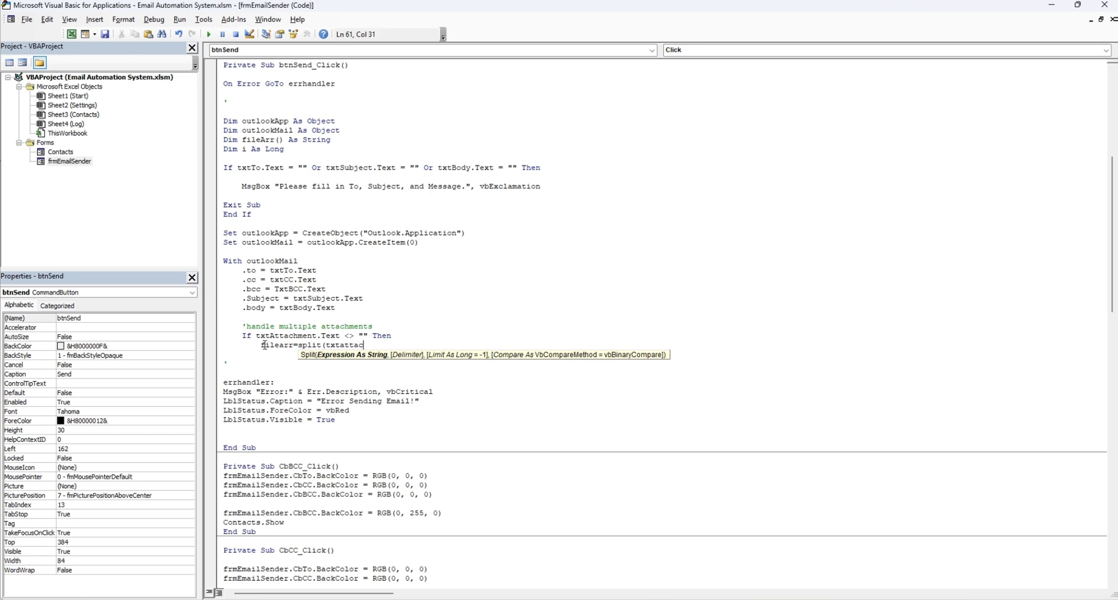
text(hment)
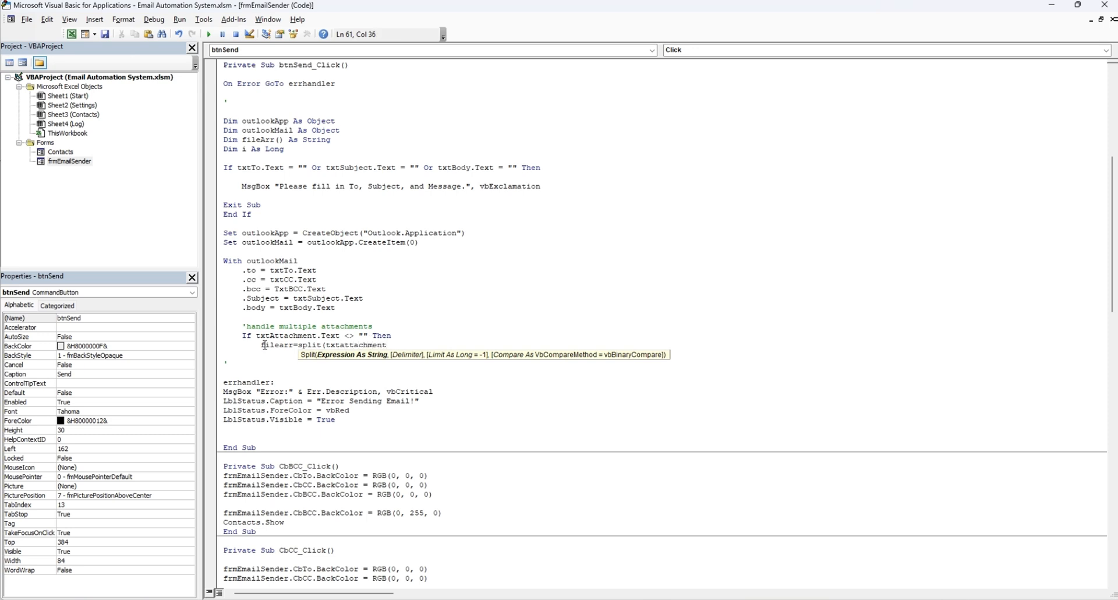
text(.text, vb)
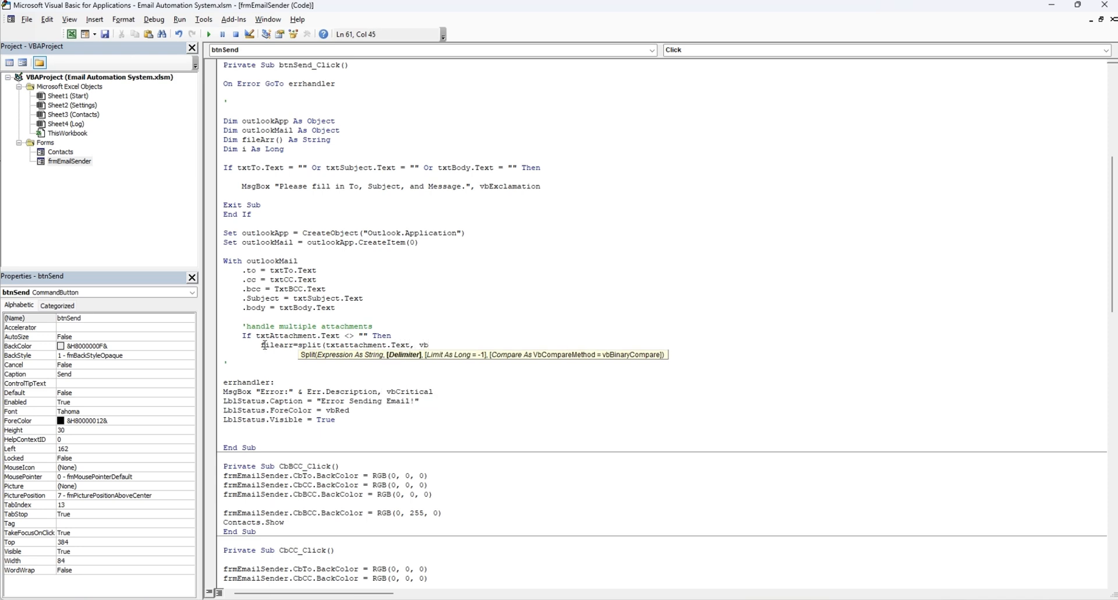
text(c)
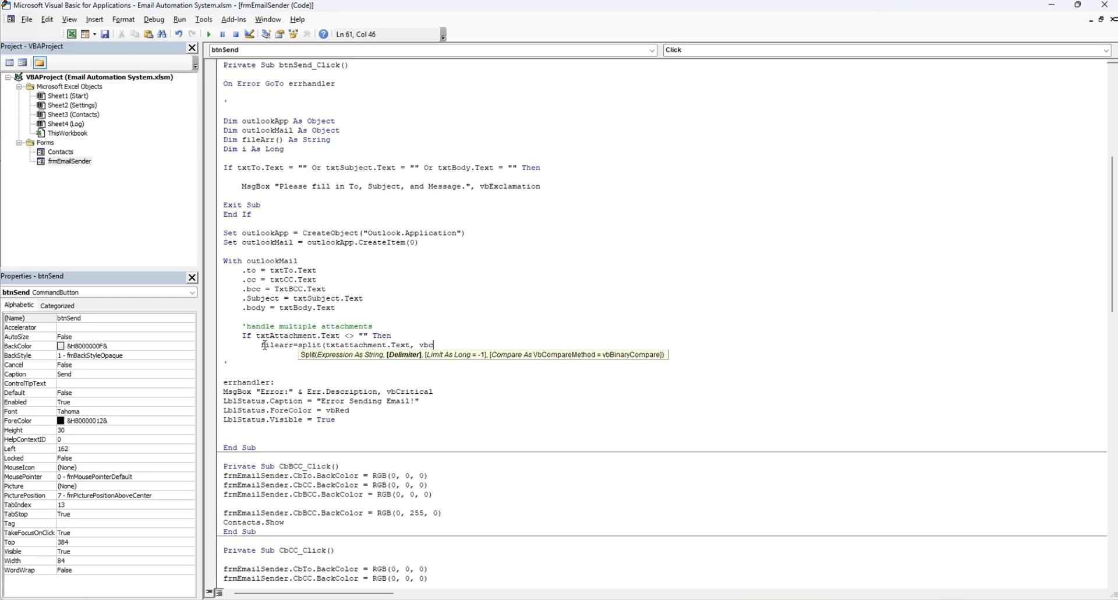
text(rlf))
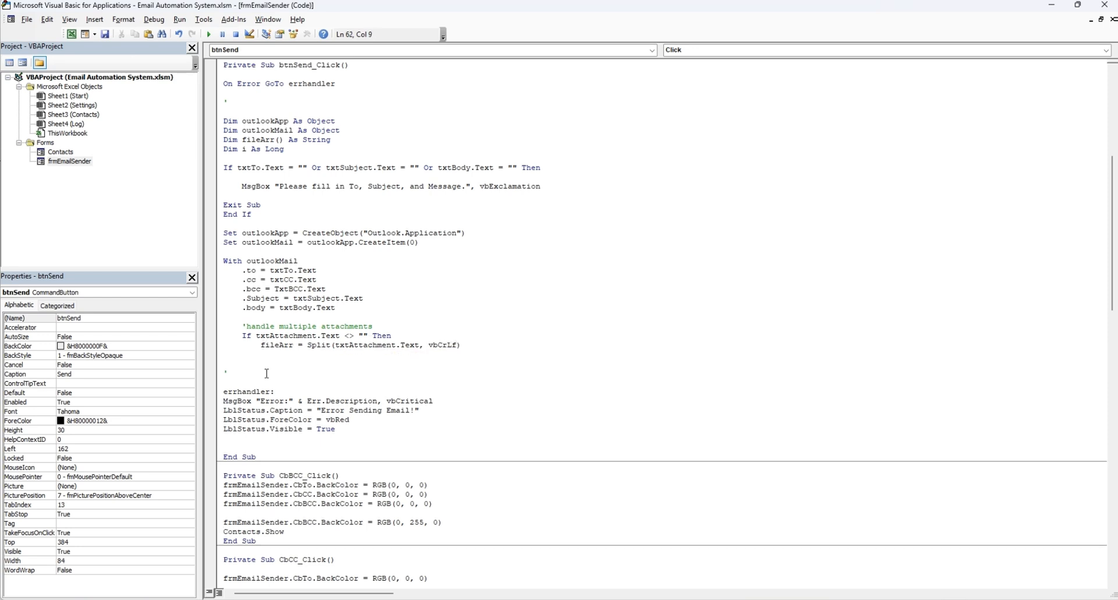
Start a For i loop running across the bounds of fileArr
text(for i=)
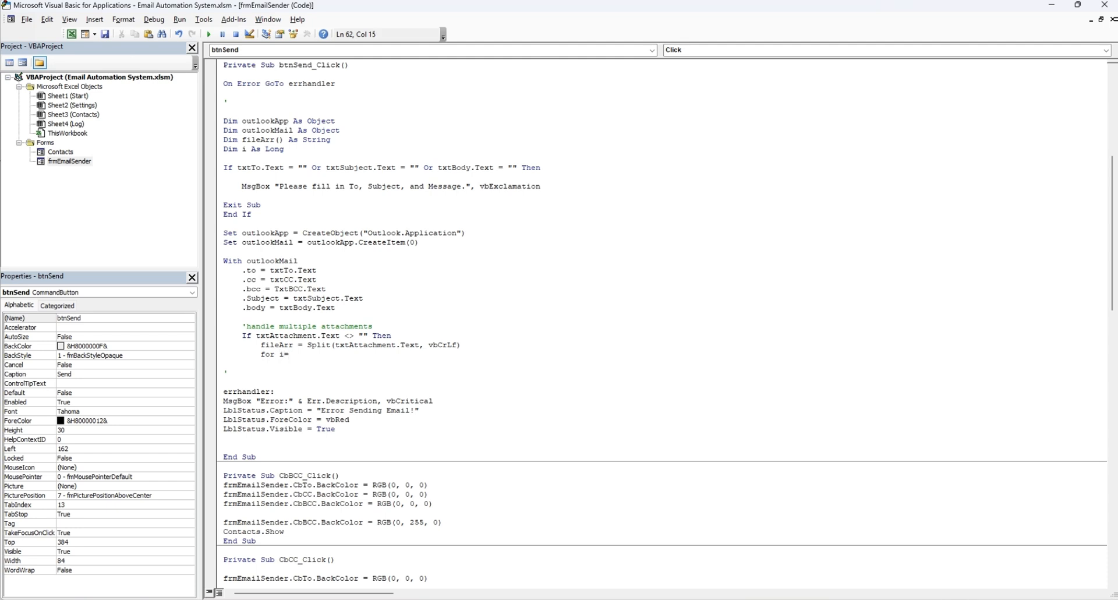
text(1)
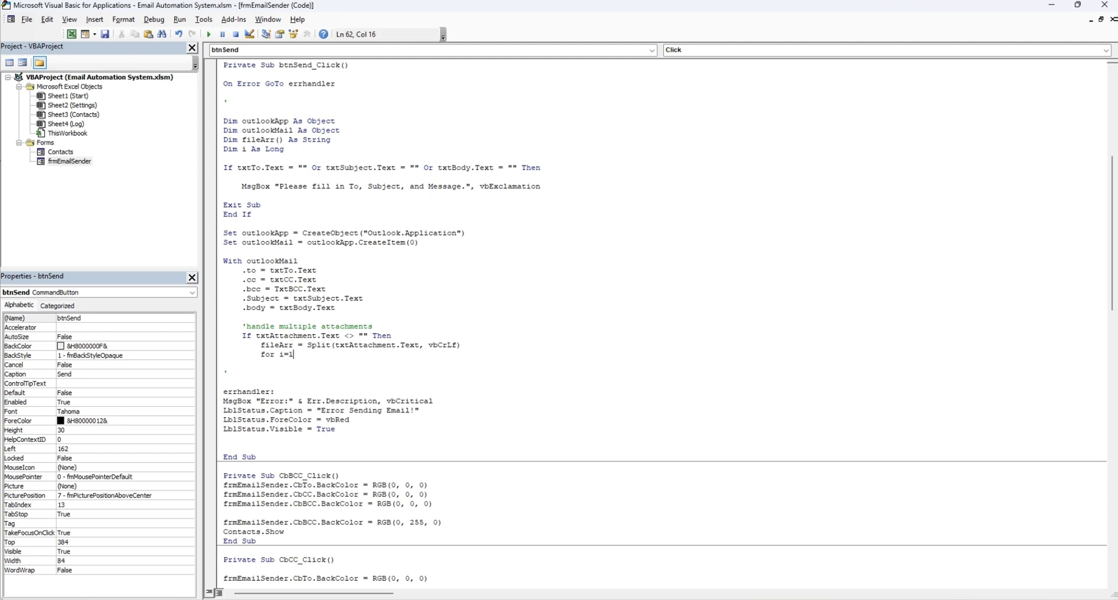
text(bound)
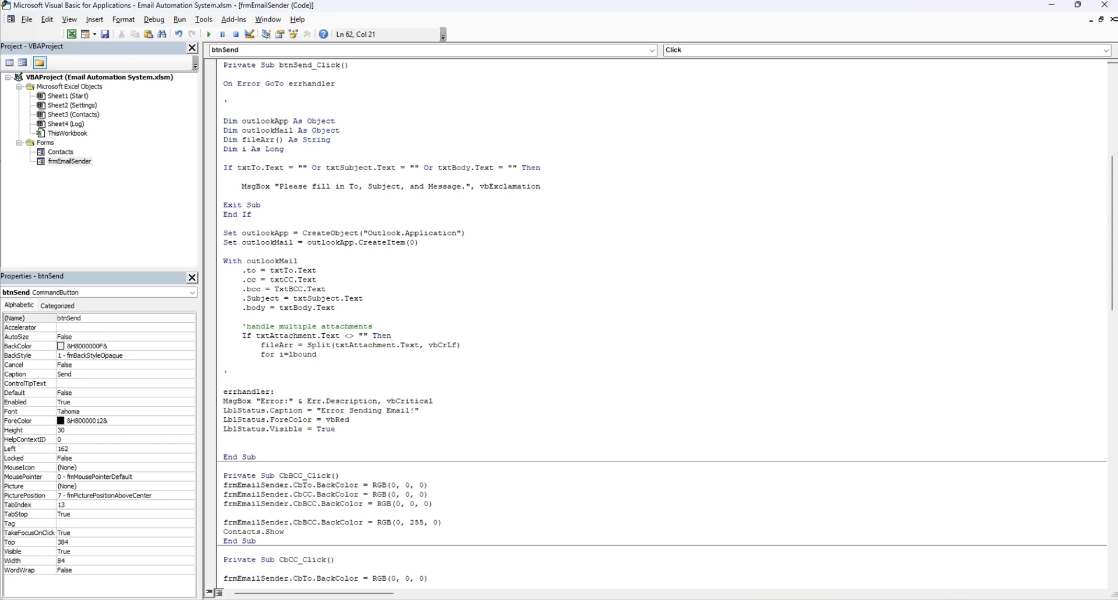
text((fil)
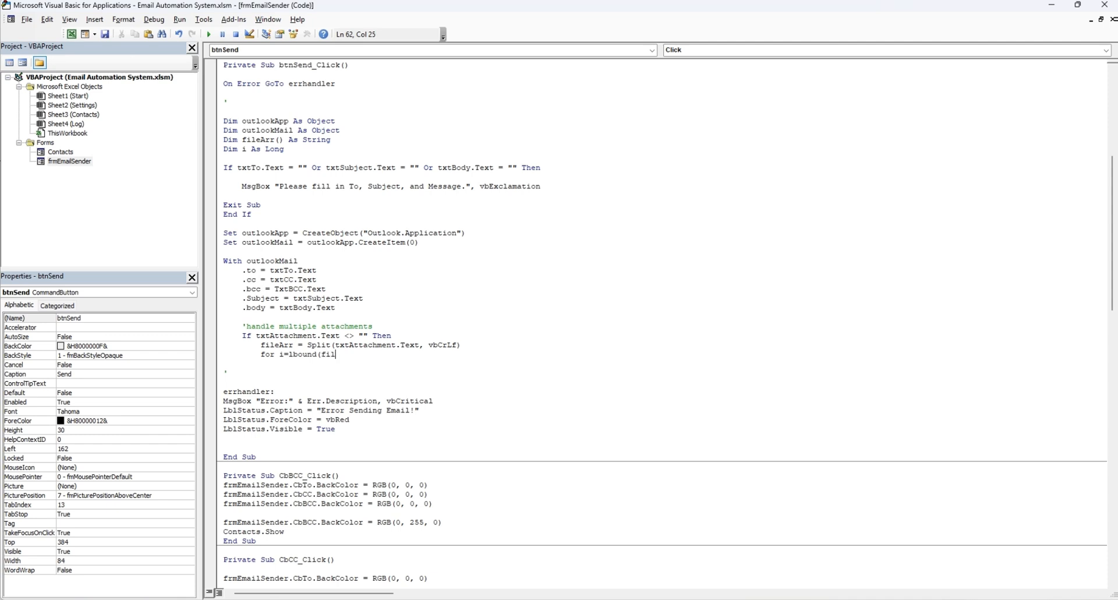
text(earr))
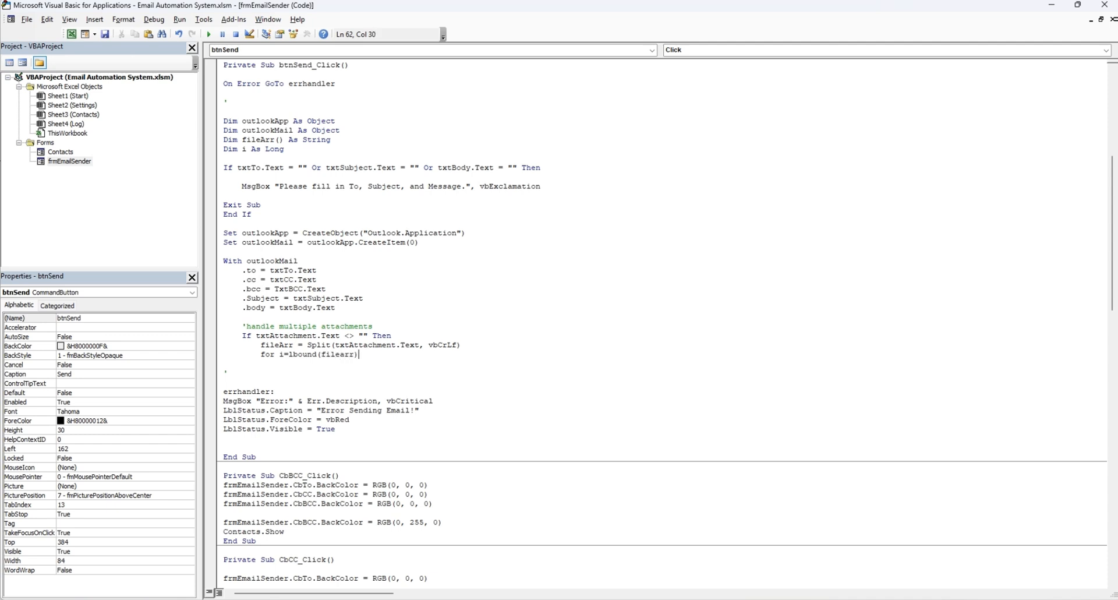
text(to ub)
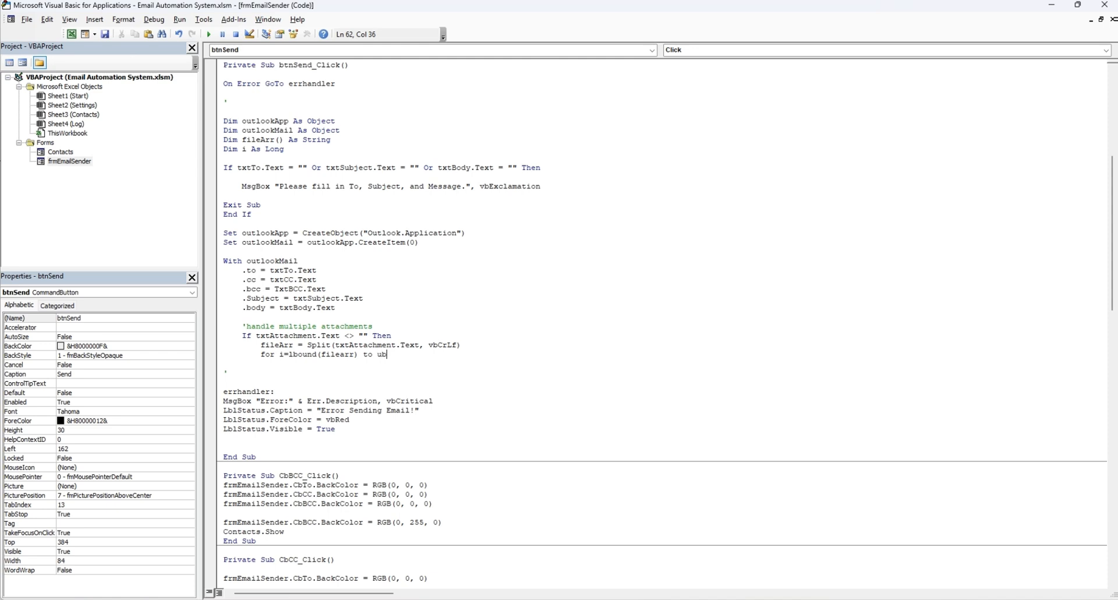
text(ound()
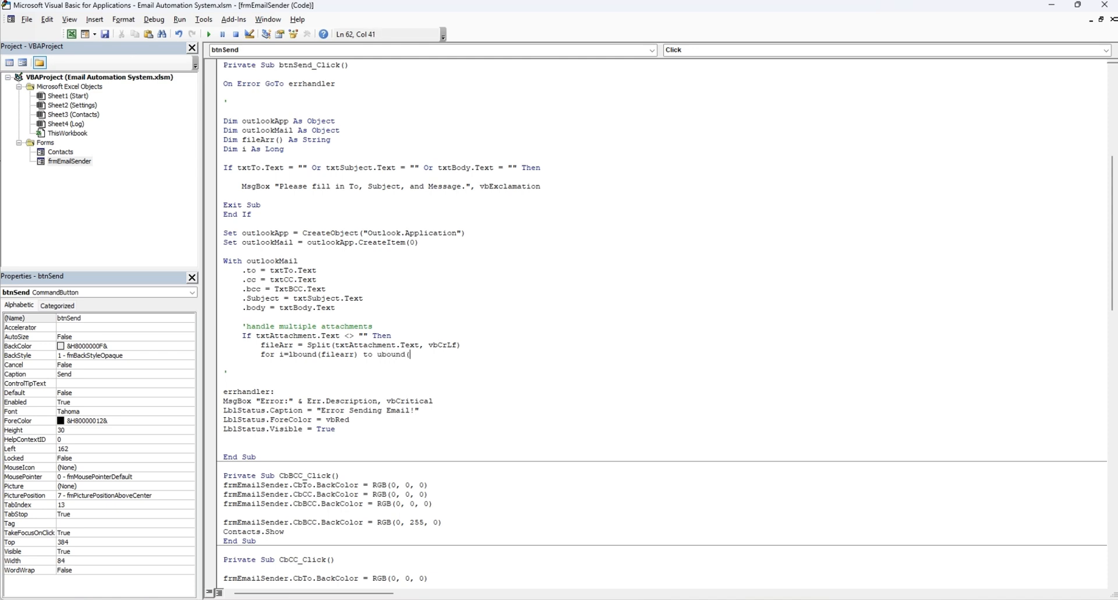
text(filea)
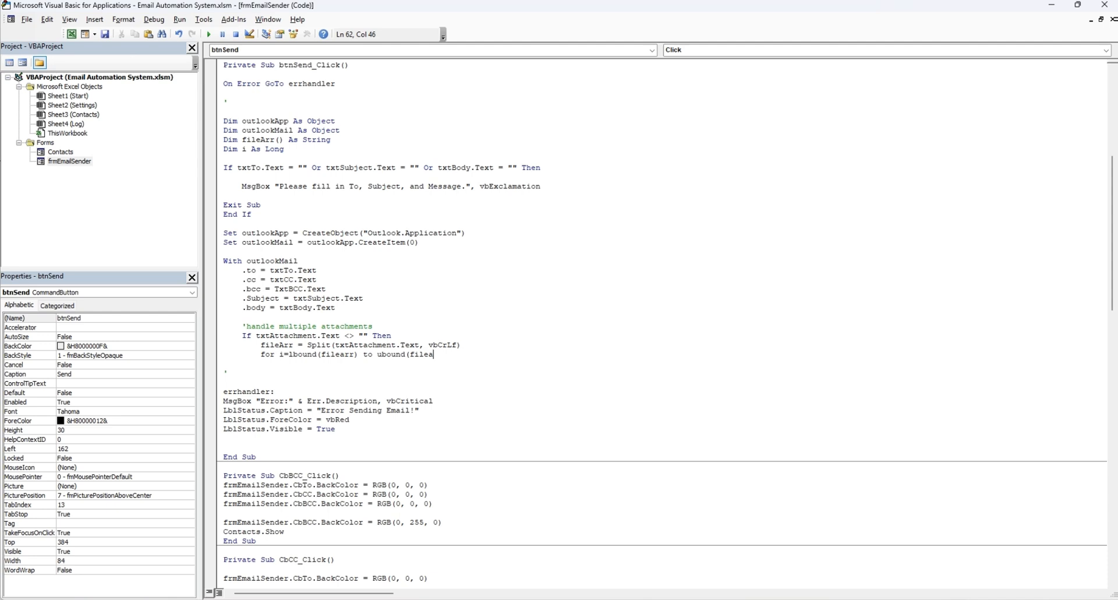
key(Return)
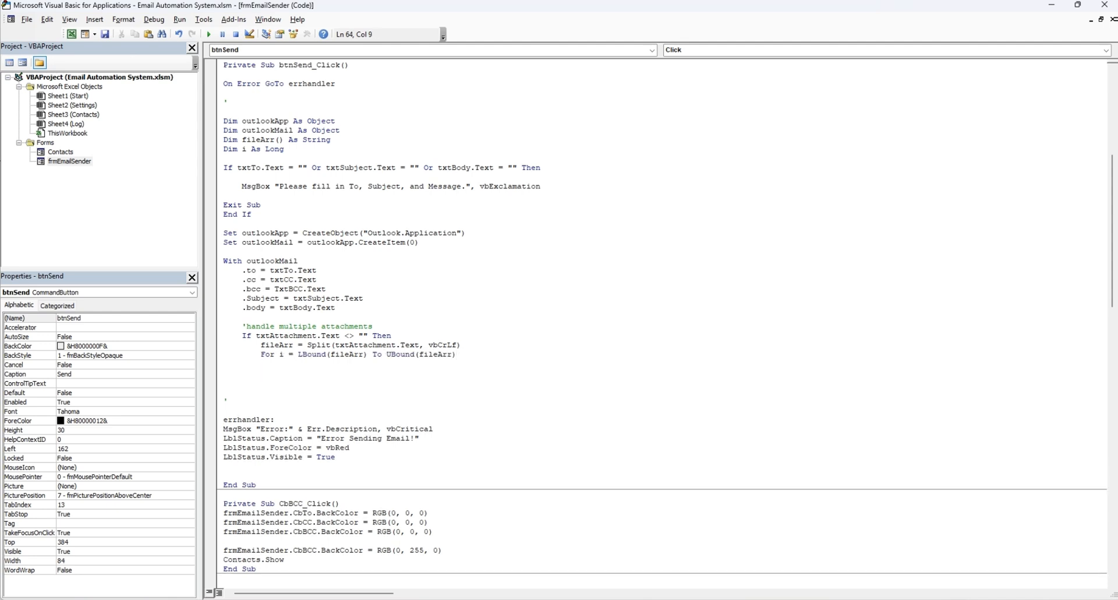
Attach fileArr(i) with .Attachments.Add when Dir(fileArr(i)) <> ""
text(if dir)
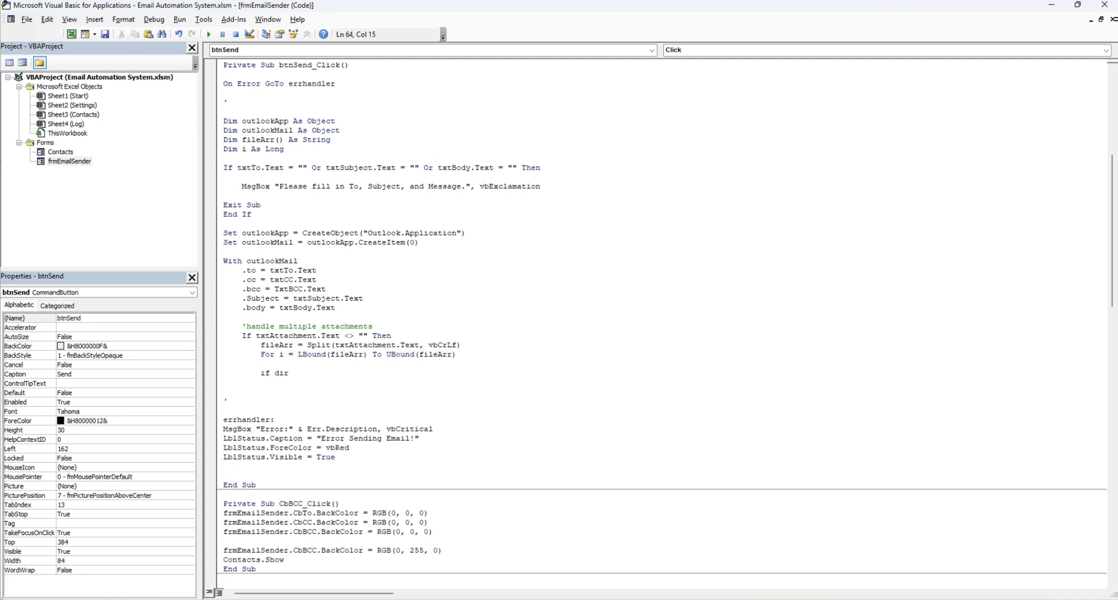
text((file)
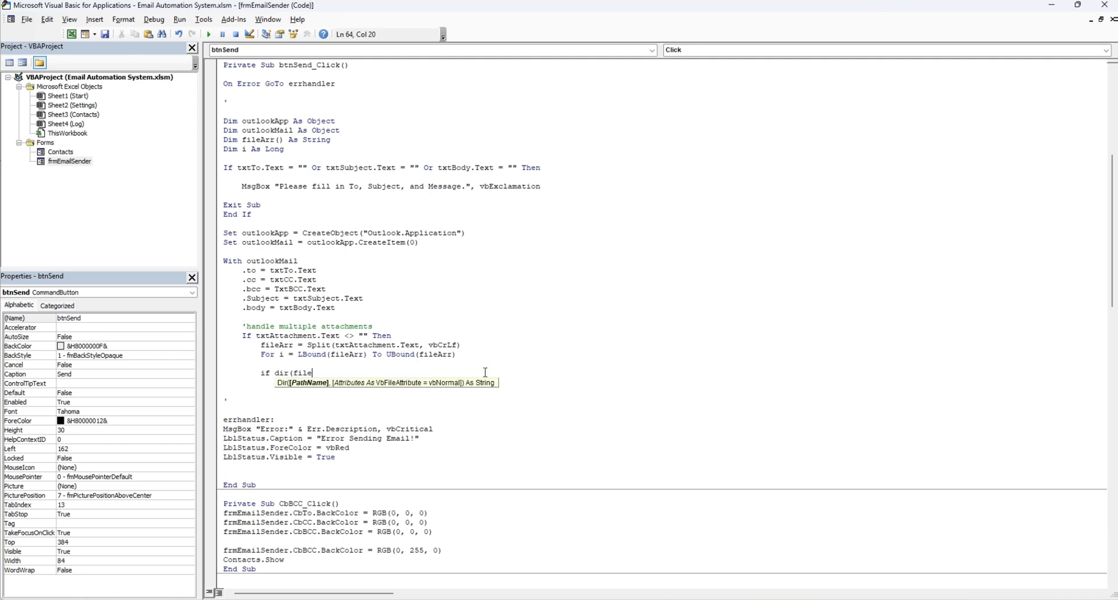
text(arr(i)
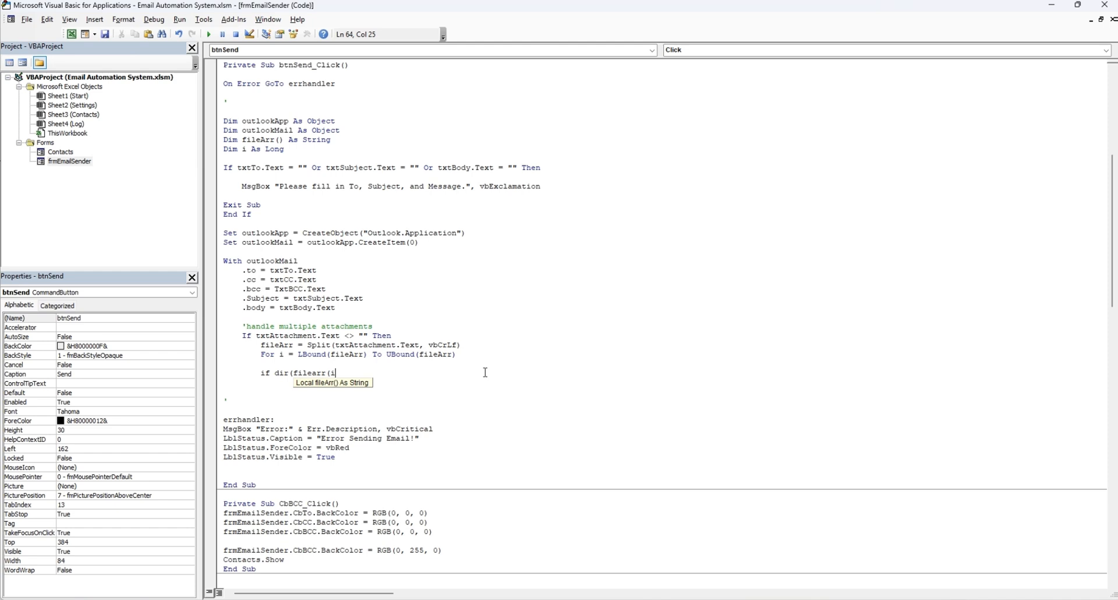
text()<>)
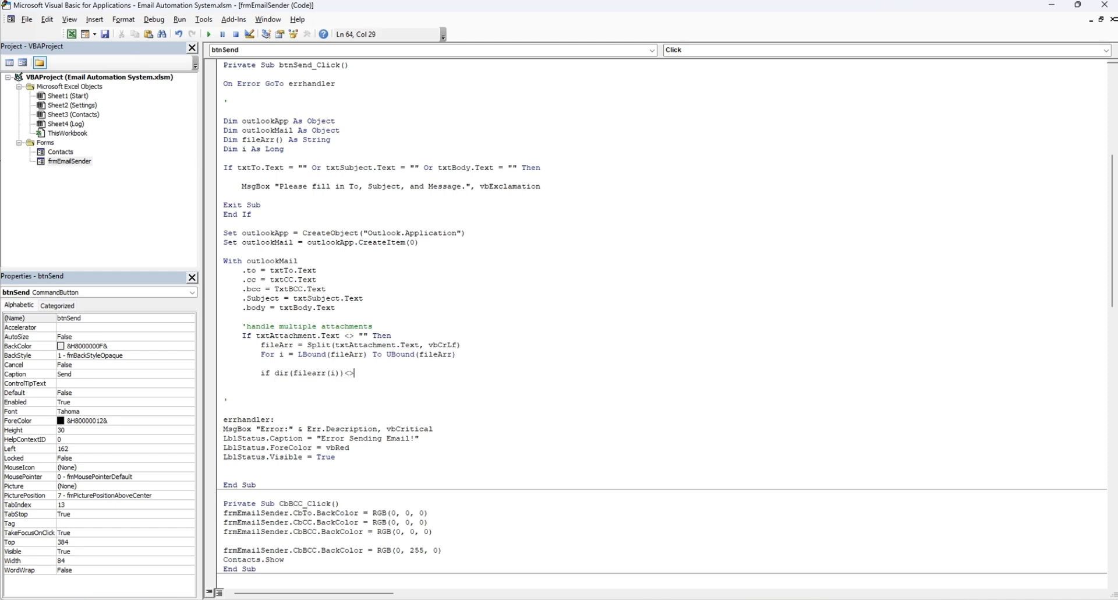
text("" th)
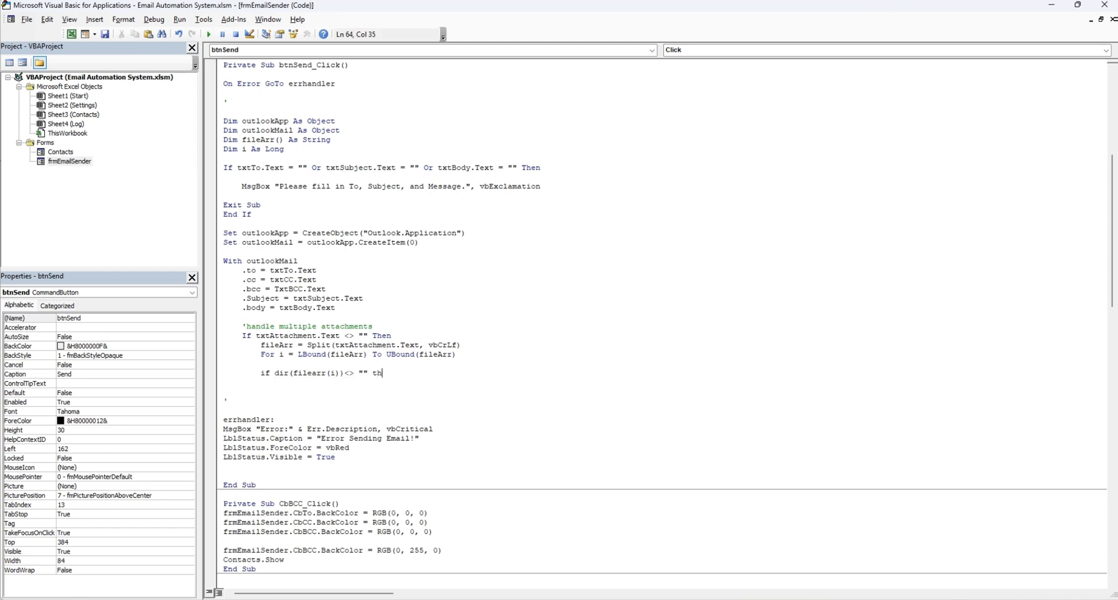
key(Return)
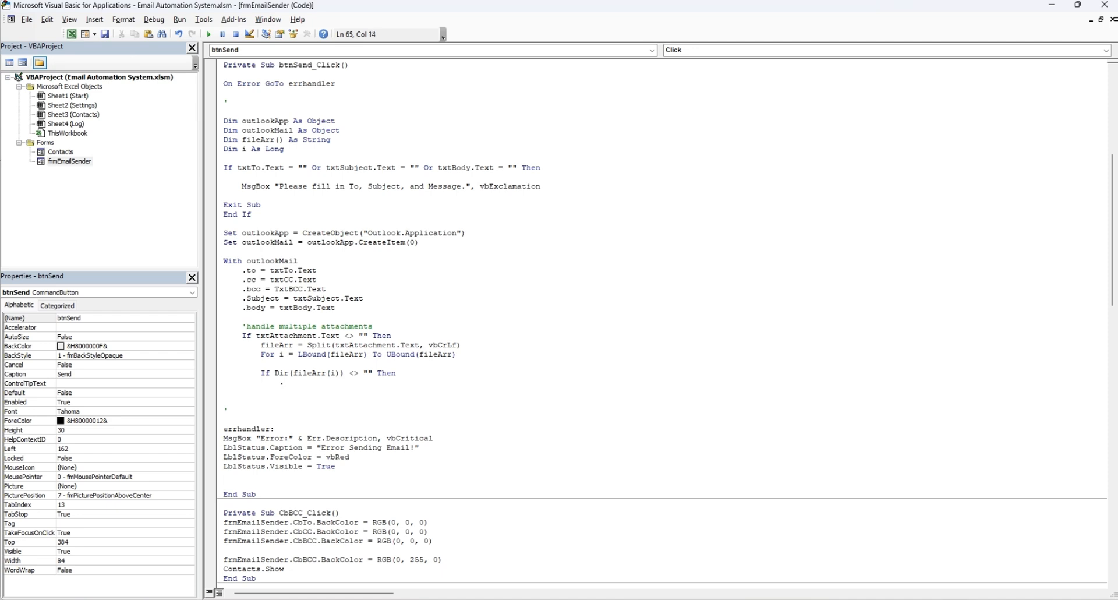
text(attachme)
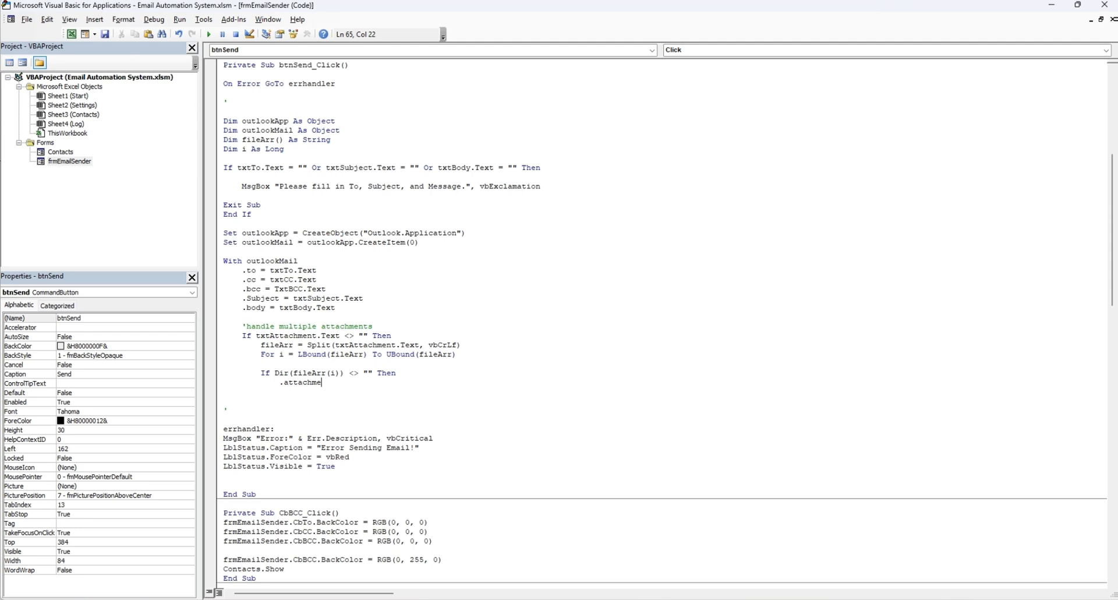
text(nts)
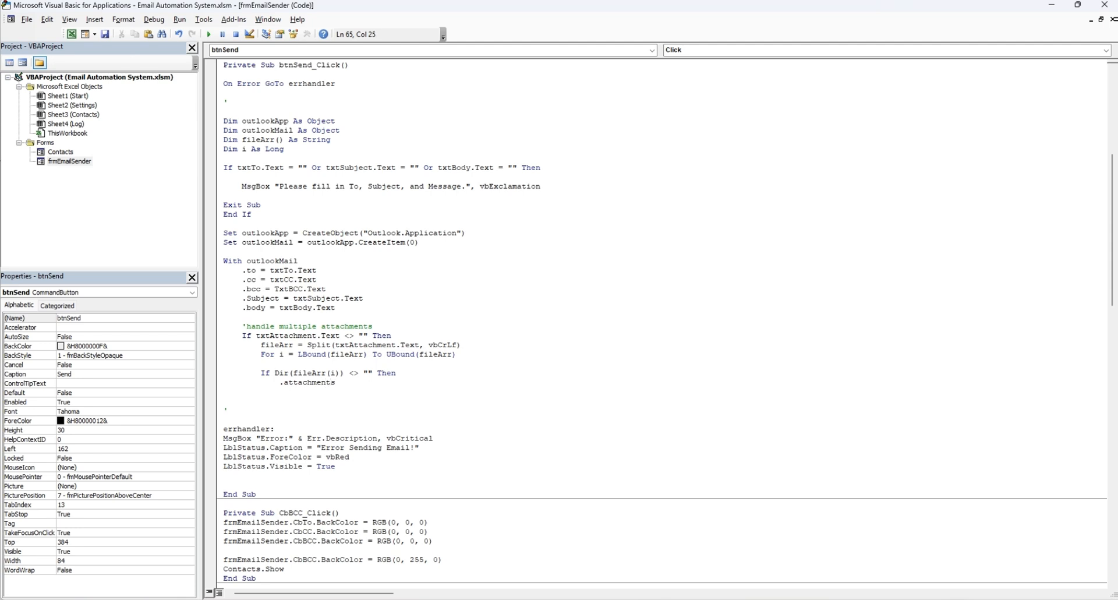
text(.)
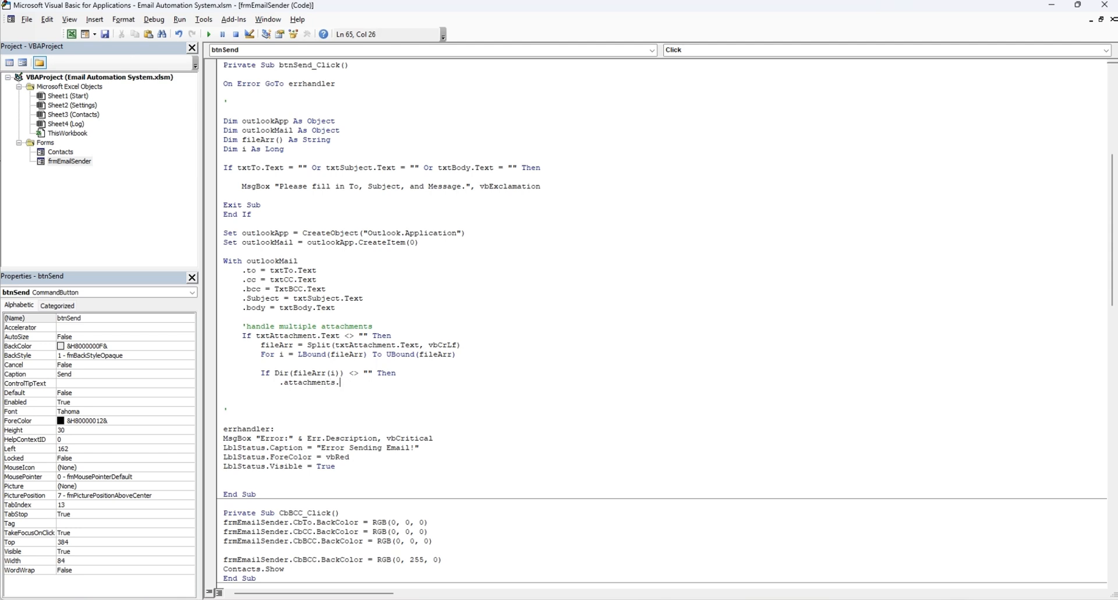
text(add)
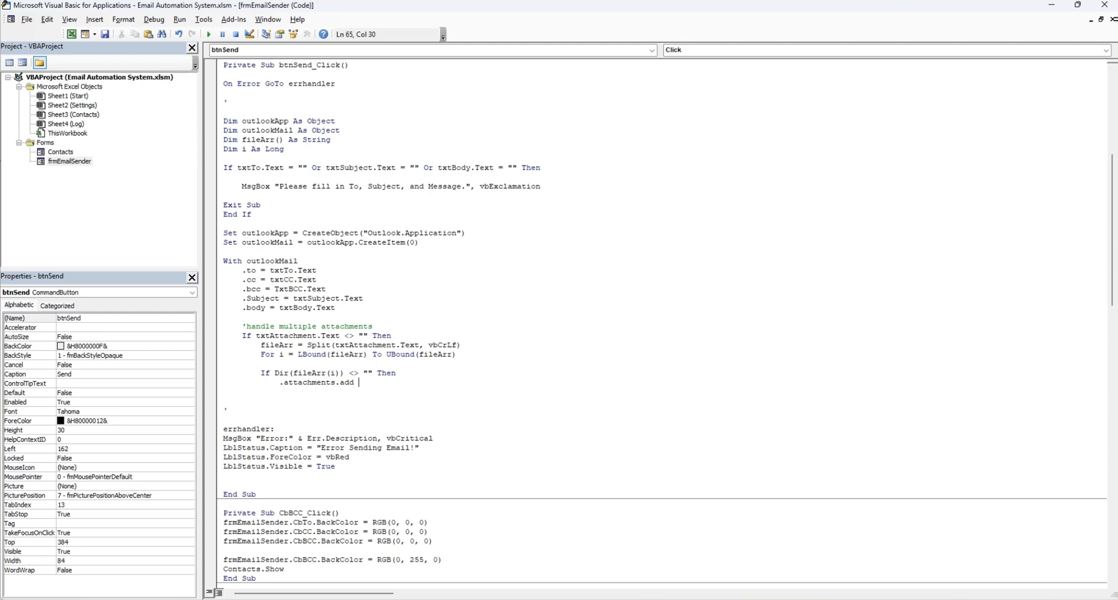
text(file arr)
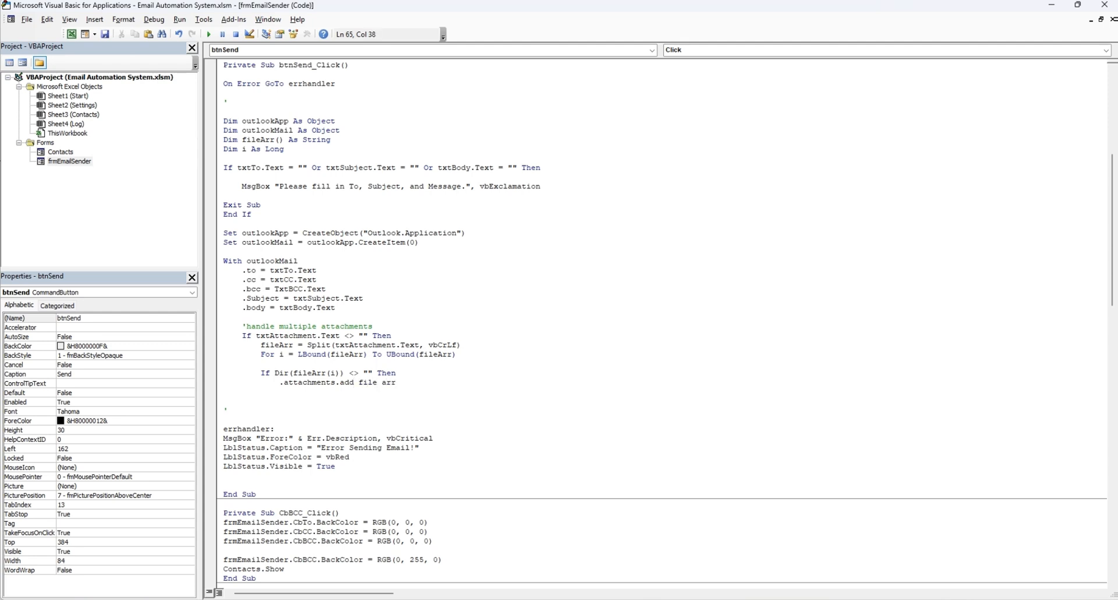
key(Backspace)
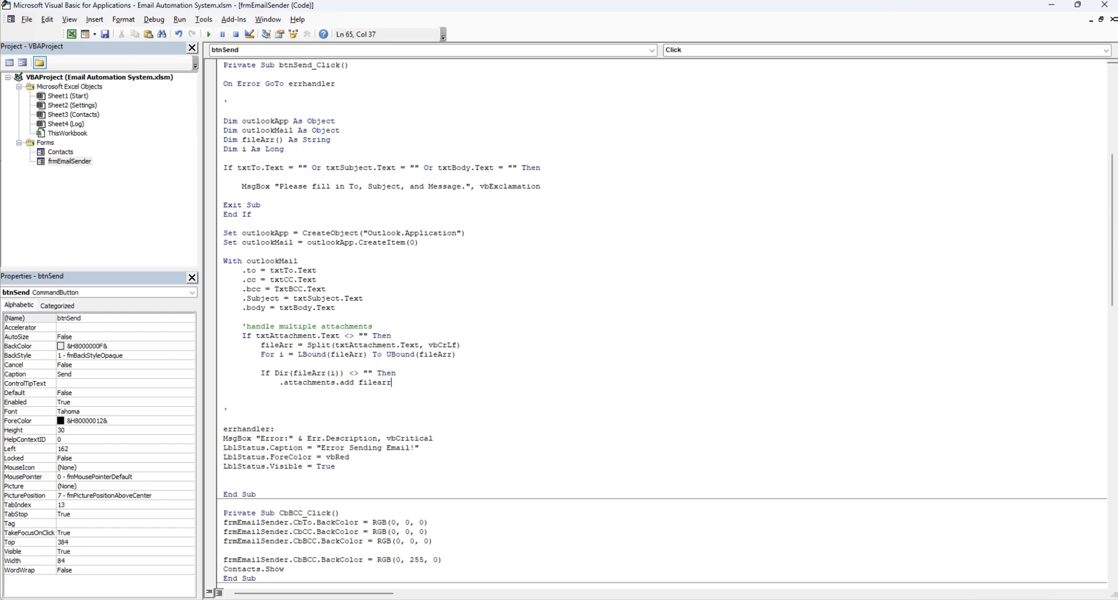
text((i)
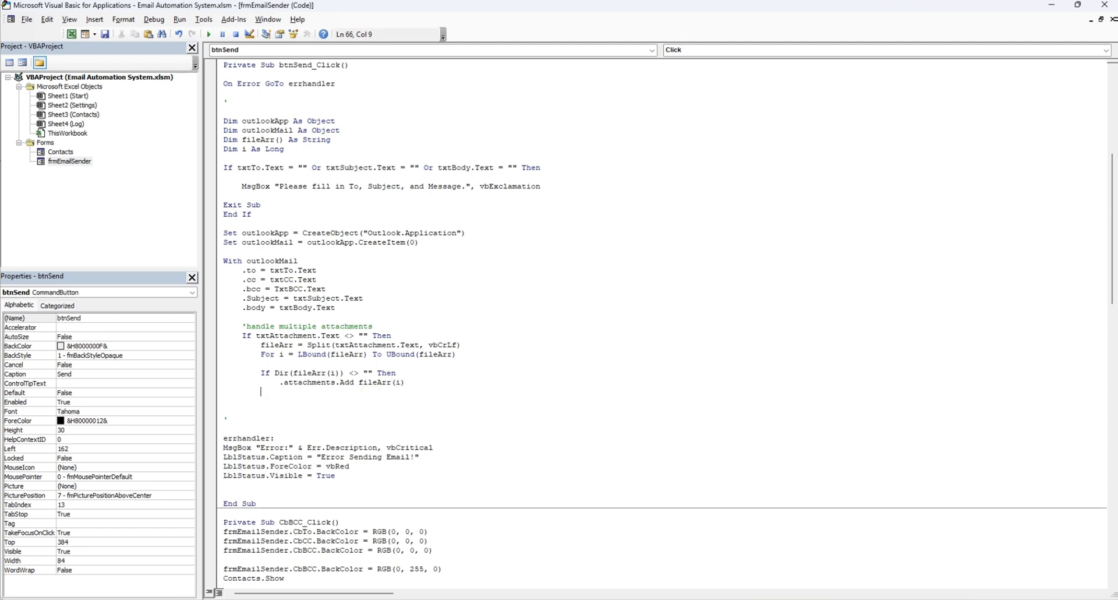
Close the blocks with End If, Next i and End If
text(end if)
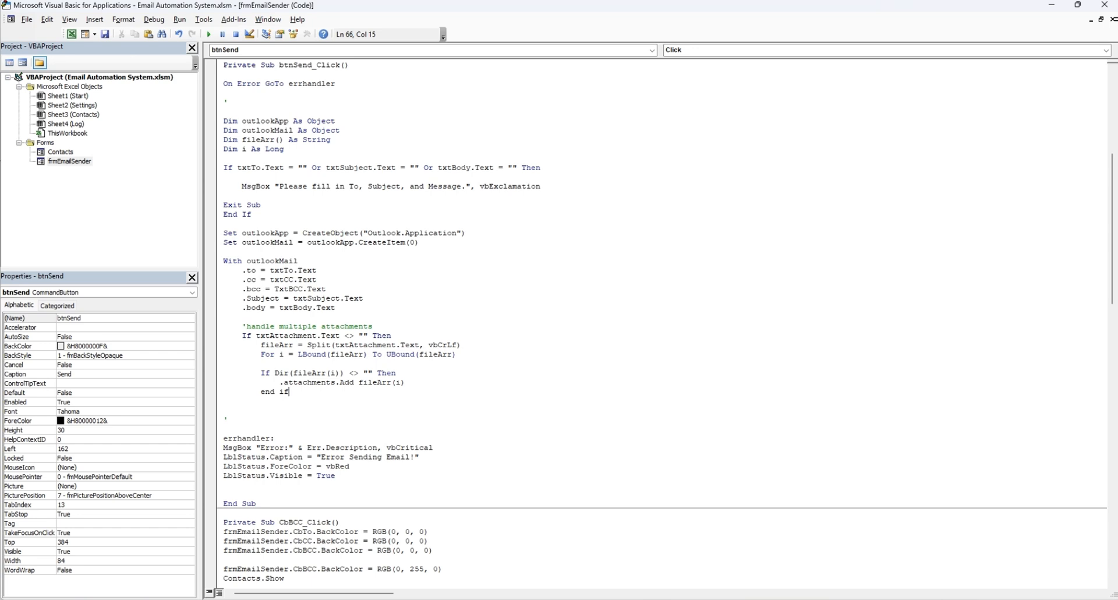
text(next)
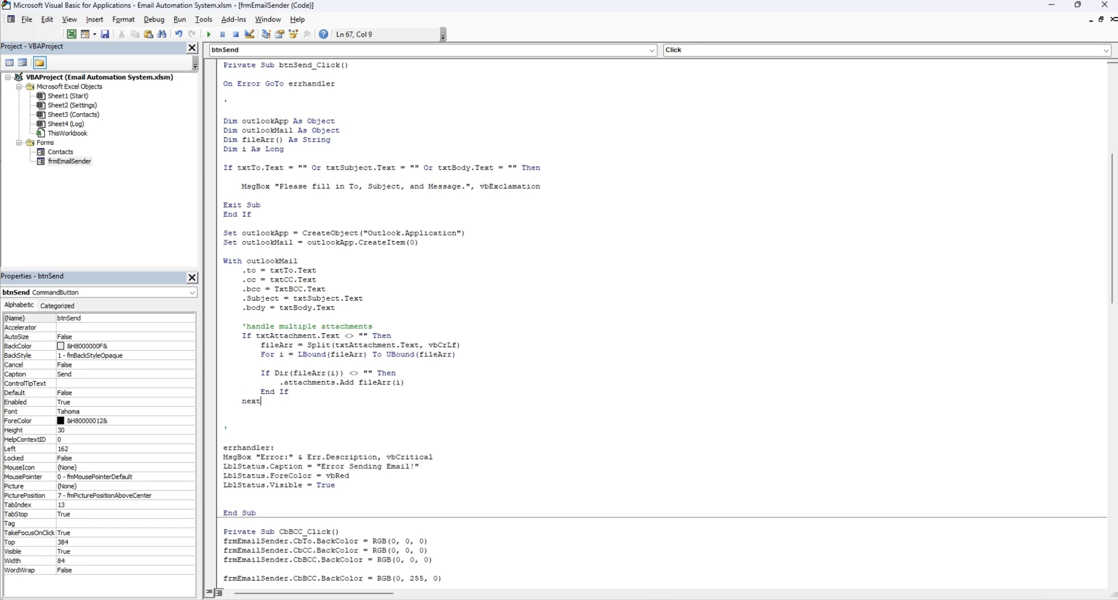
text(i)
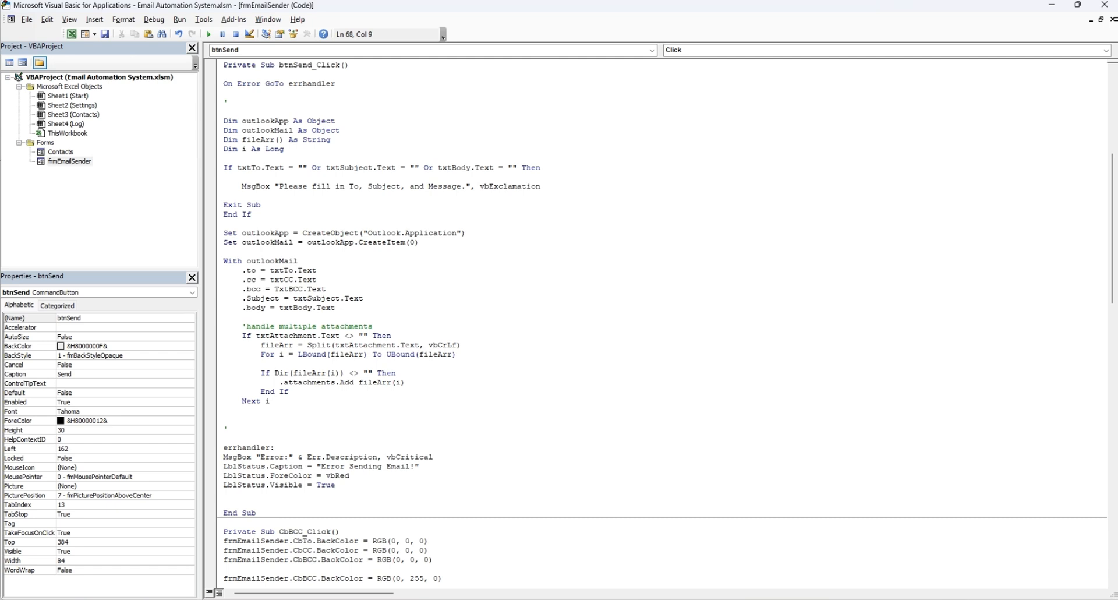
text(e)
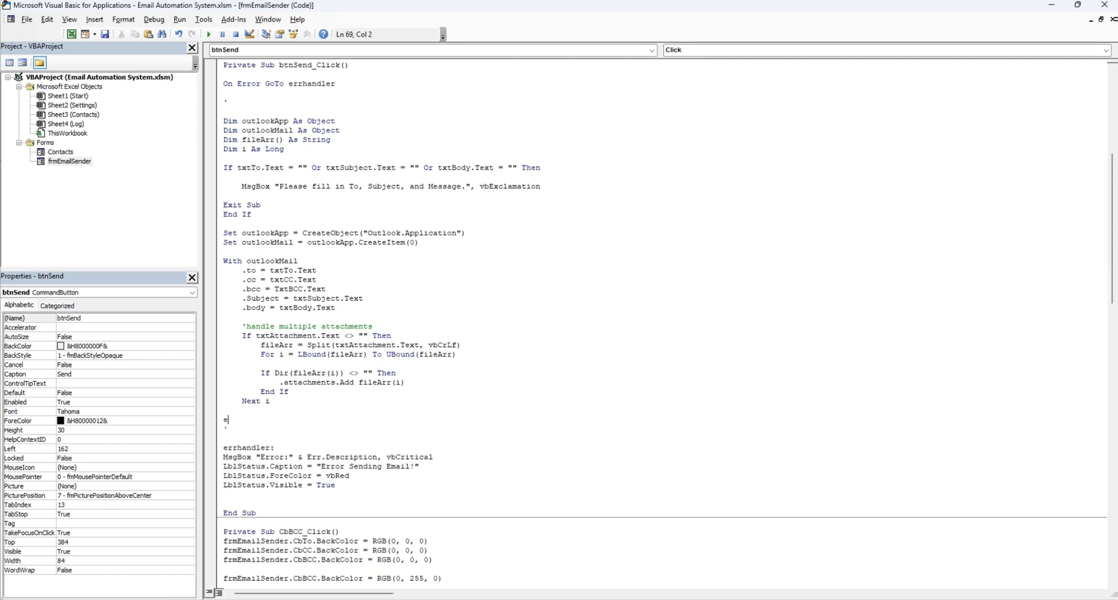
text(nd if)
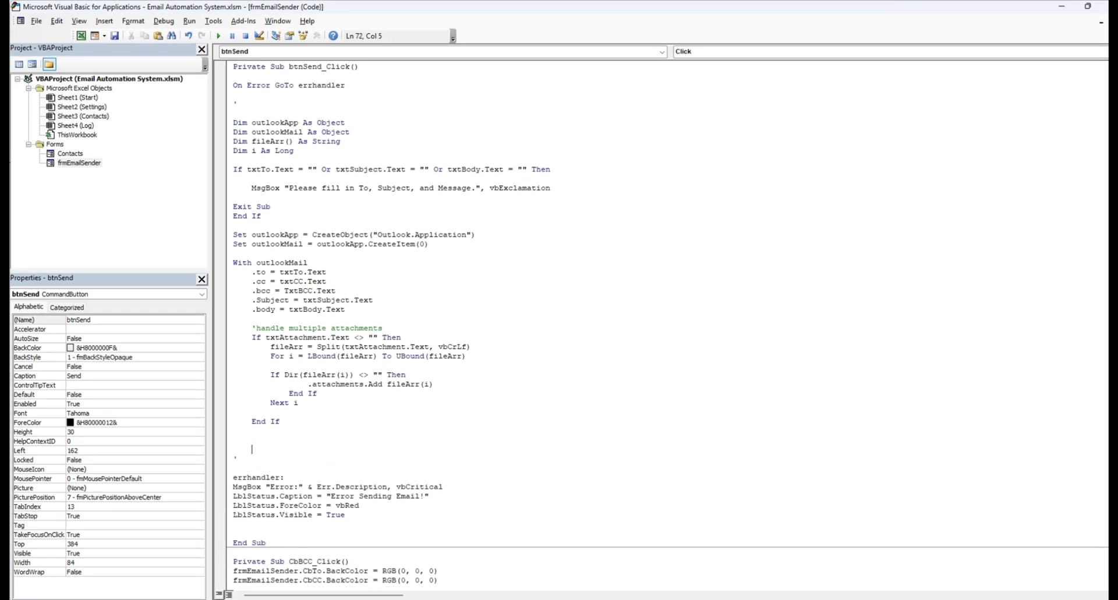
Add .display to show the email, with '.send left commented out
key(Home)
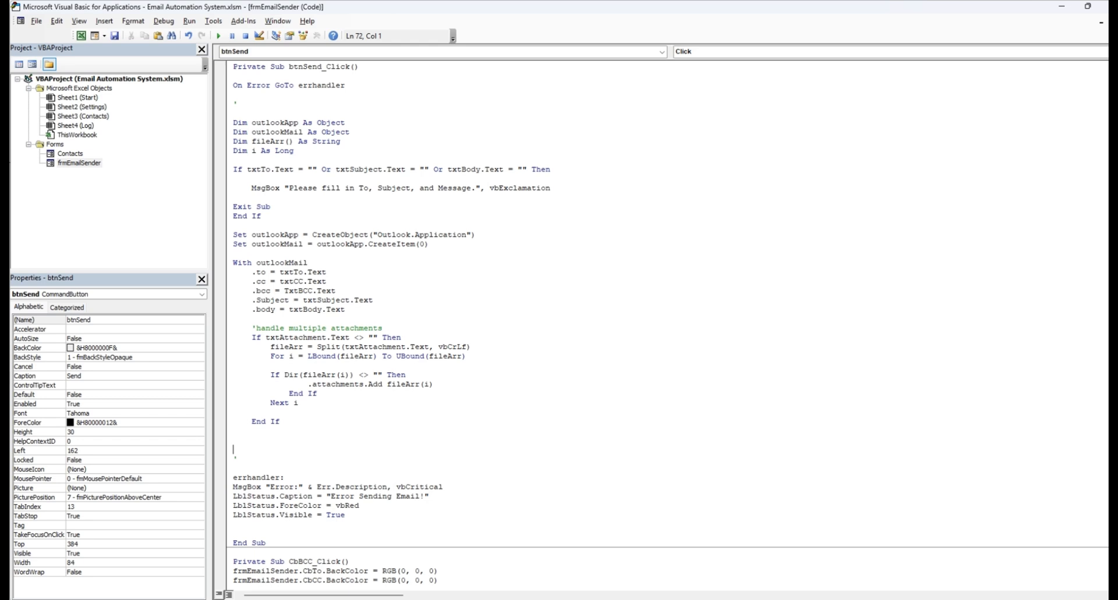
text(.displ)
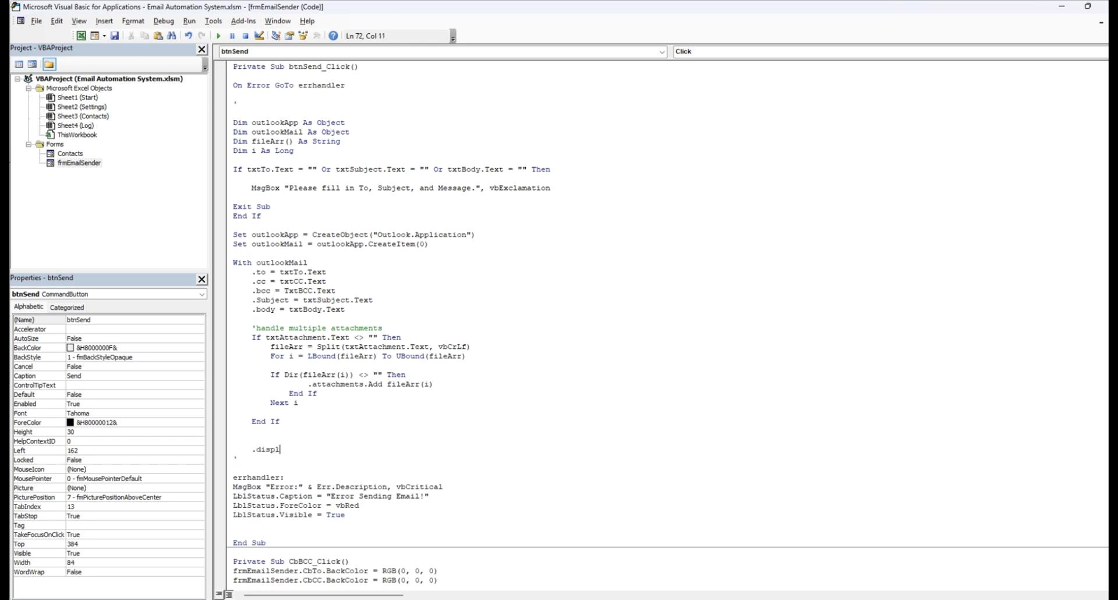
text(ay ')
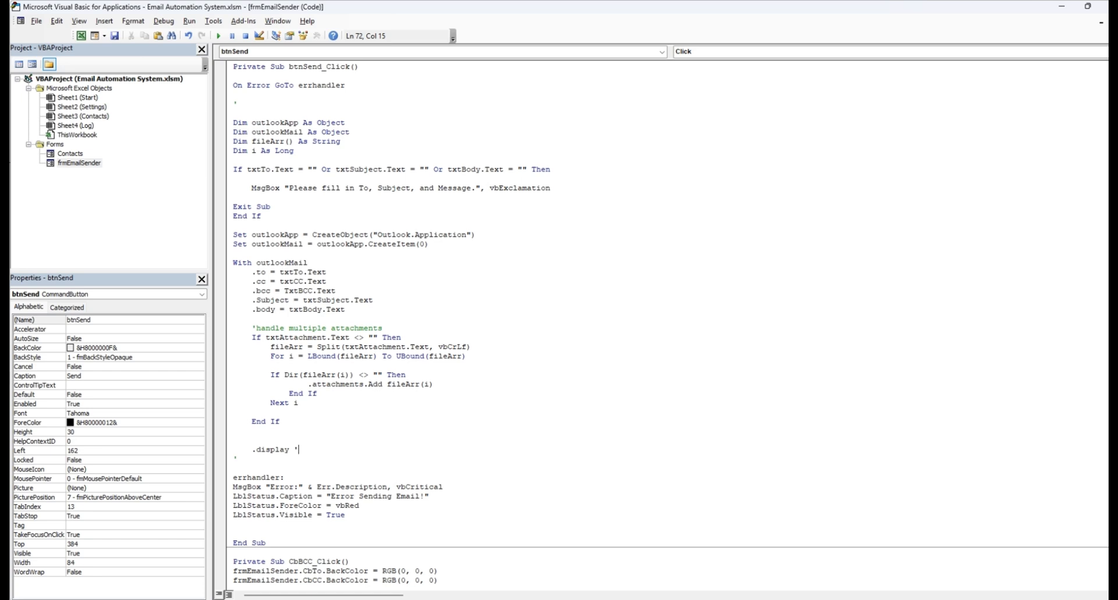
text(.send)
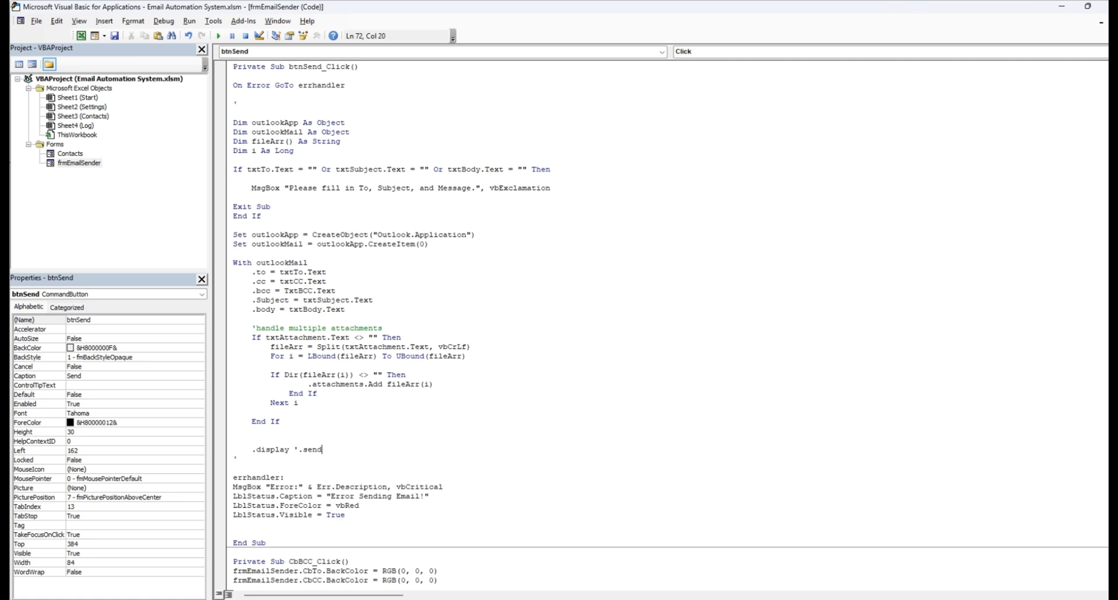
key(enter)
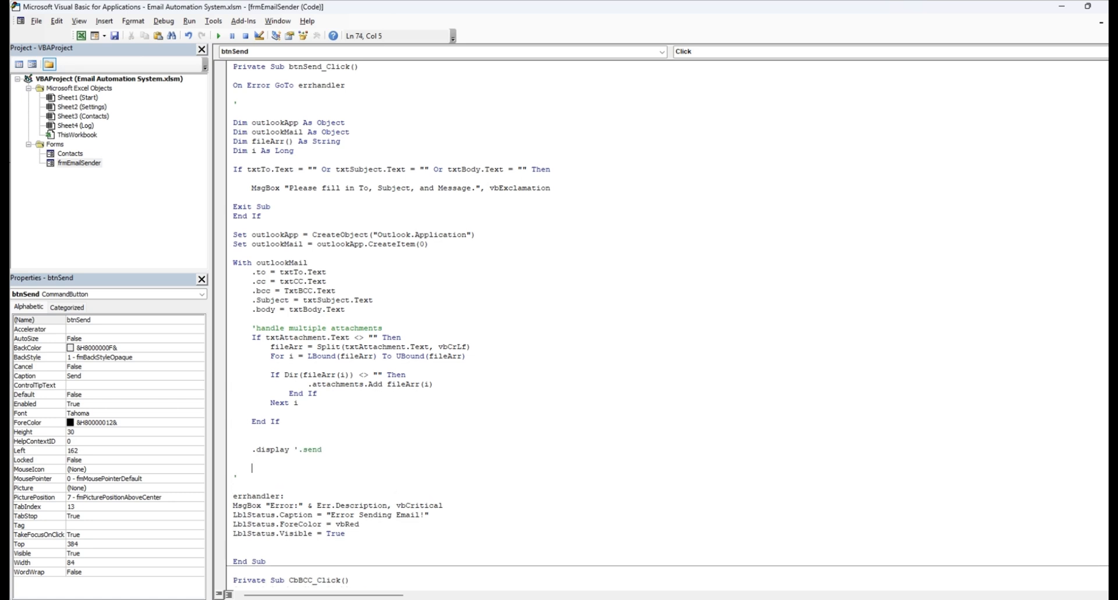
Close the With block with an outdented End With and add a 'Call LogEmailDetails comment
click(263, 448)
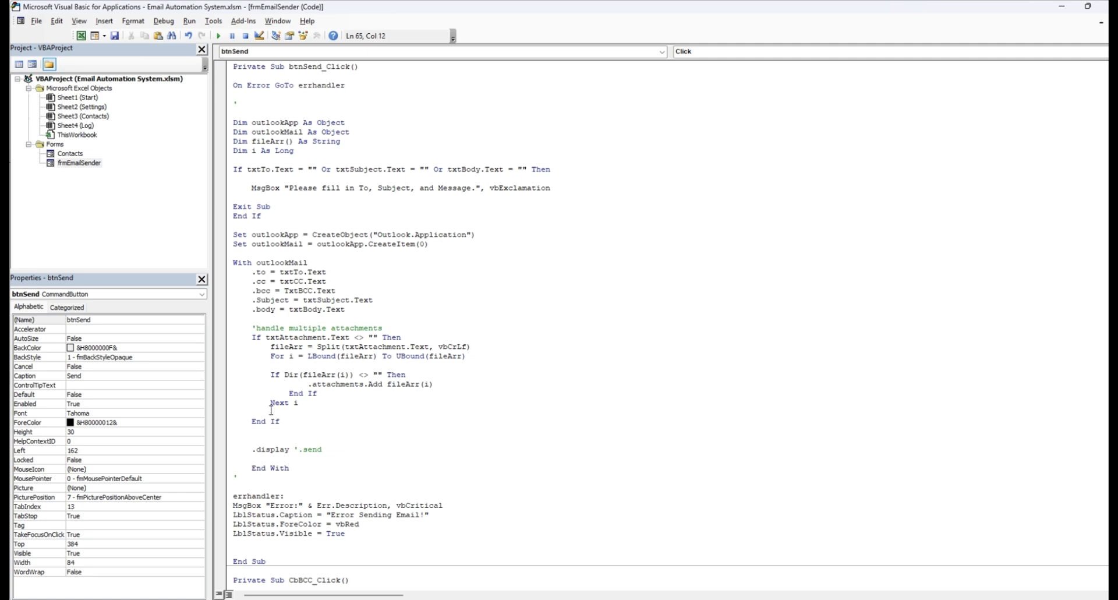
click(255, 467)
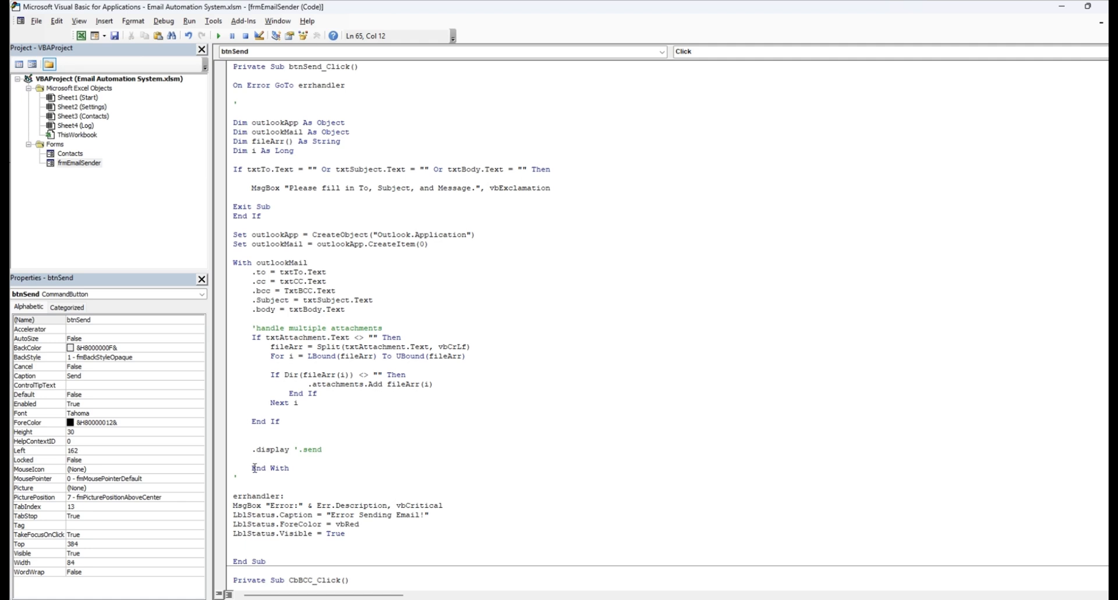
click(319, 260)
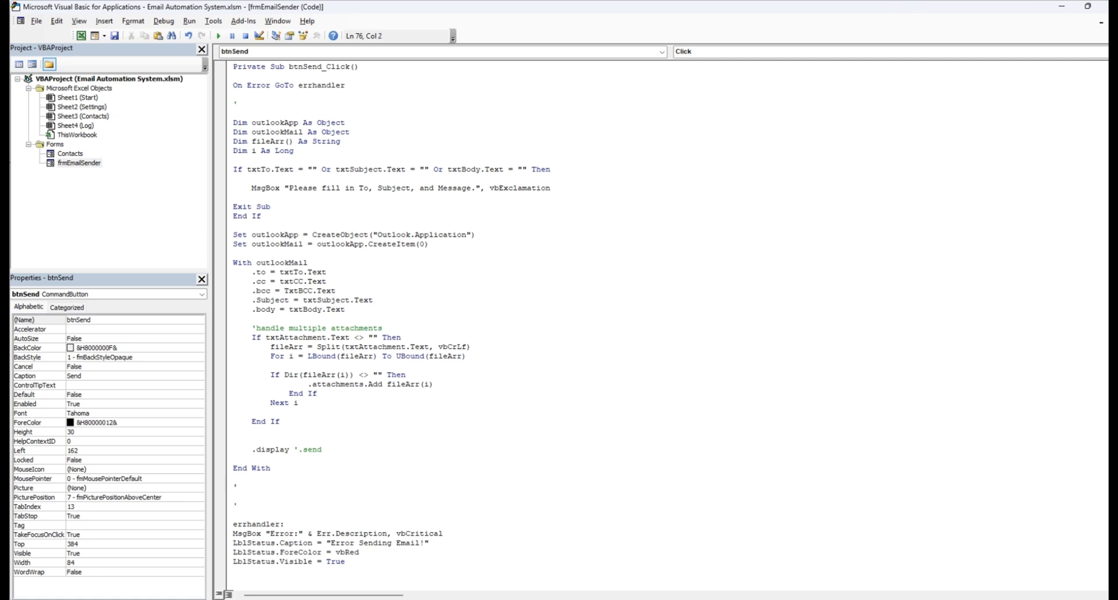
text('Call)
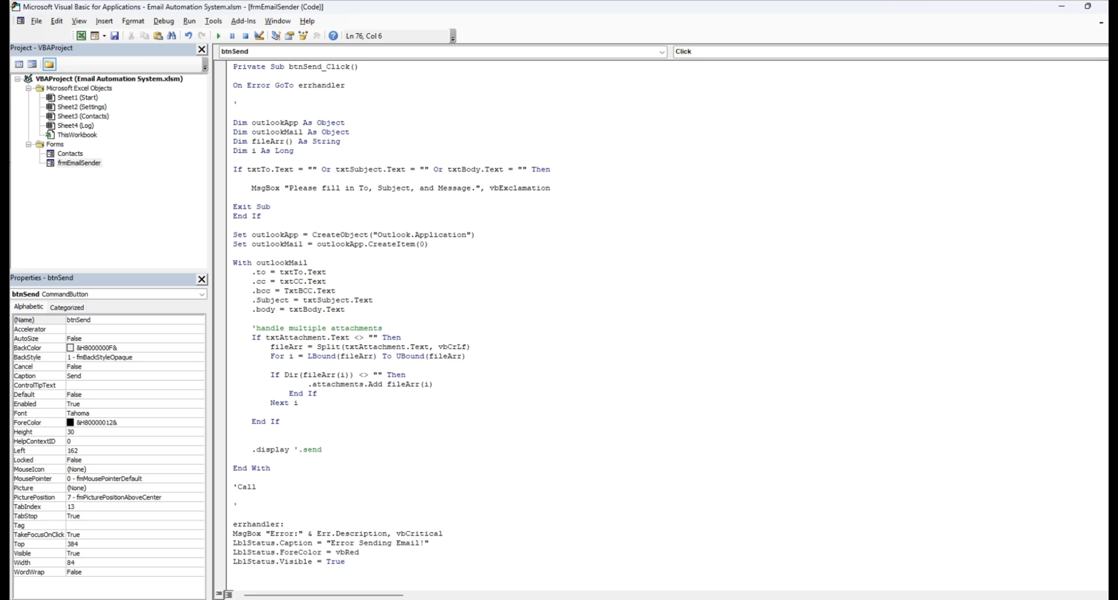
text(LogEmail)
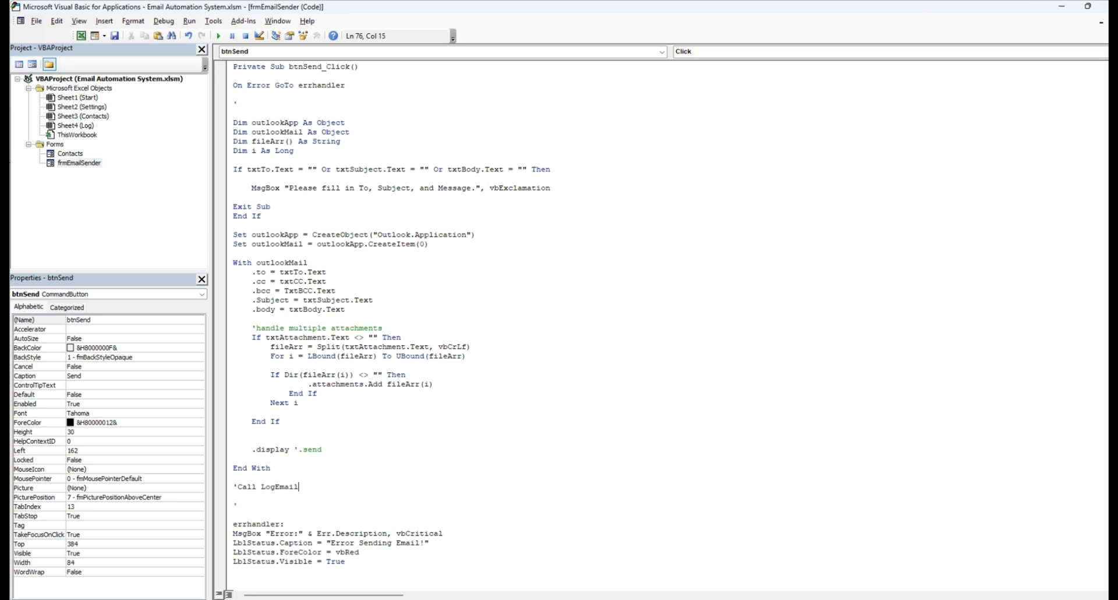
text(Details)
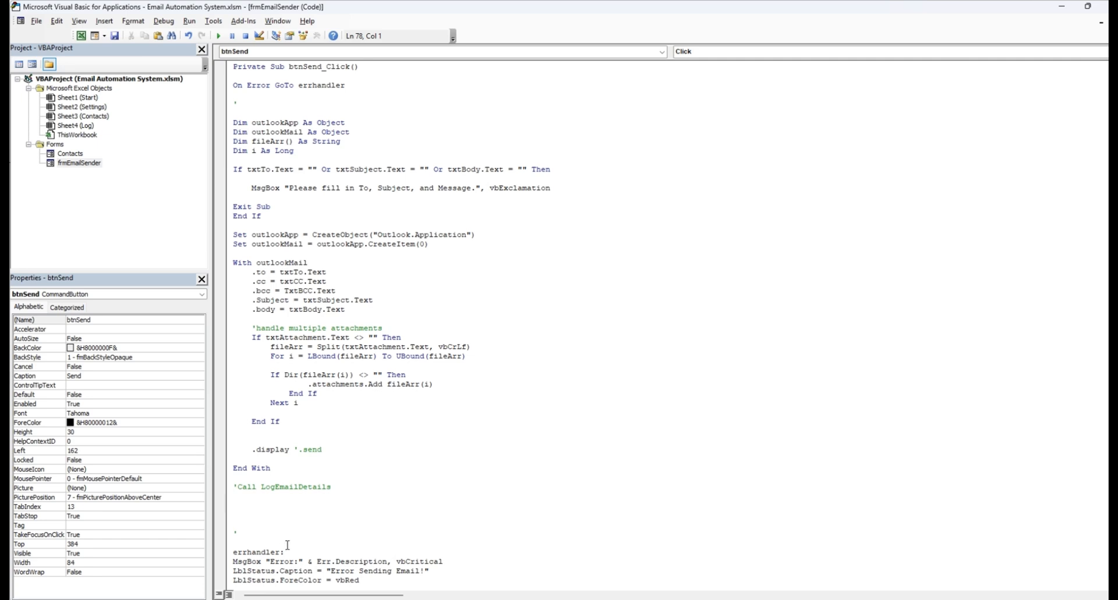
Set lblStatus.Caption to "Email Sent!"
text(lbl)
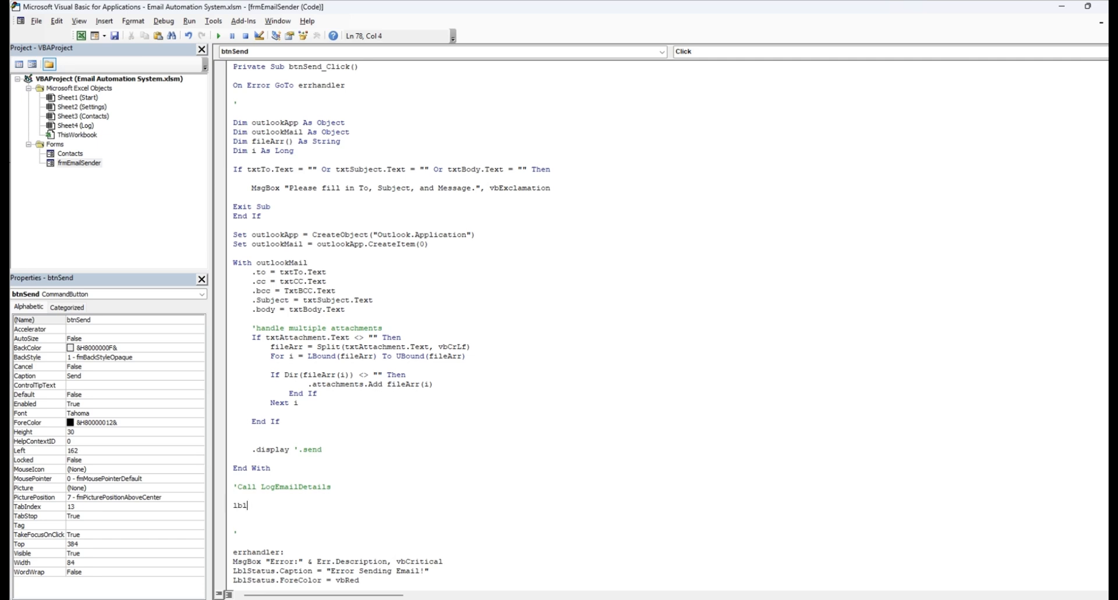
text(status.)
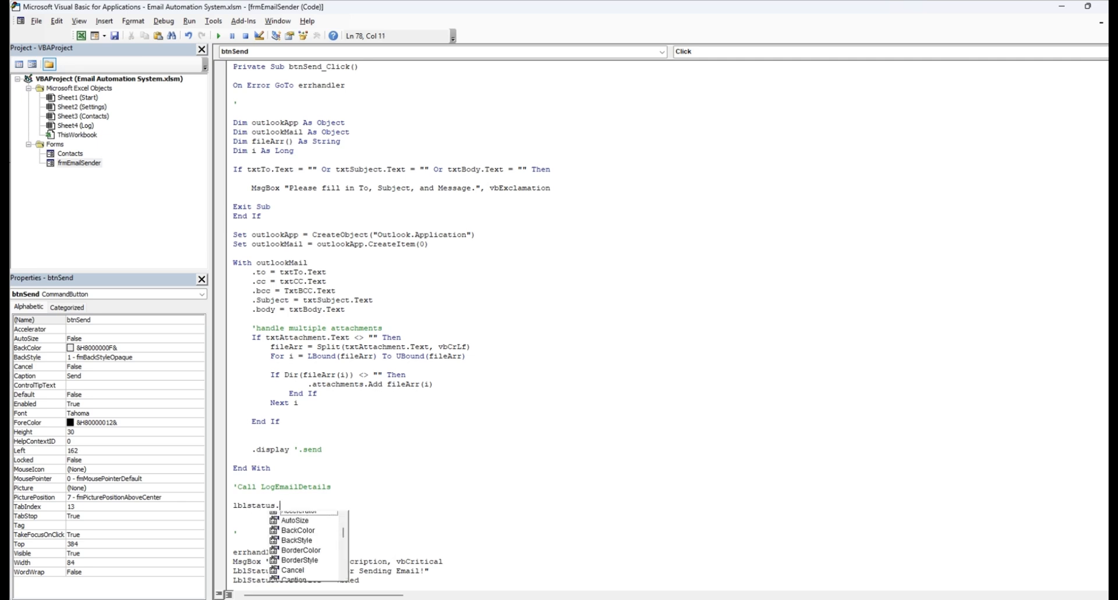
text(caption)
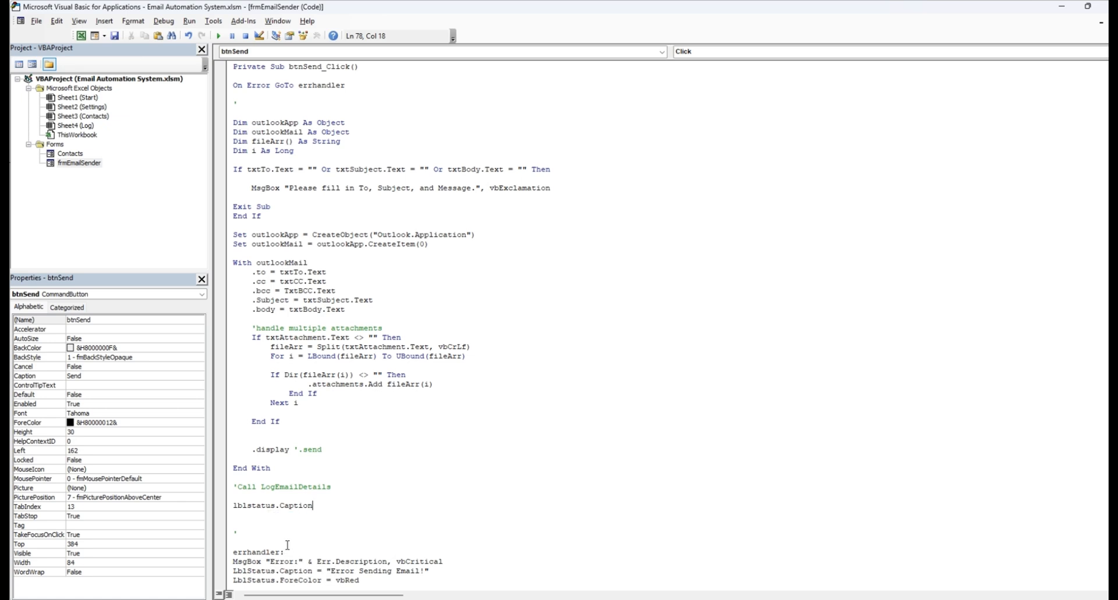
text(="Email)
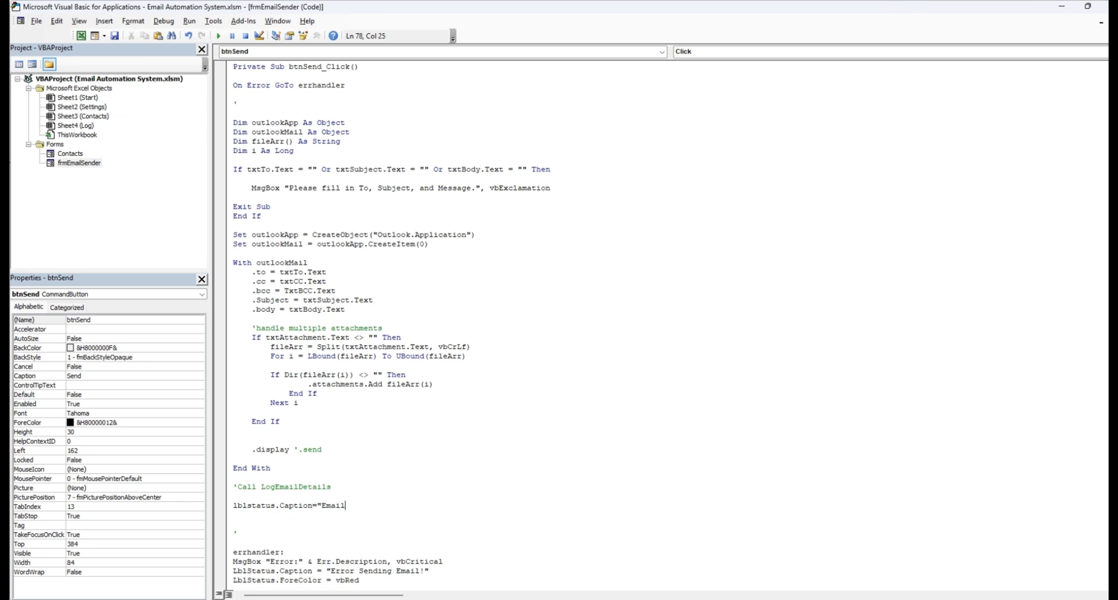
text(Sent)
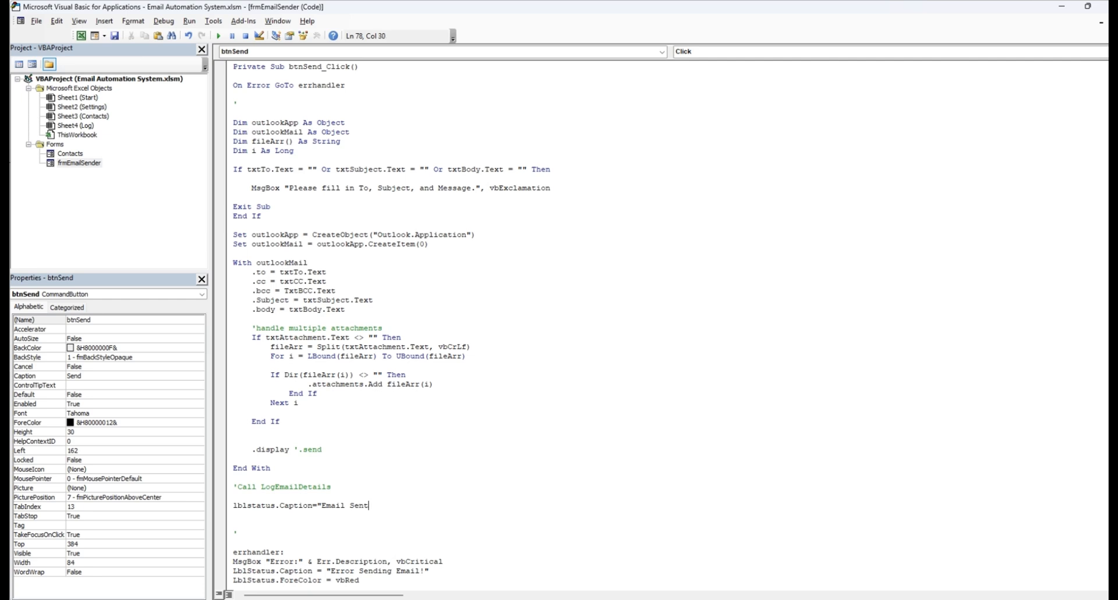
key(enter)
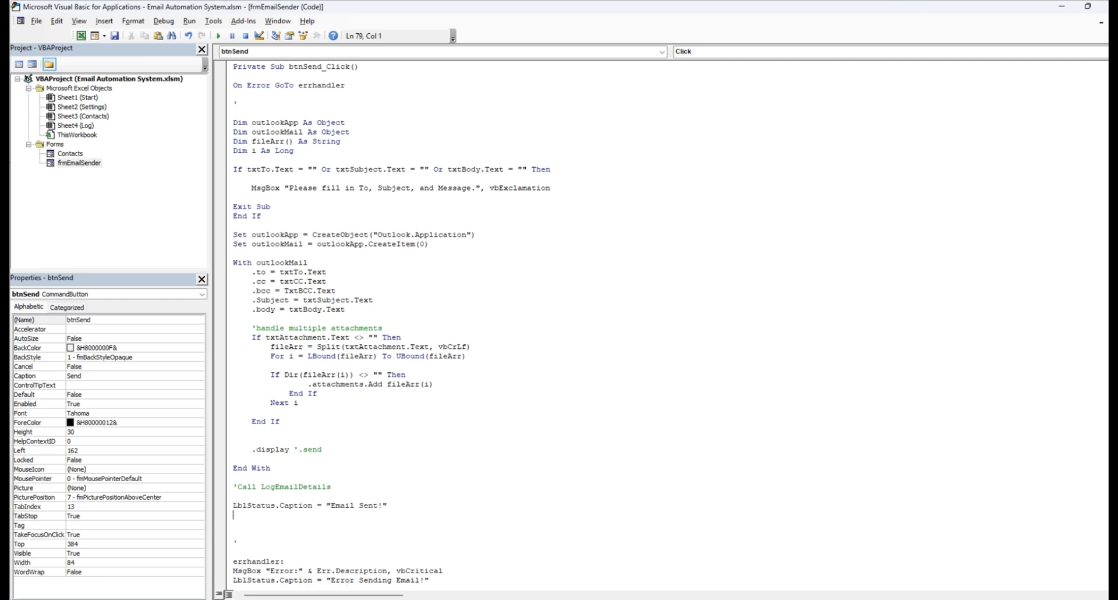
Color lblStatus green with RGB(0, 150, 0) and set lblStatus.Visible = True
text(lblstatus)
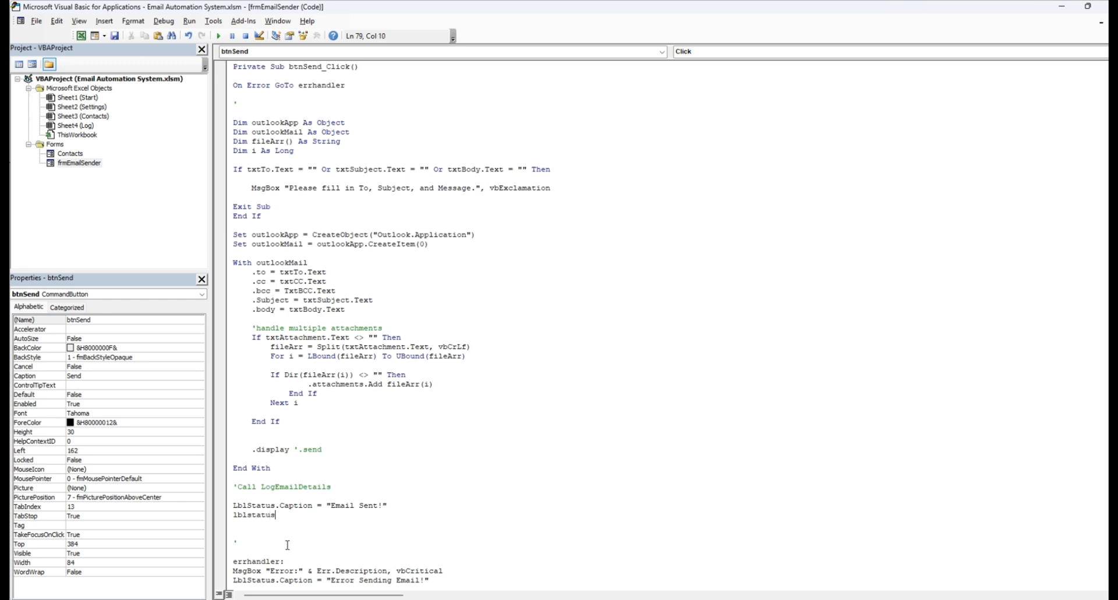
text(.forecolor=)
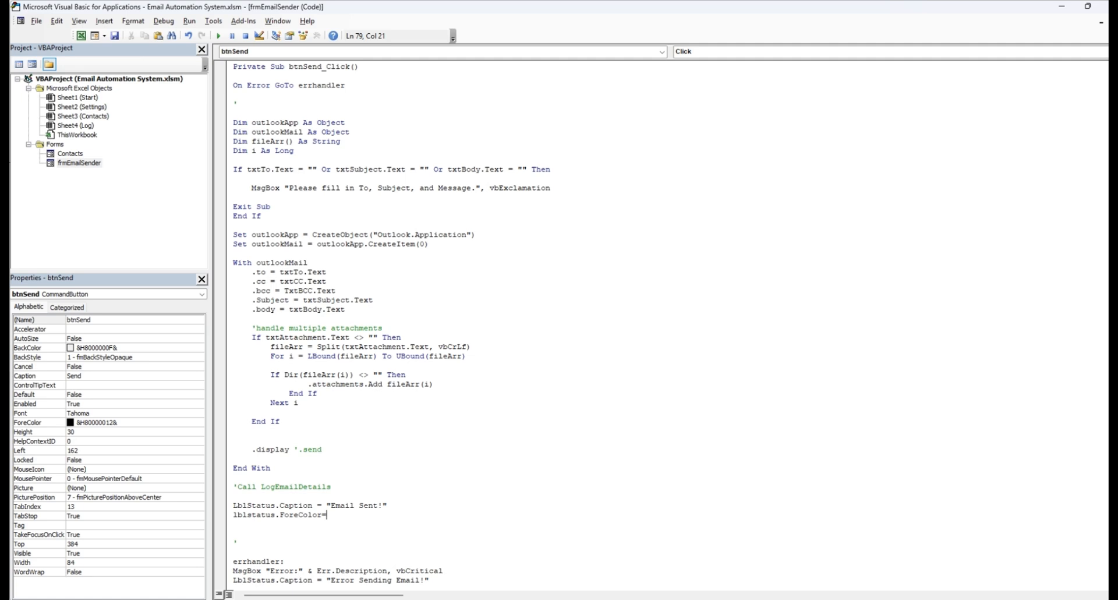
text(rgb)
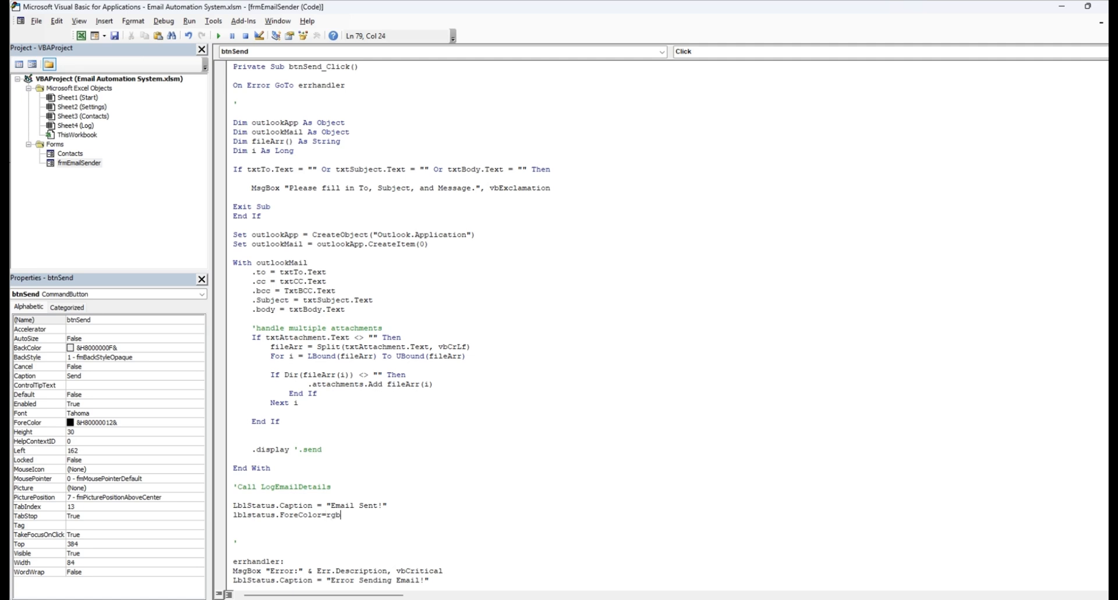
text((01)
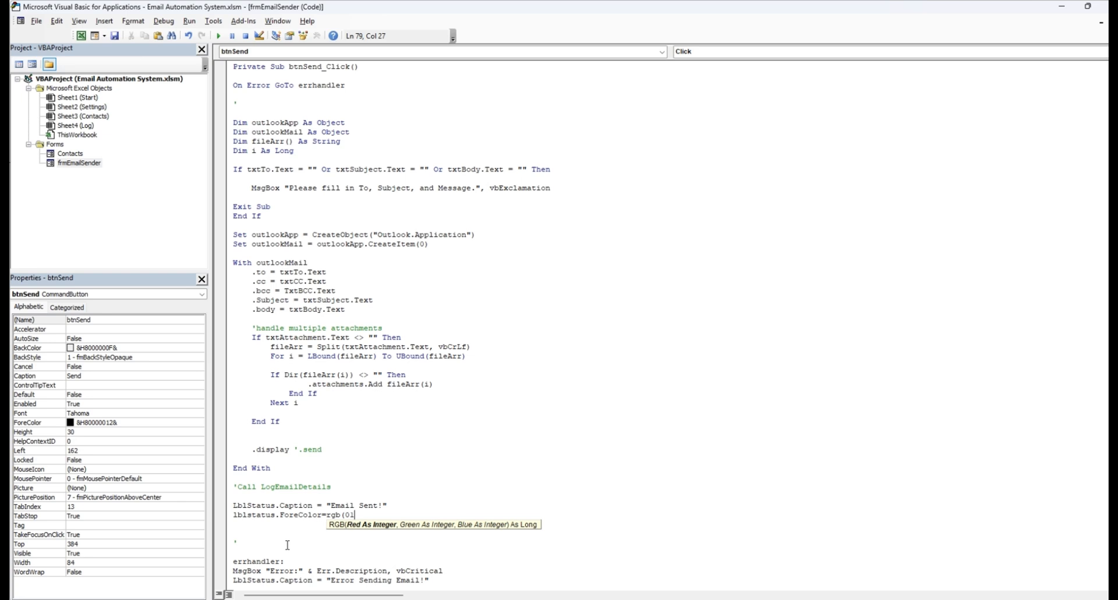
text(50, 0)
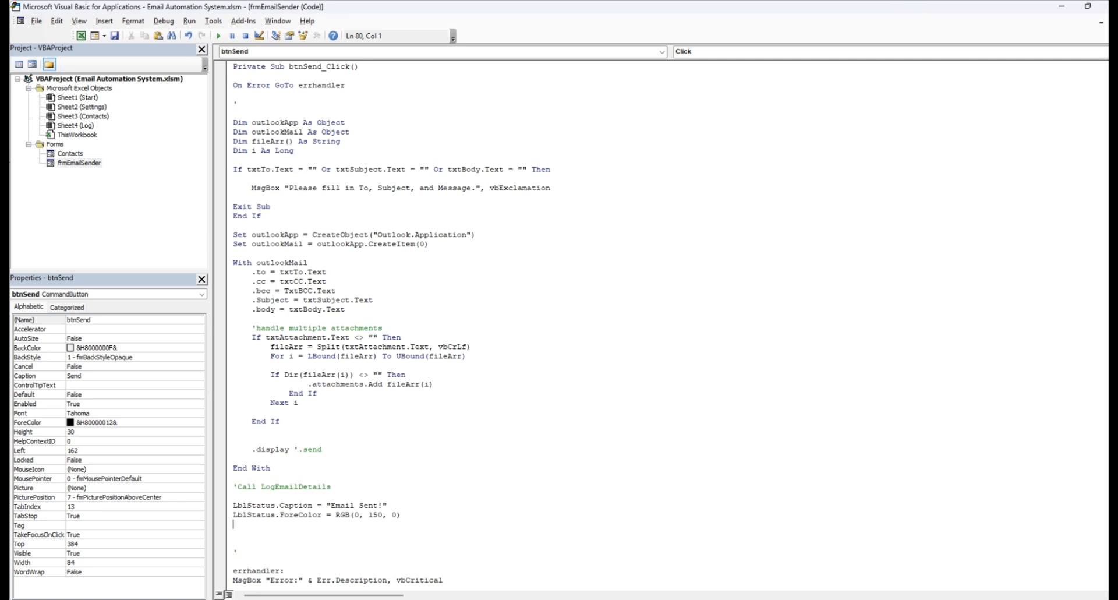
text(lbls)
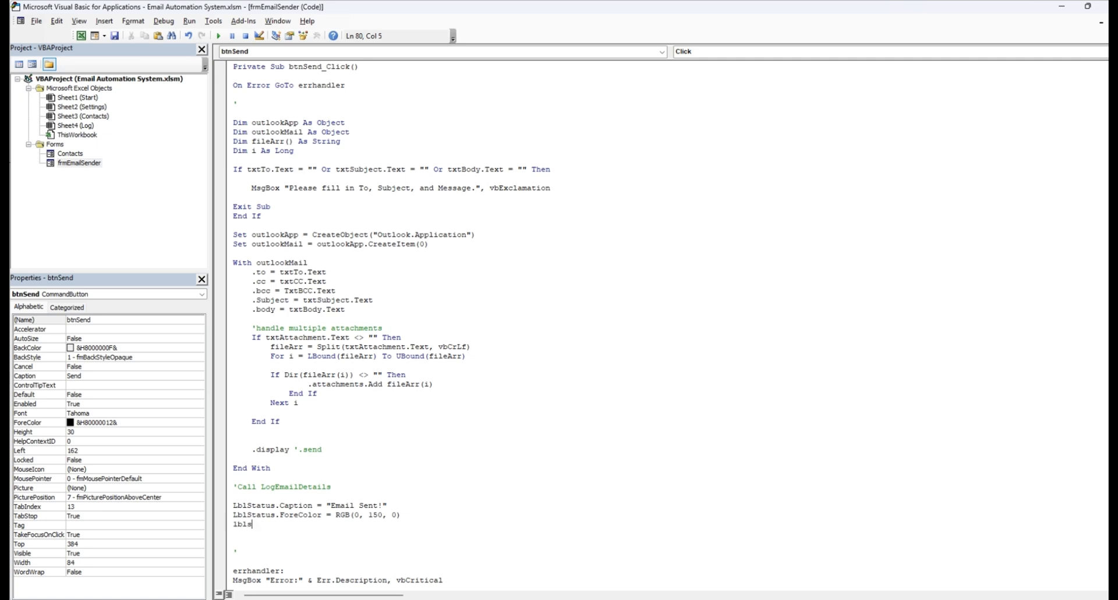
text(tatus)
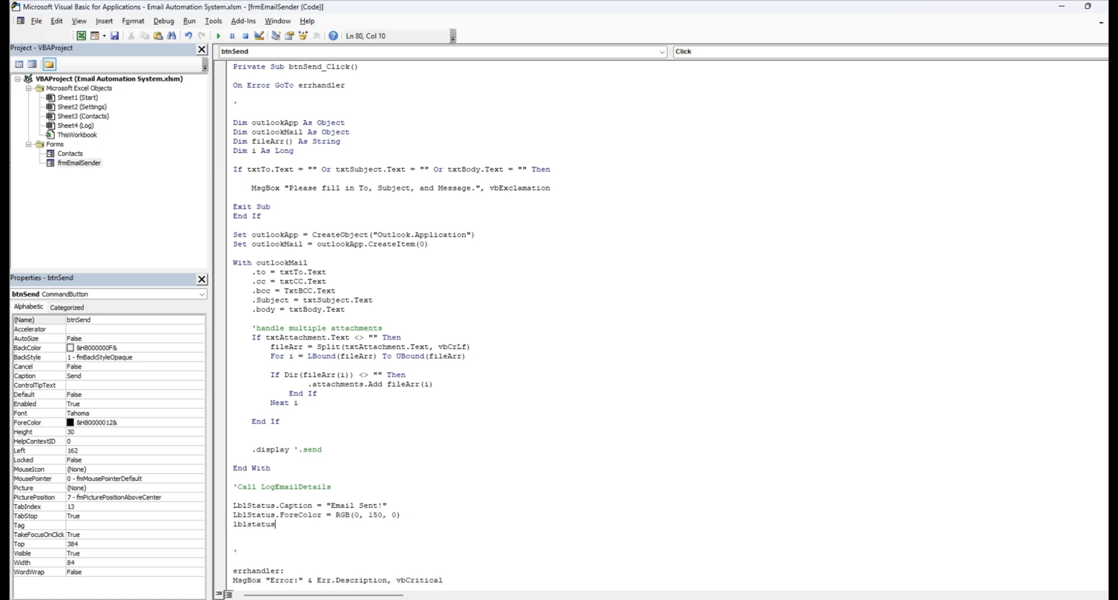
text(.Visible=)
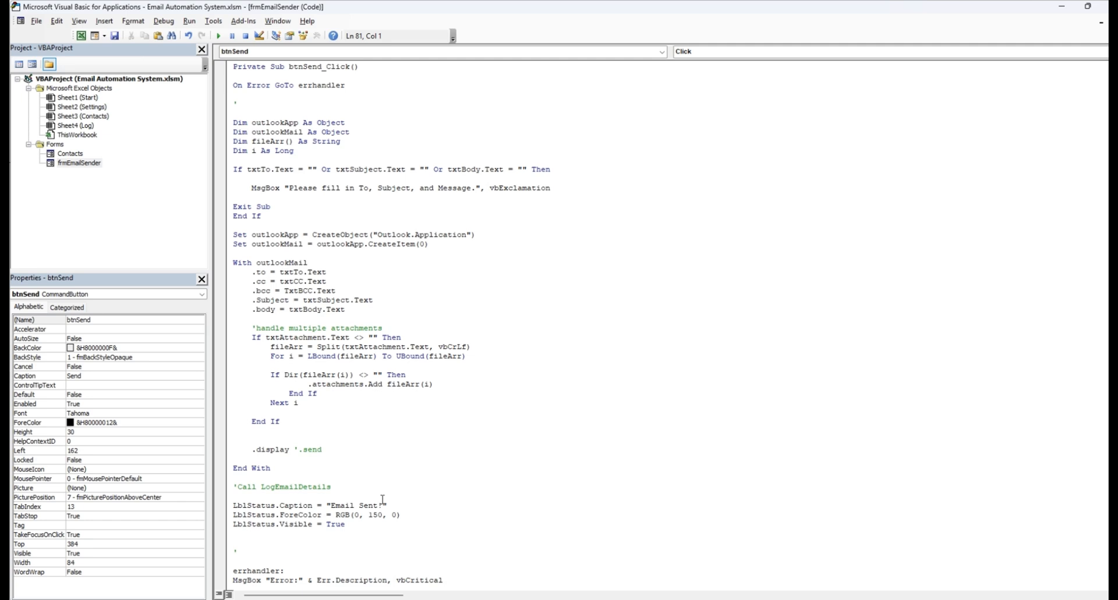
Add a commented 'Call btnReset Click line below the status code, followed by blank lines
click(356, 527)
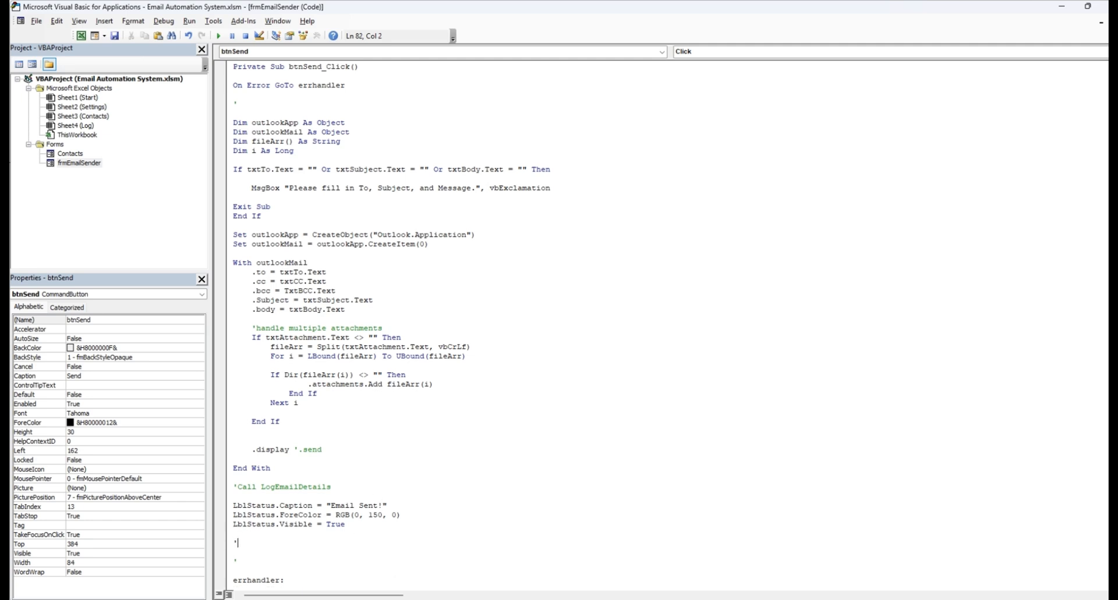
text(c)
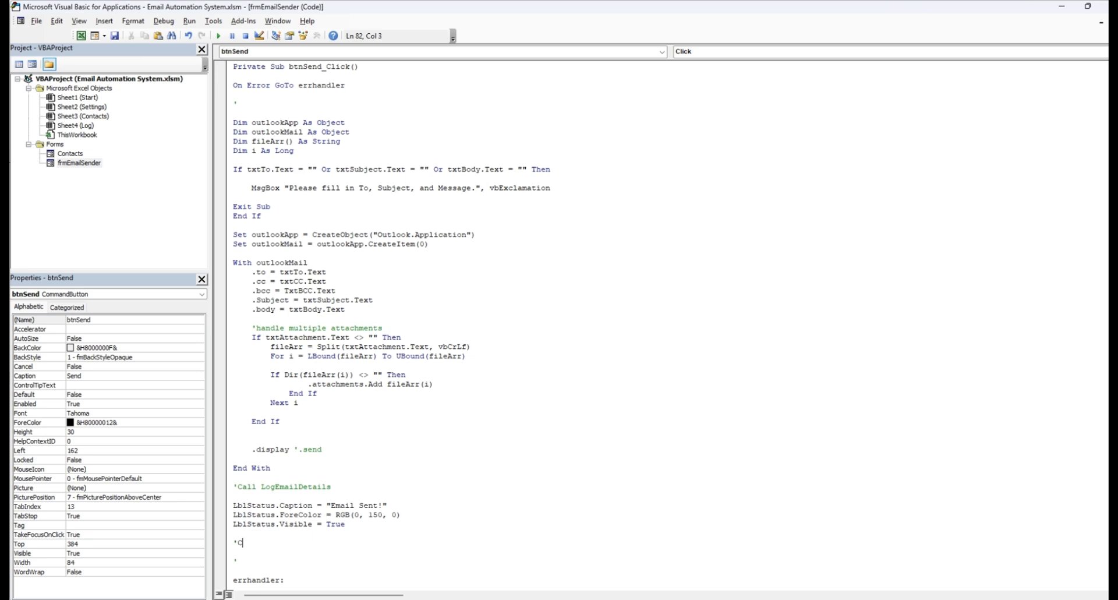
text(all bt)
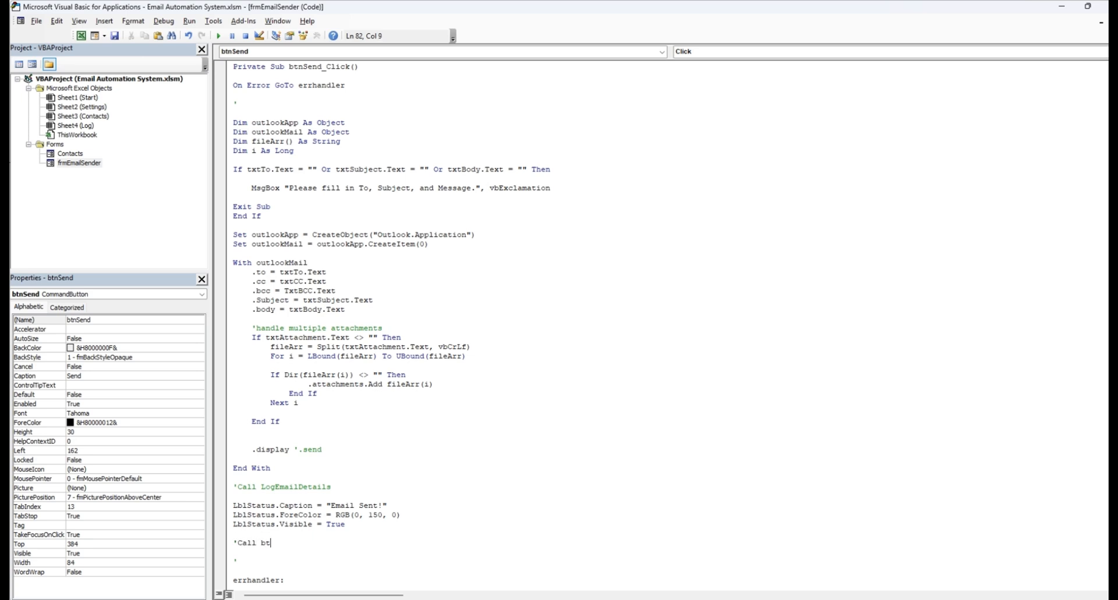
text(nReset)
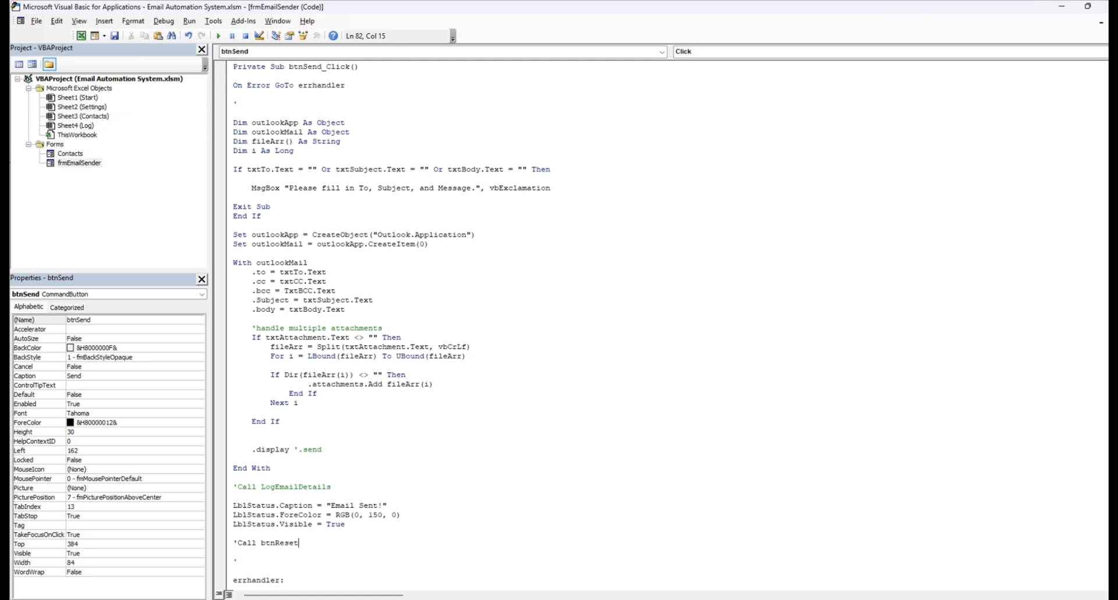
text(cl)
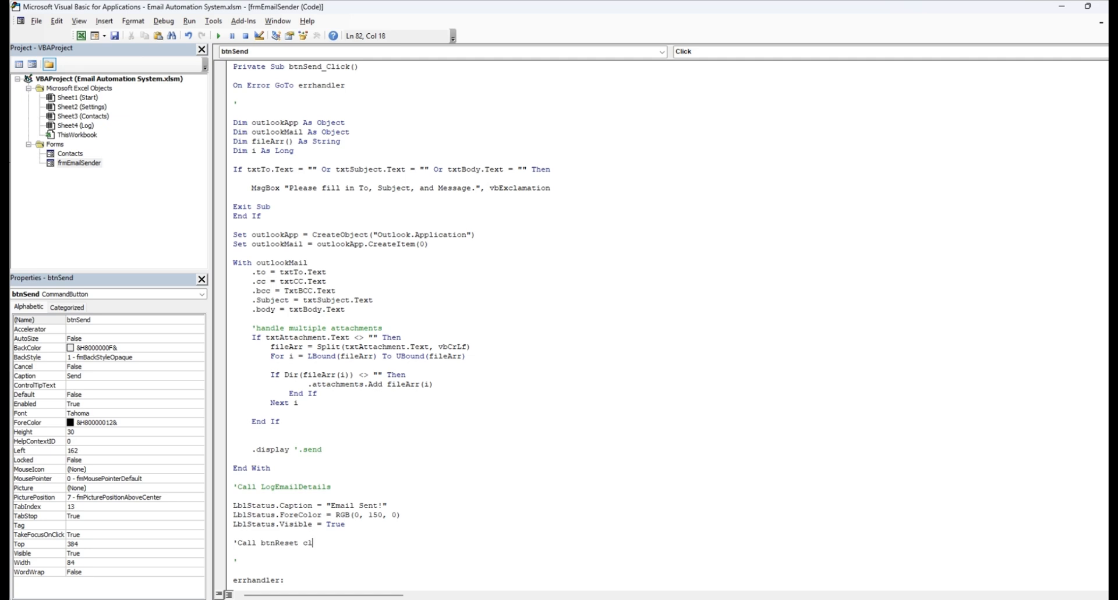
text(ick)
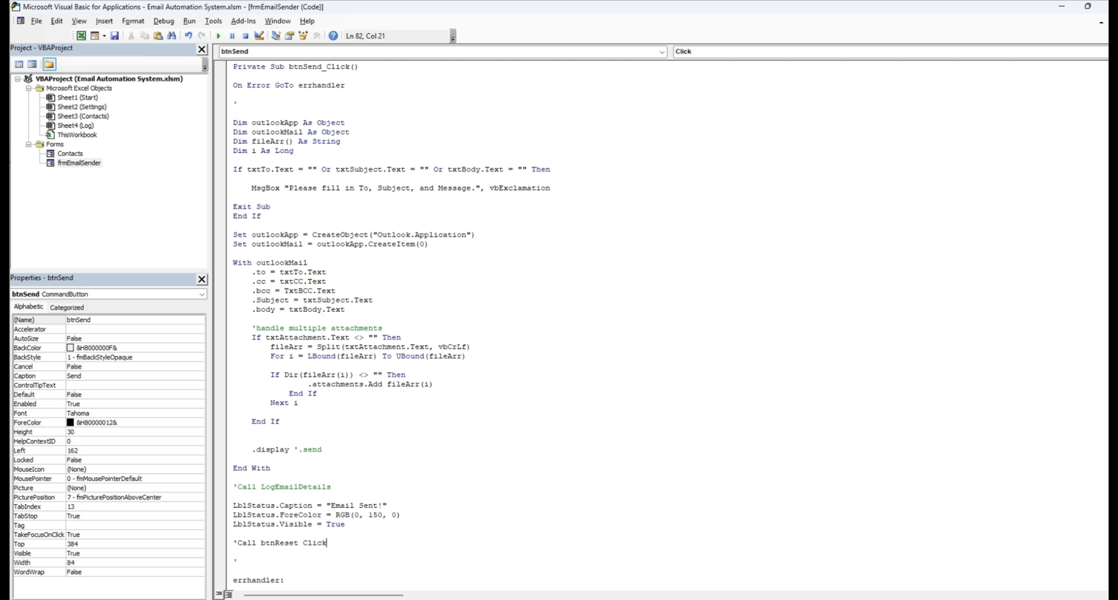
key(Return)
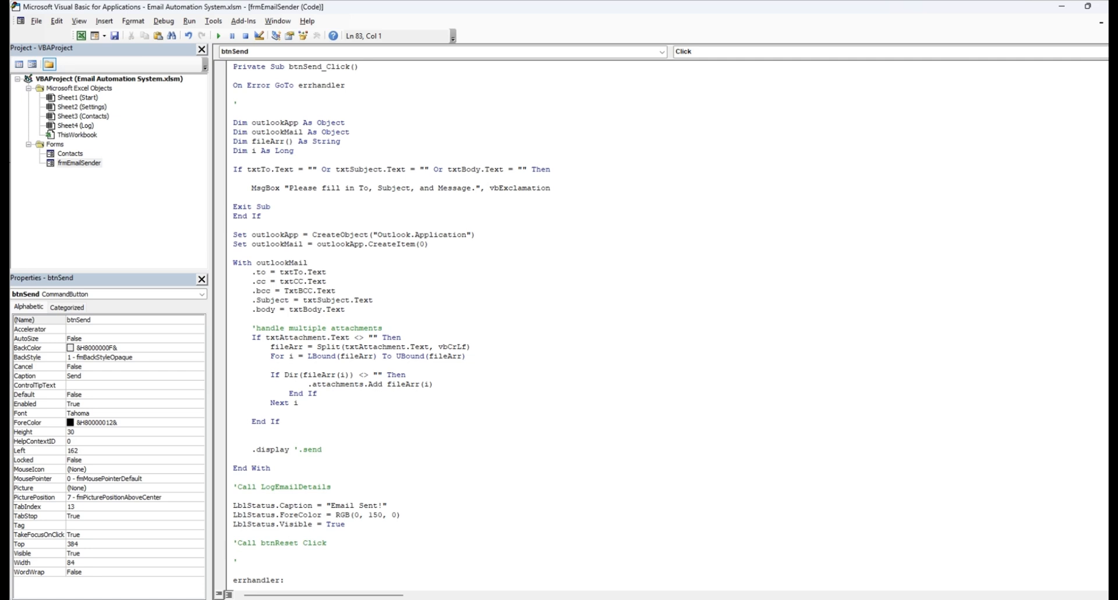
key(Down)
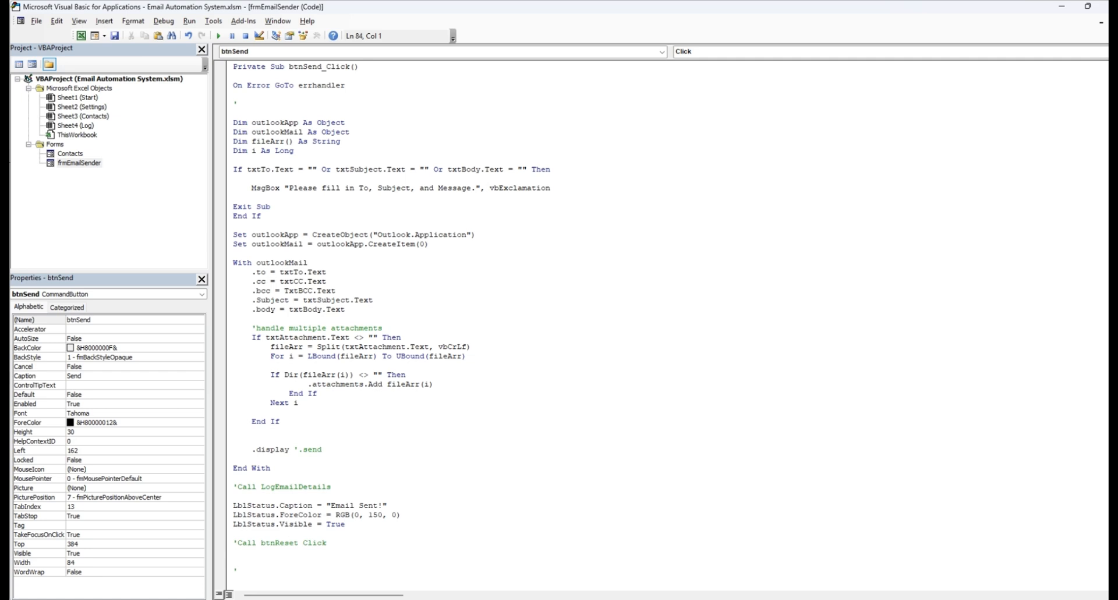
text(exi)
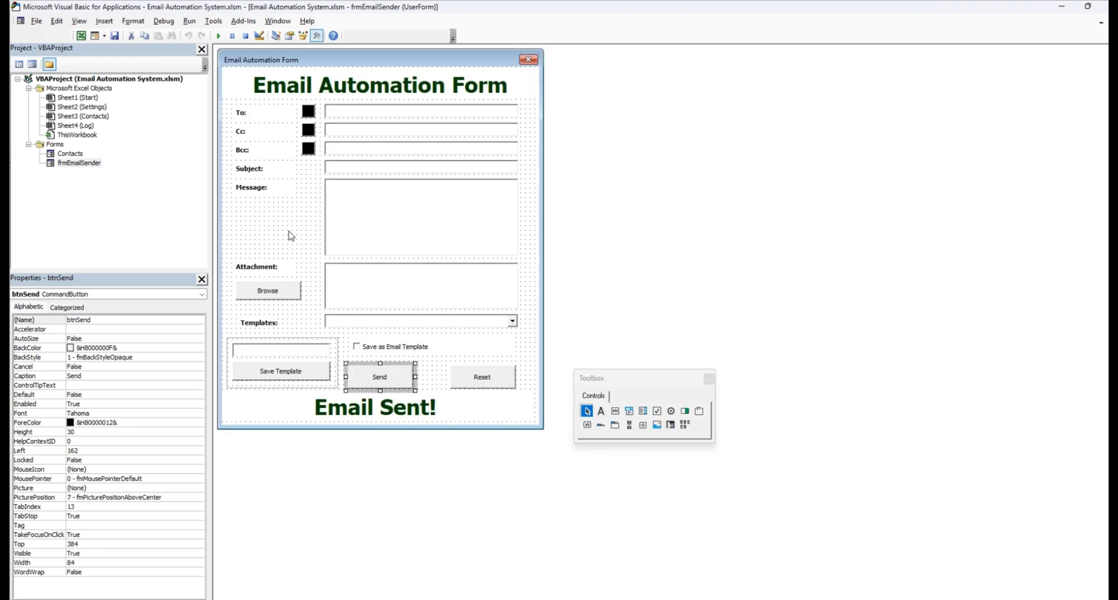
Select the frmEmailSender form and run it with Run Sub/UserForm
click(209, 35)
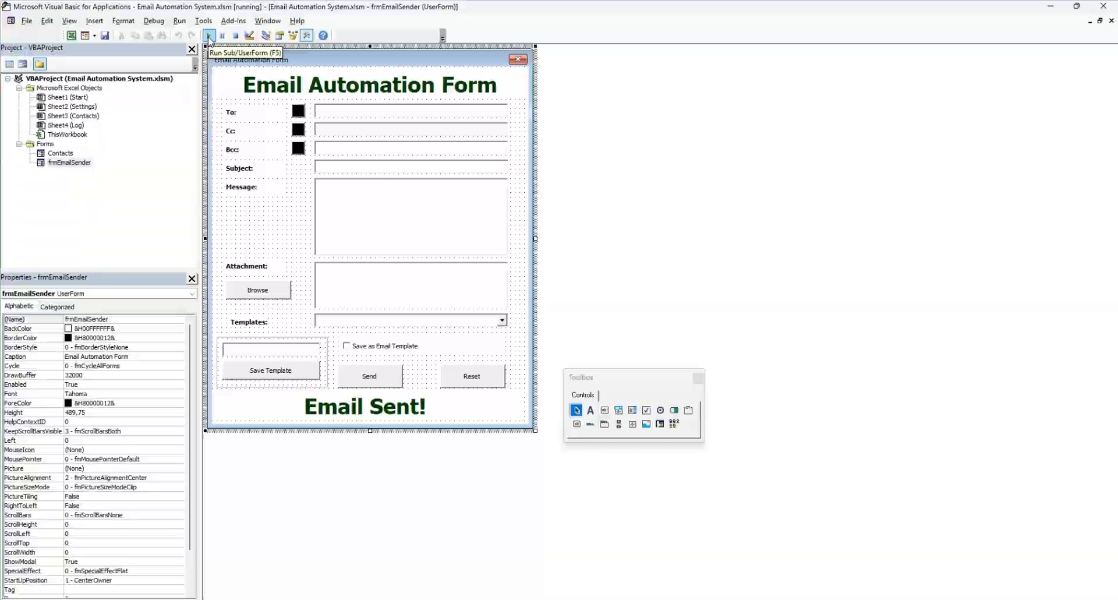
click(208, 35)
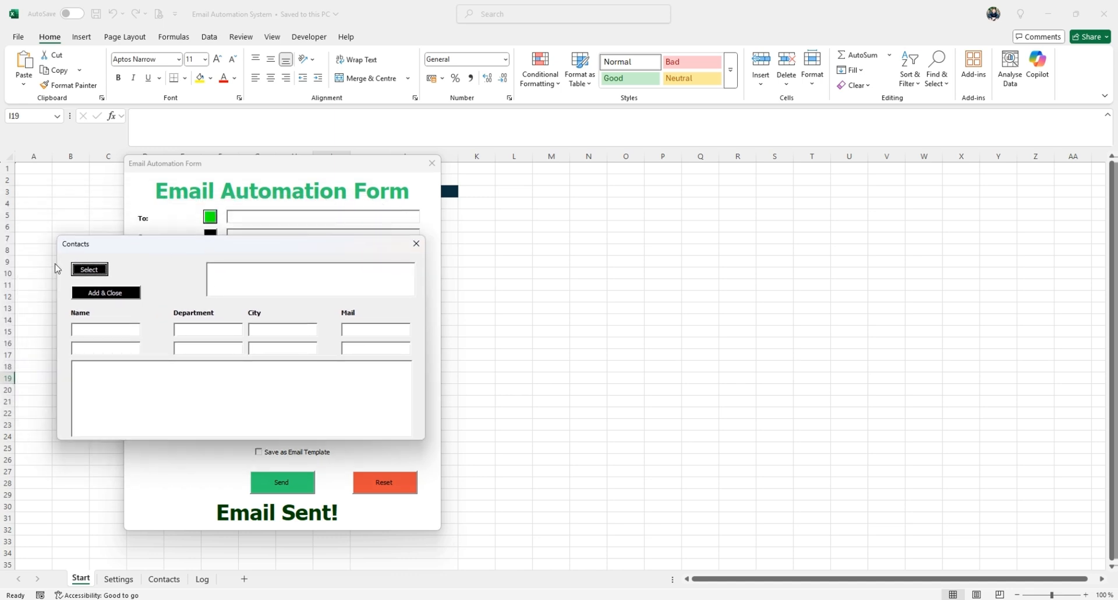
click(416, 244)
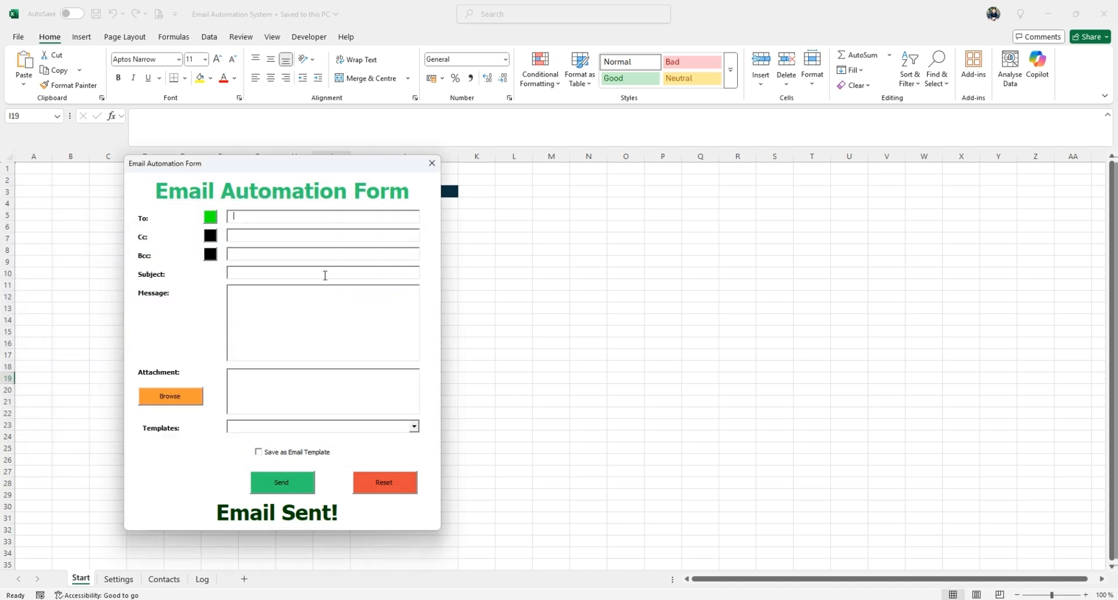
text(TEST)
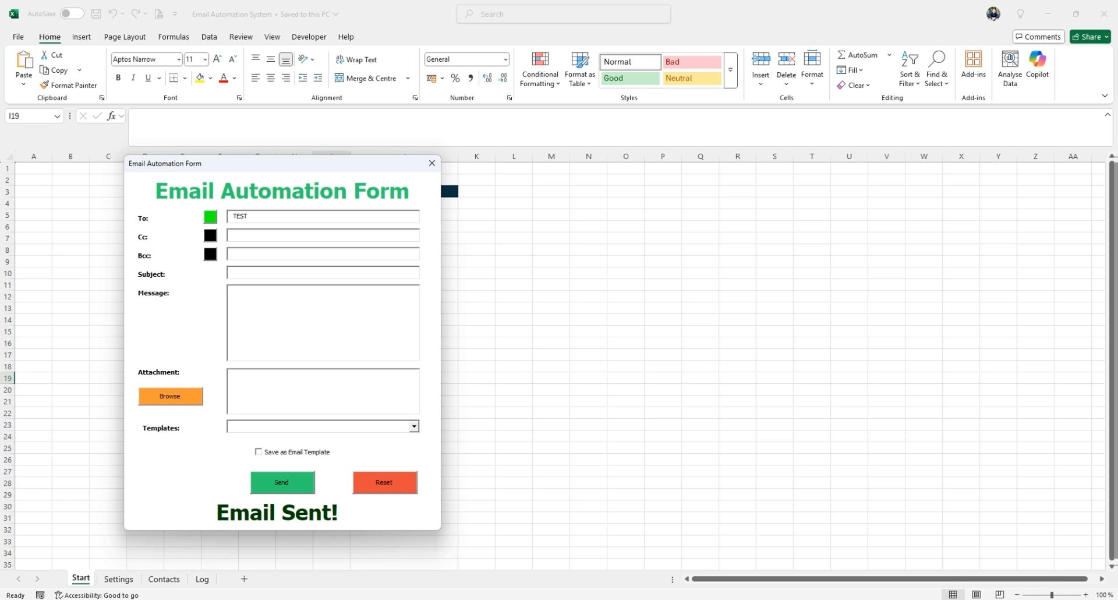
text(@mail.com)
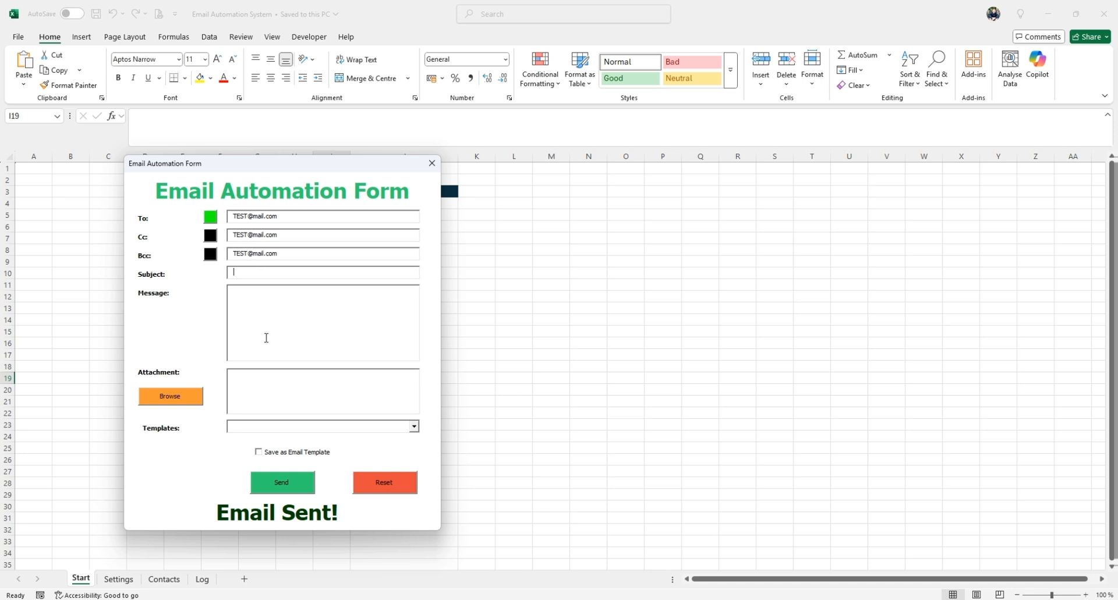
text(TEST)
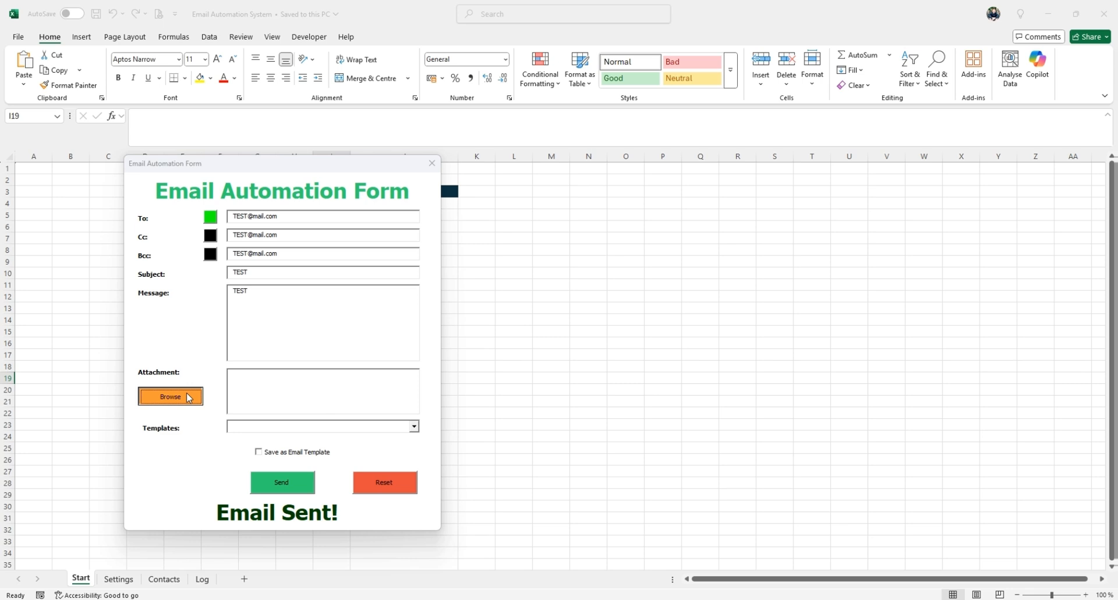
click(171, 397)
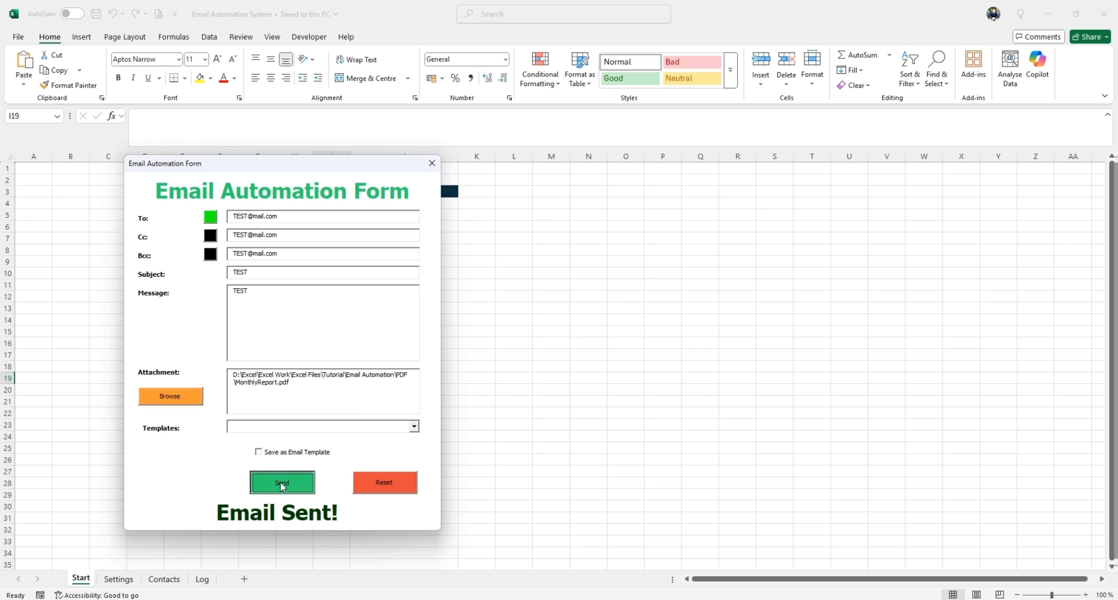
click(282, 483)
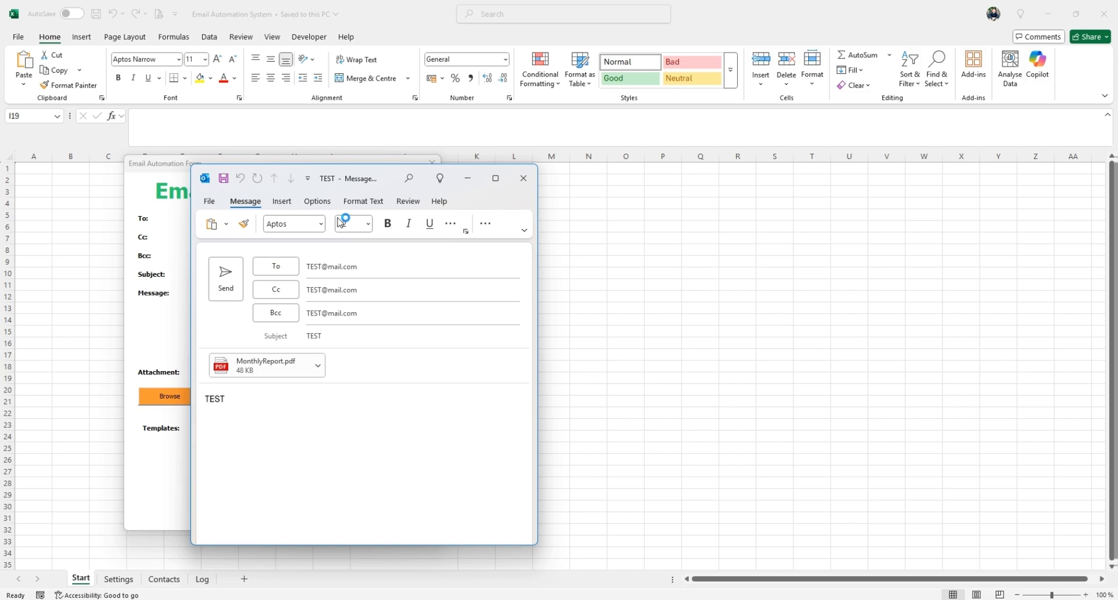